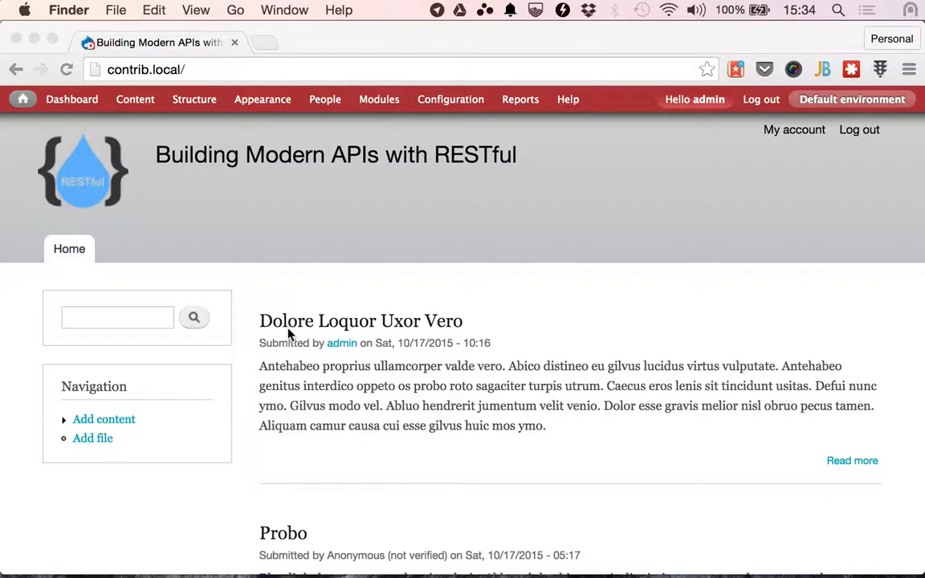
mouse_move(400, 259)
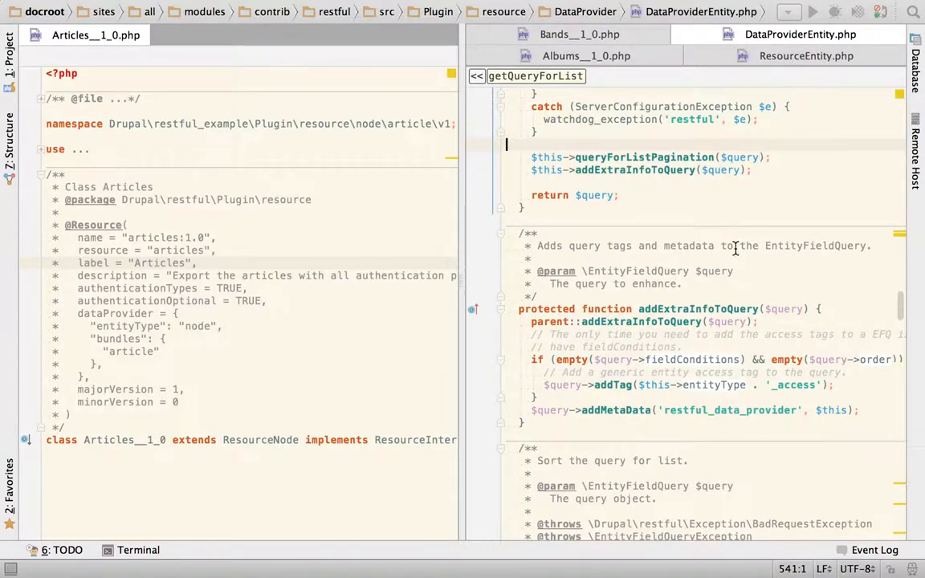
mouse_move(743, 175)
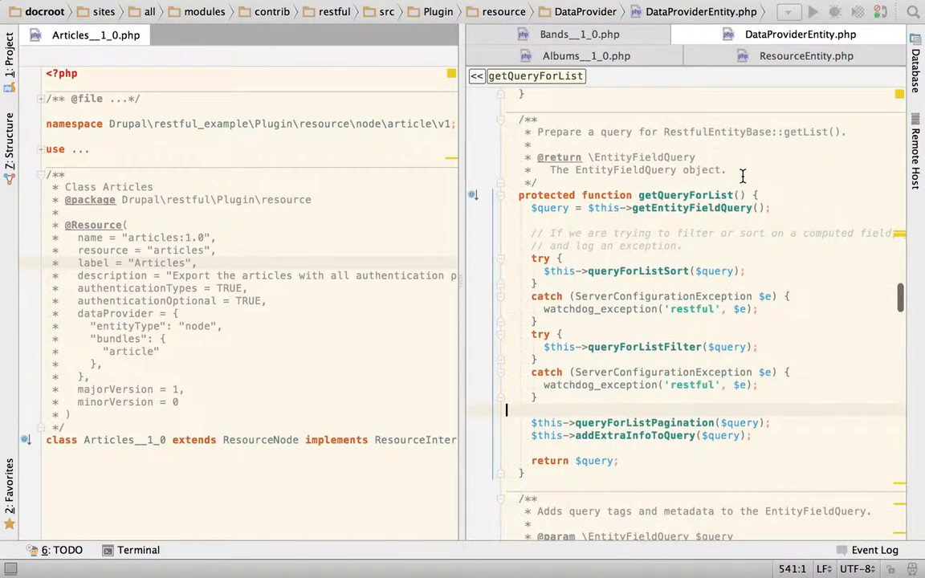
Duplicate the addMetaData line and change it to add 'bands' metadata with value 'My band!'.
scroll("down", 3)
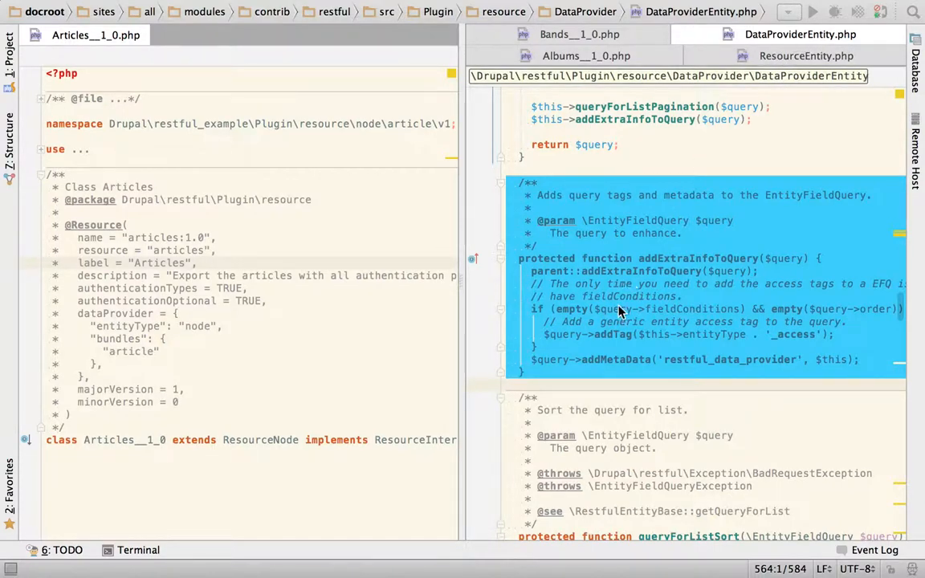
double_click(698, 258)
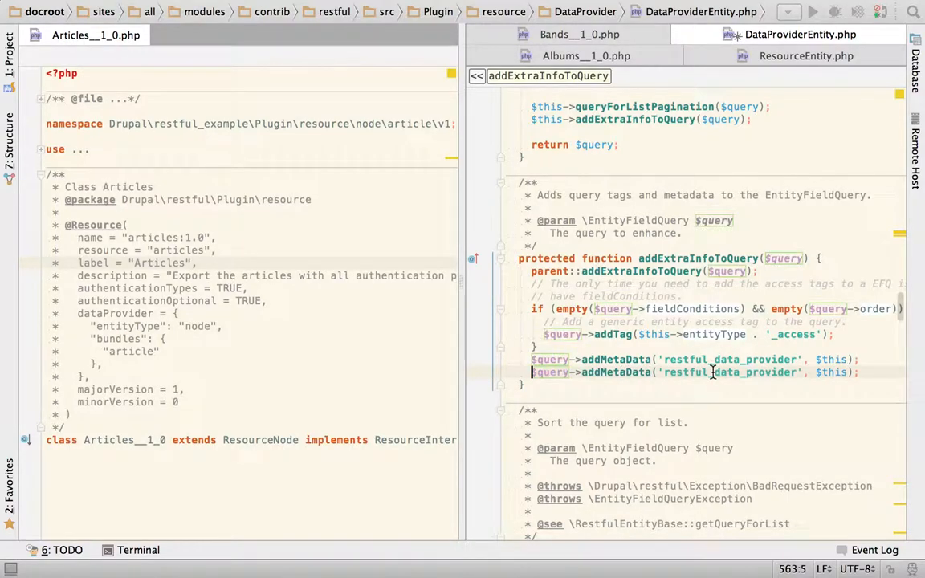
double_click(729, 372)
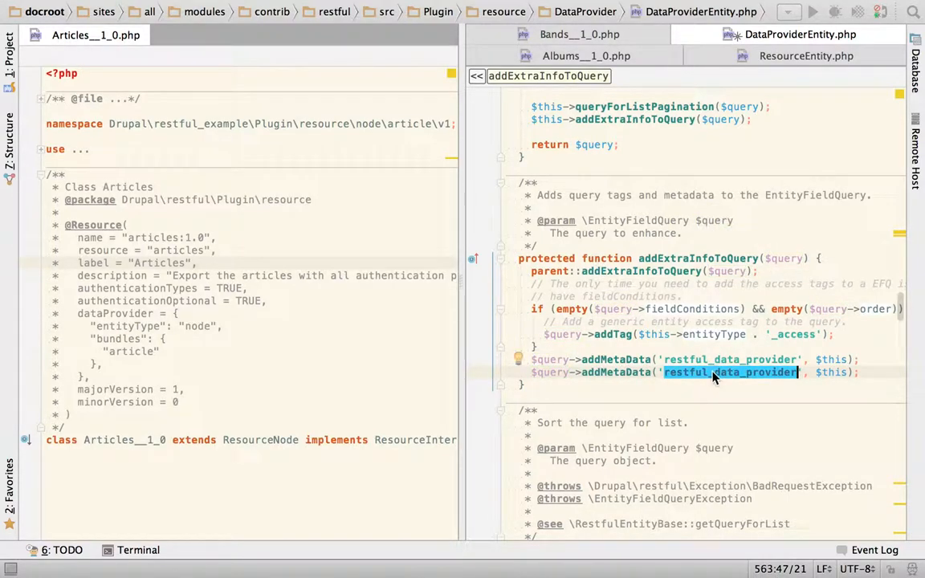
type("bands")
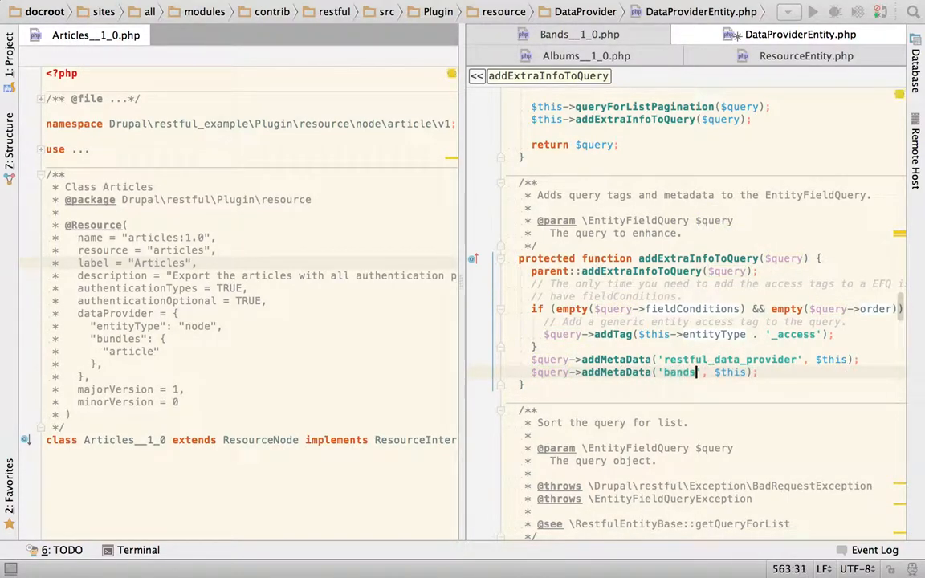
double_click(729, 372)
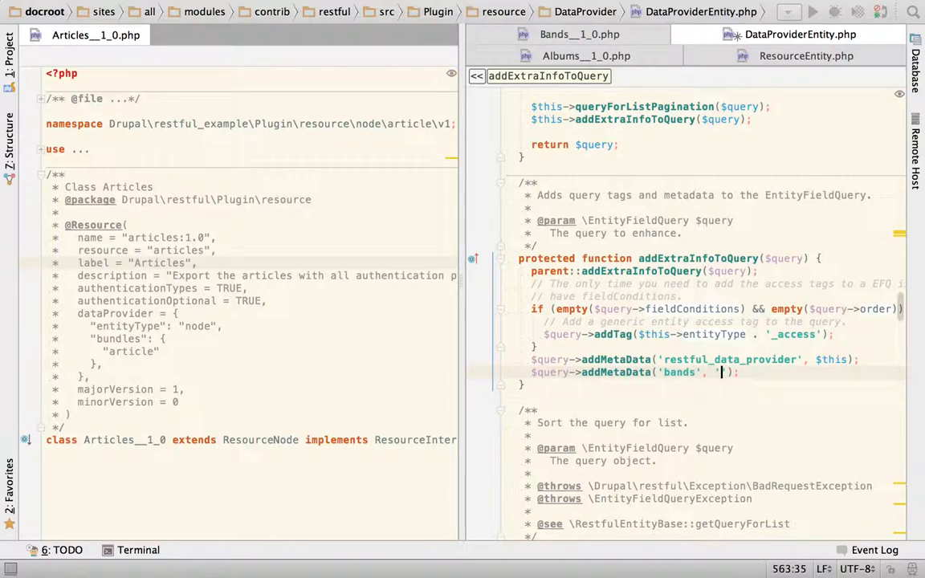
type("My band!")
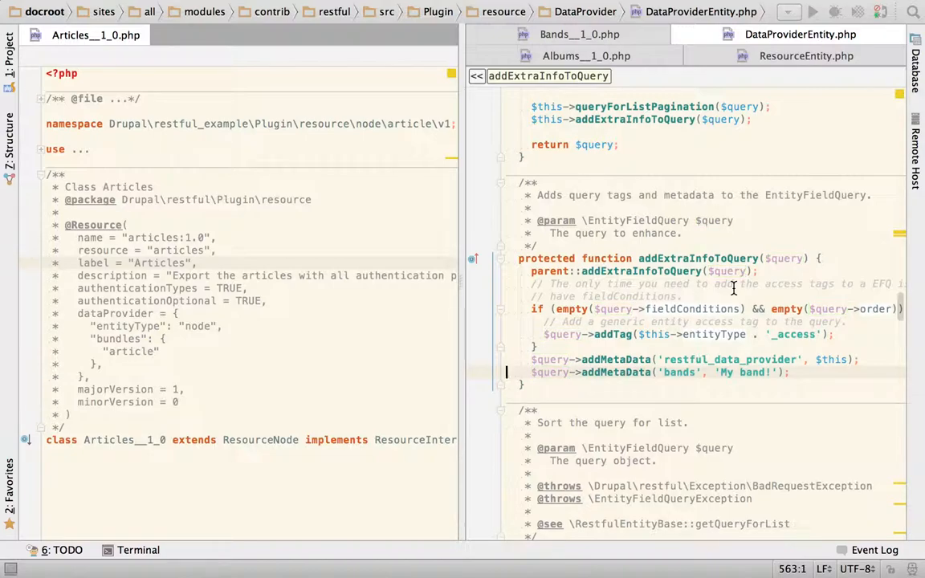
mouse_move(225, 7)
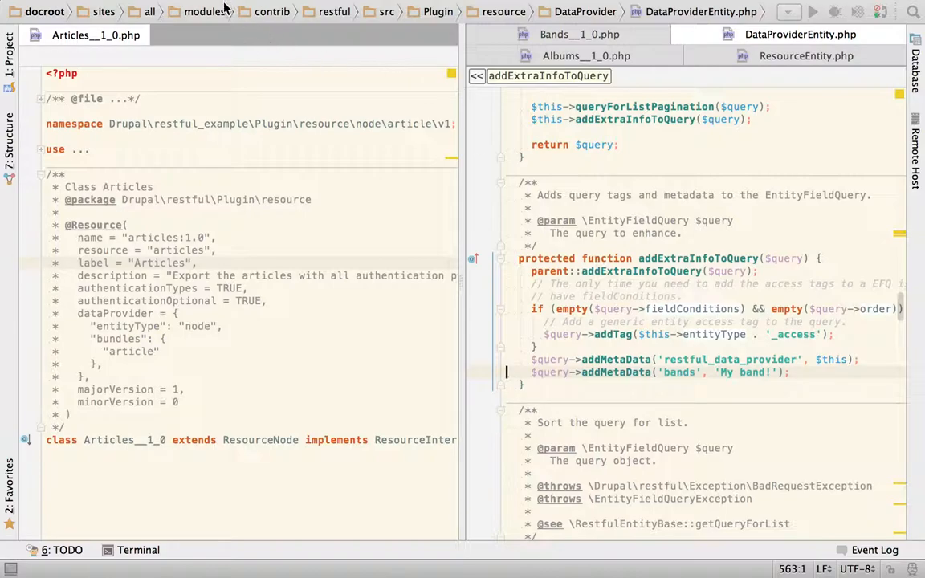
Undo the 'bands' line, browse ResourceEntity.php and ResourceNode.php, and return to Bands__1_0.php.
left_click(334, 12)
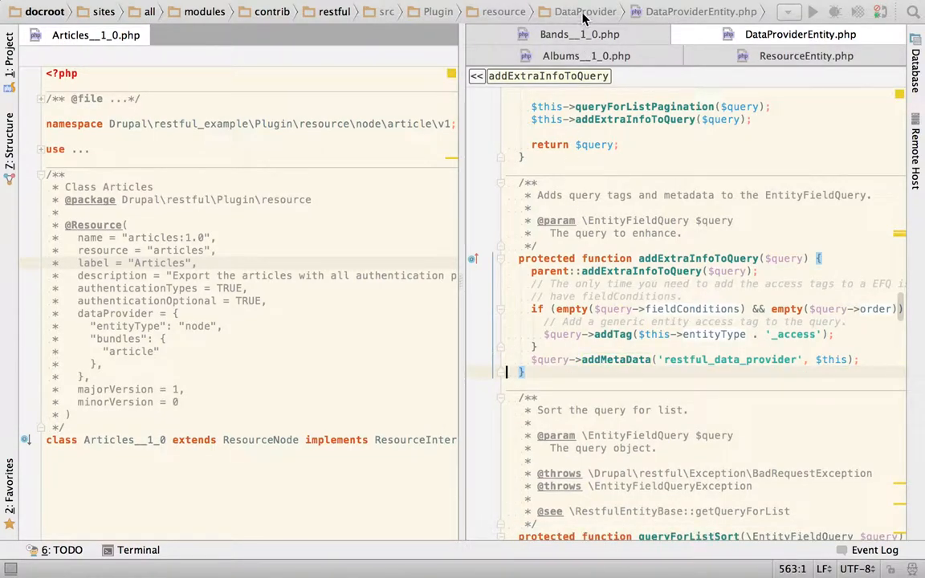
left_click(579, 34)
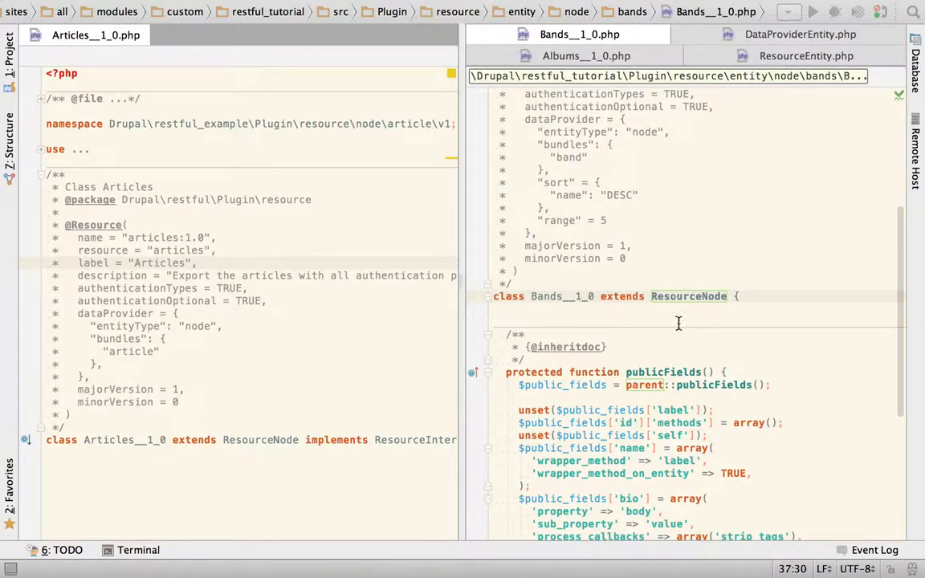
scroll("down", 3)
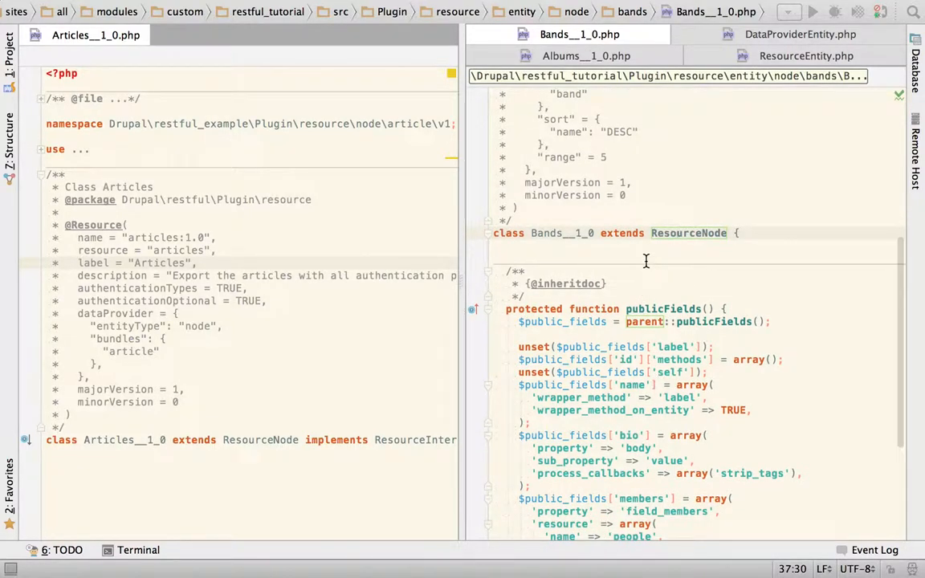
scroll("down", 3)
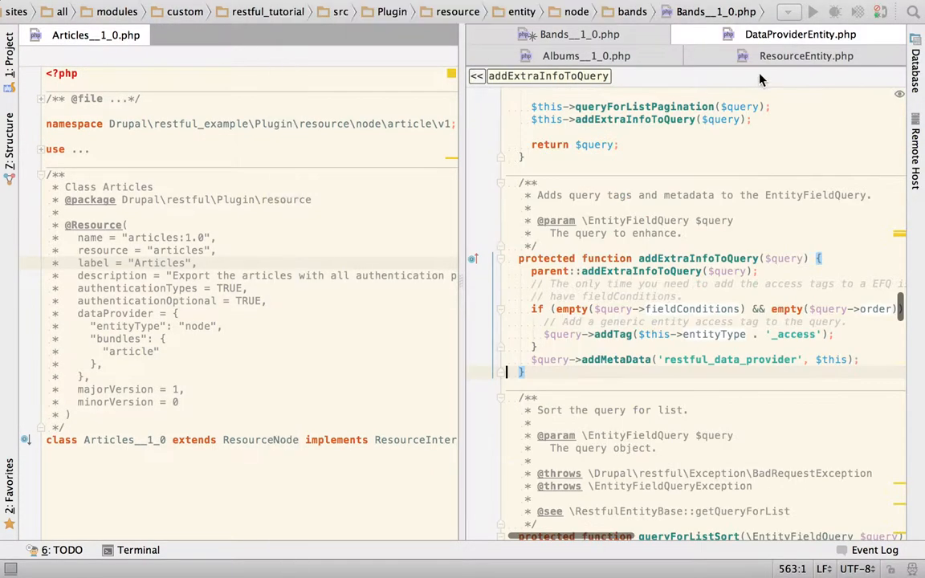
left_click(550, 258)
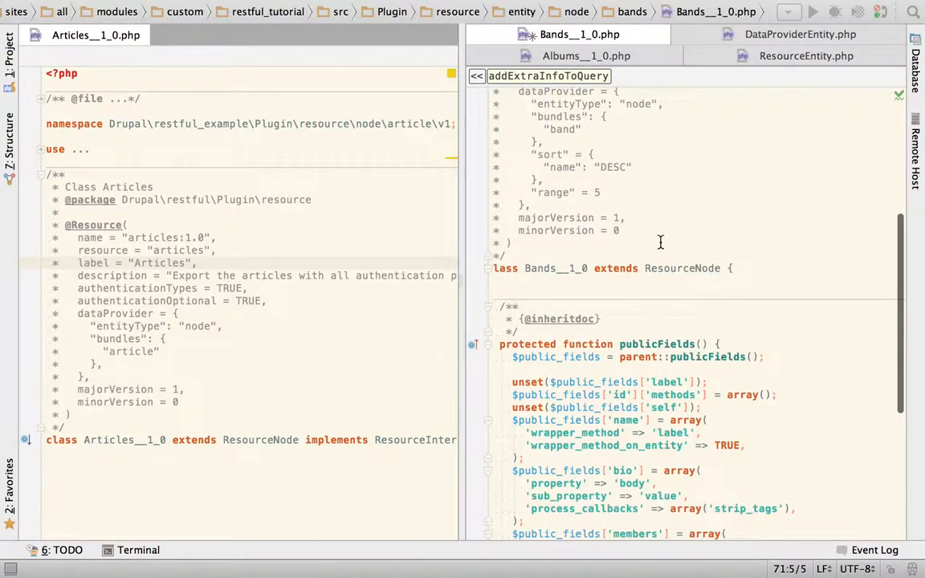
mouse_move(681, 268)
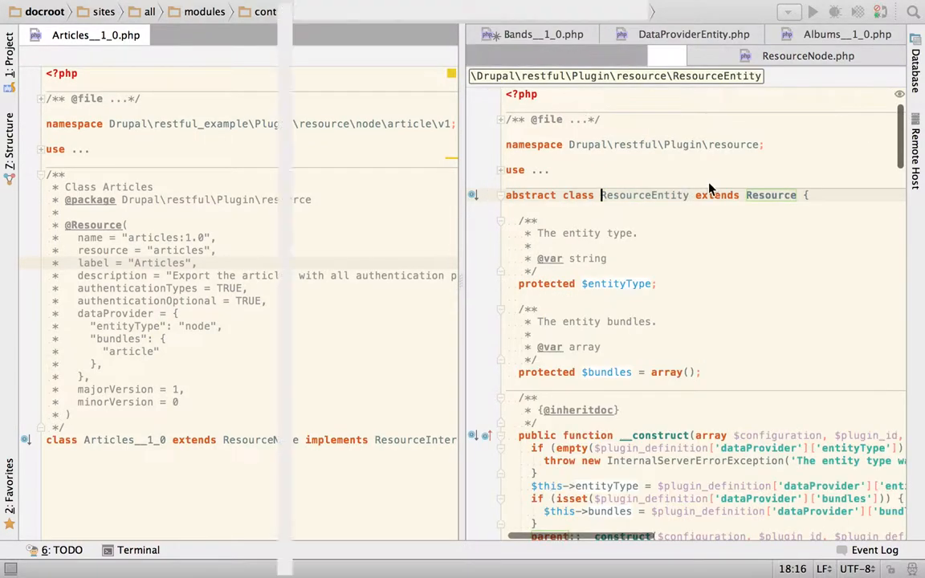
mouse_move(771, 195)
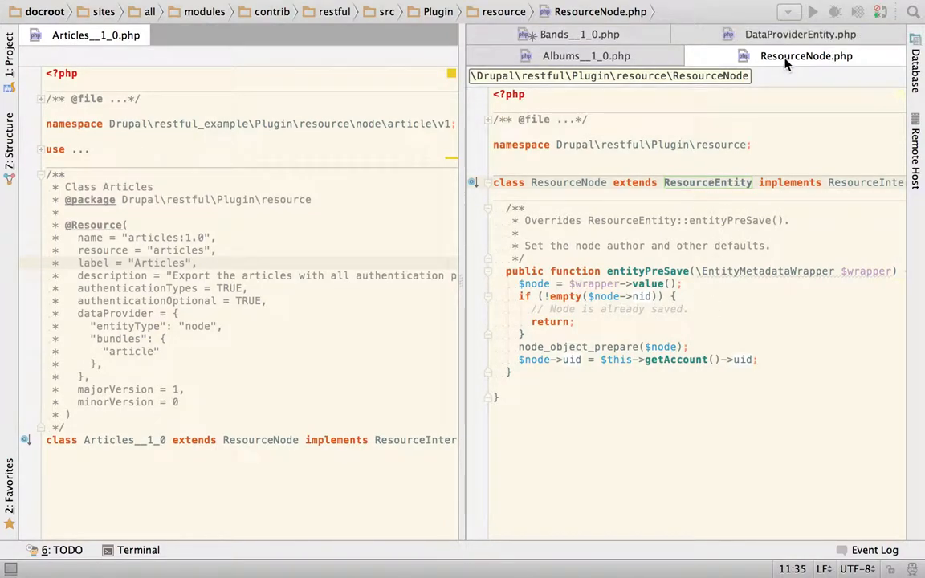
left_click(536, 34)
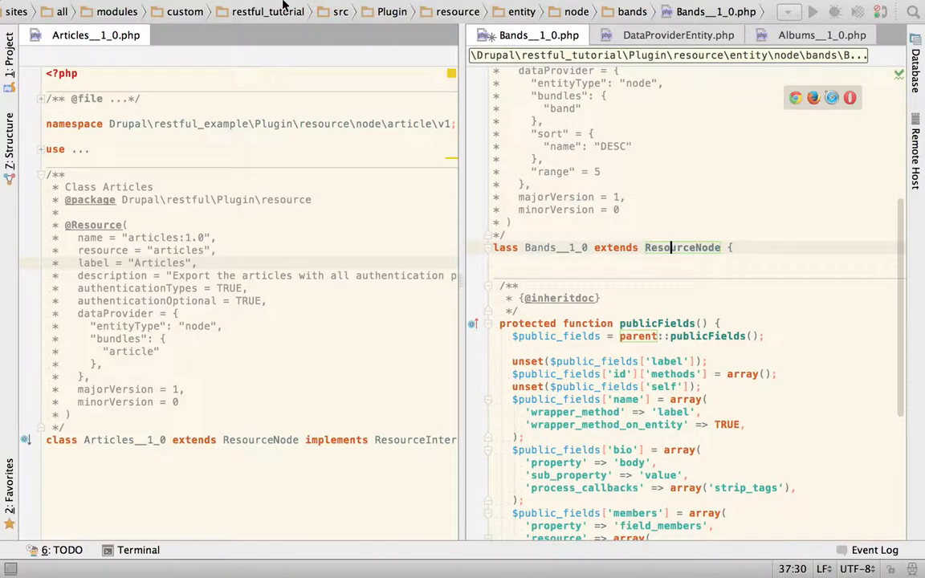
mouse_move(342, 15)
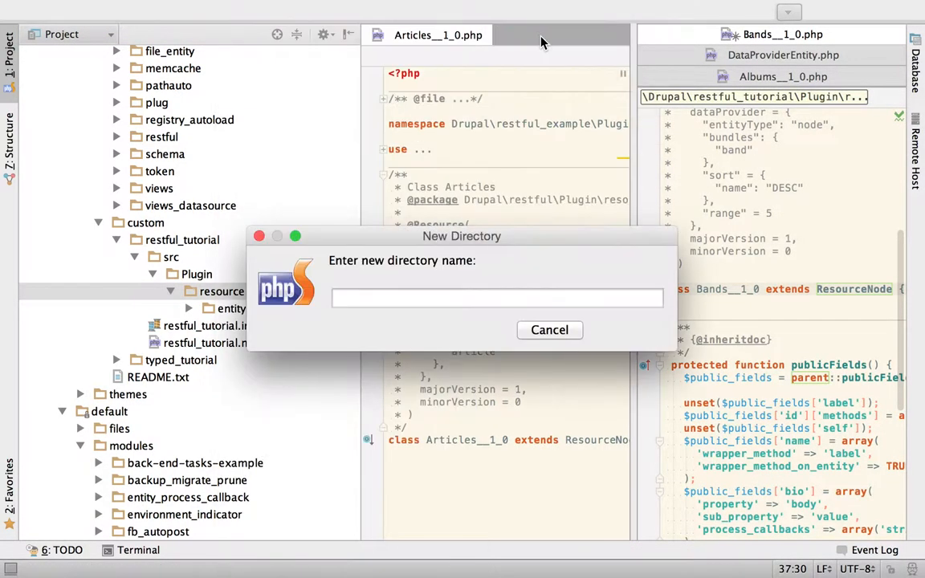
Create a DataProvider directory under restful_tutorial/src/Plugin/resource.
type("DataProvice")
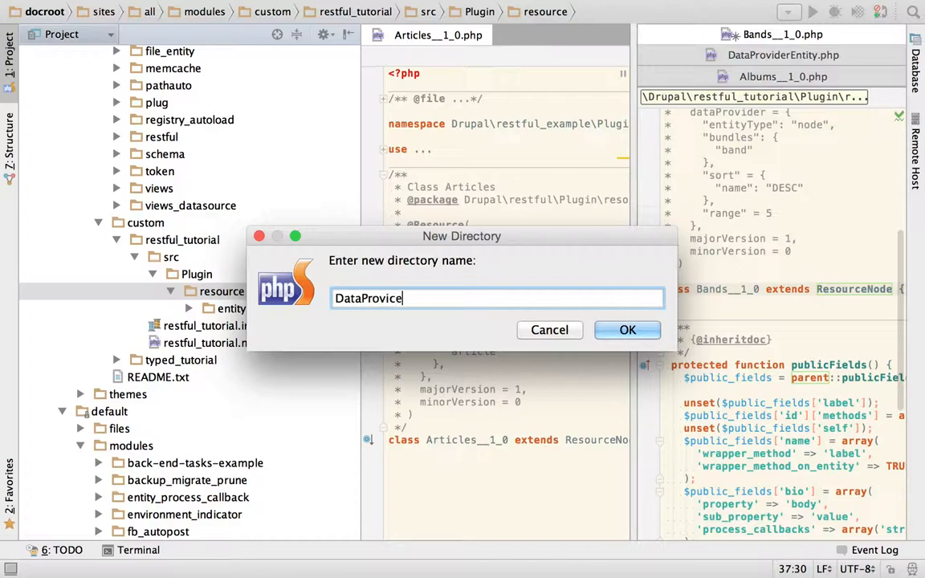
left_click(627, 330)
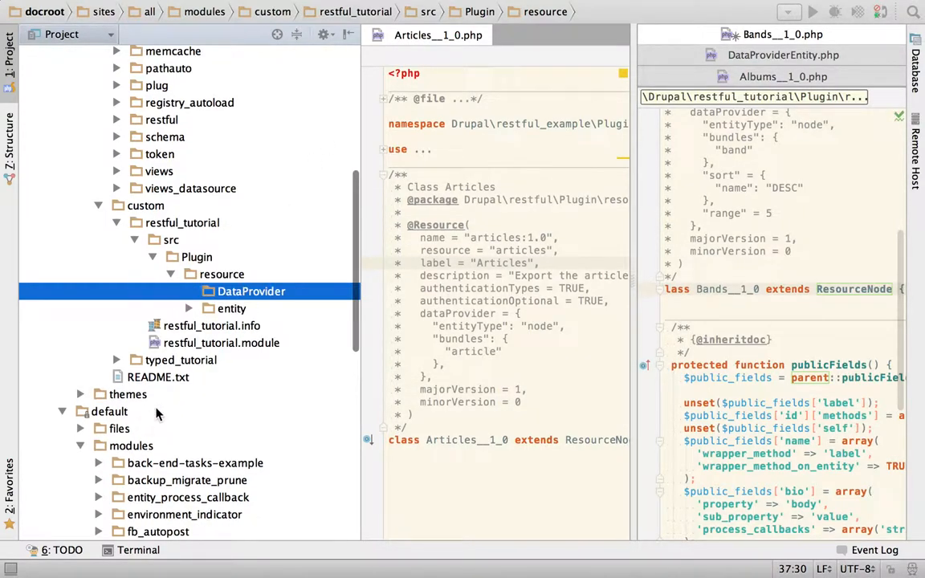
right_click(252, 290)
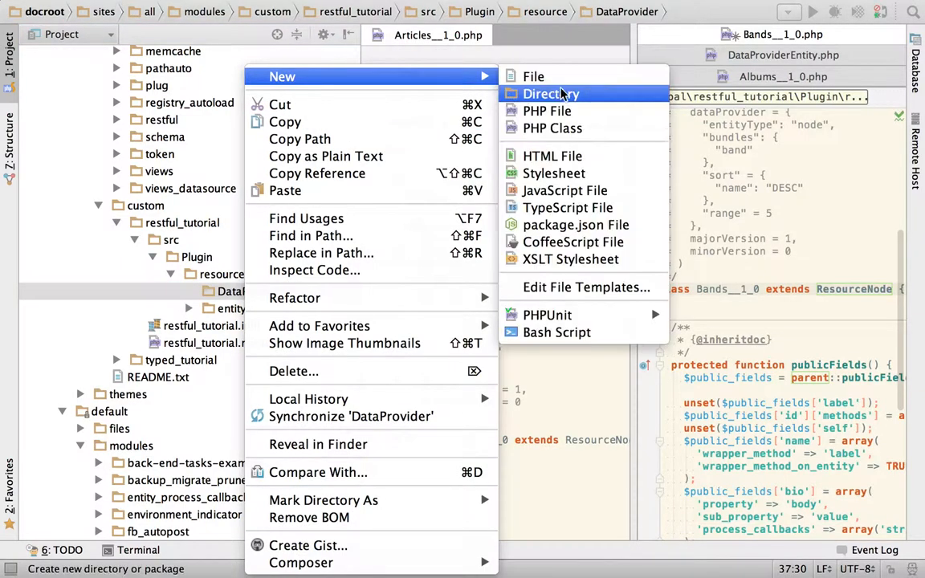
Start a new PHP class named DataProviderBand in the DataProvider folder.
left_click(553, 128)
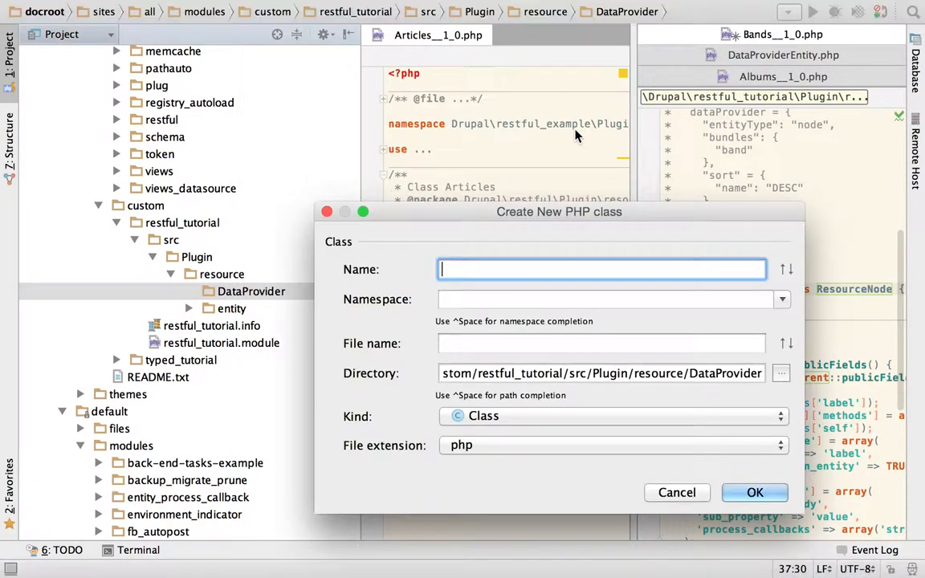
type("Data")
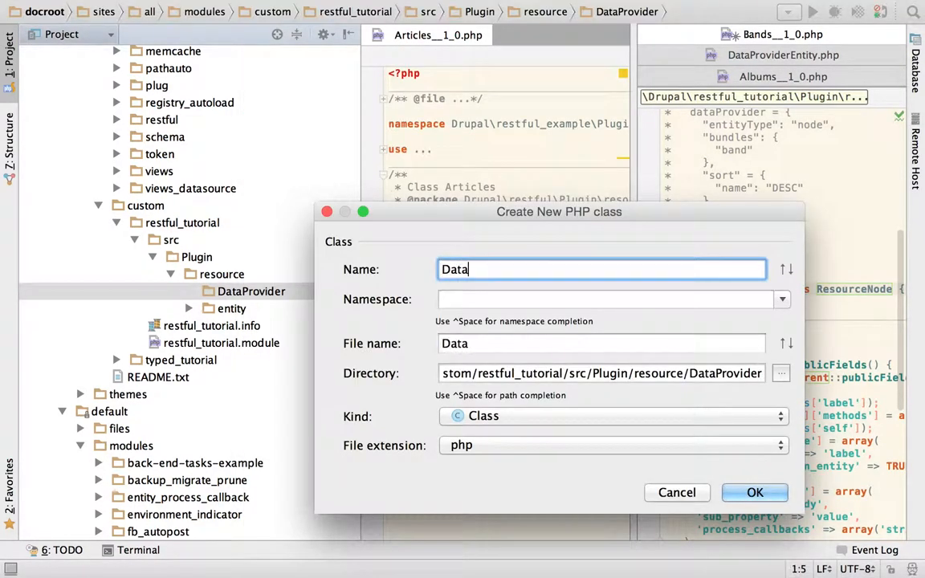
type("Provider")
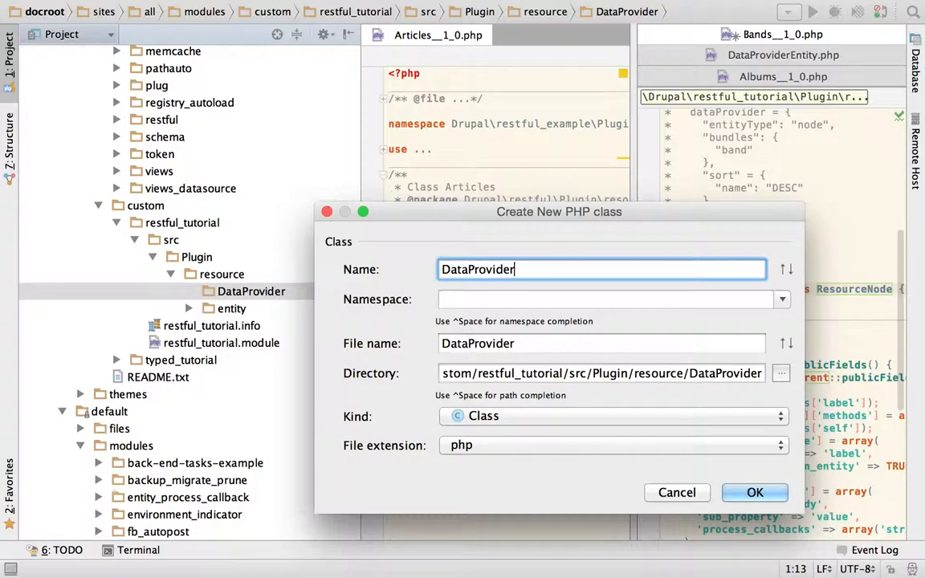
type("Band")
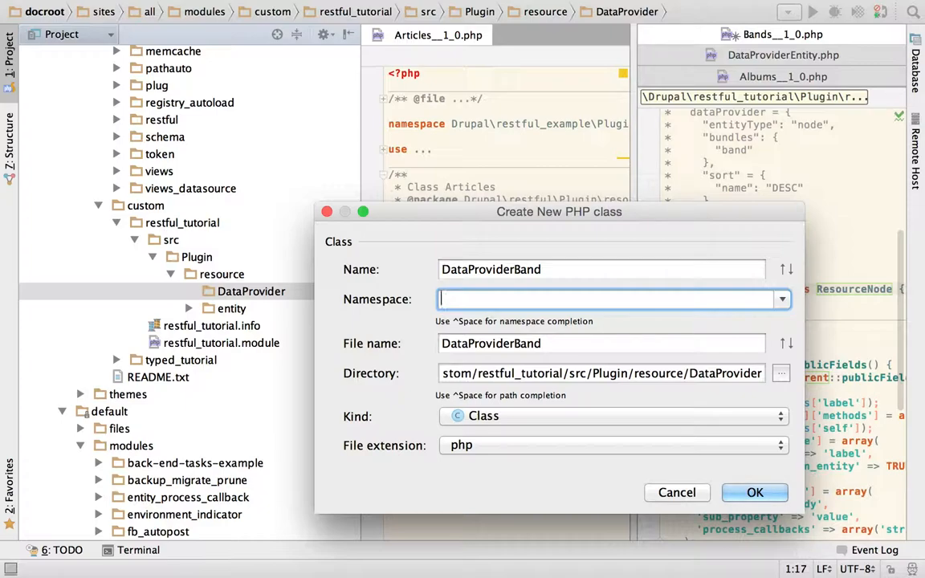
Set its namespace to Drupal\restful_tutorial\Plugin\resource\DataProvider and create the class file.
type("Drupal\\")
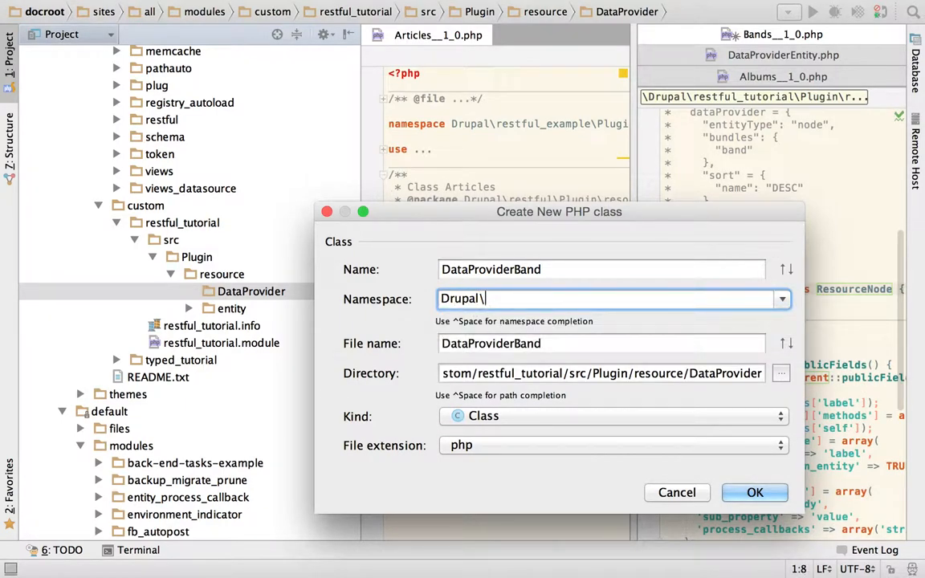
type("restful_tutori")
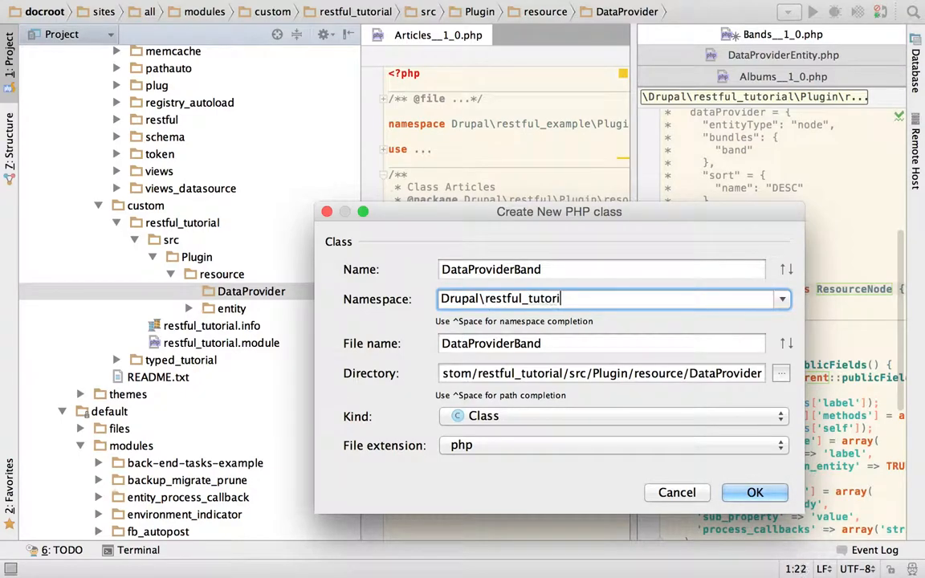
type("al\\s")
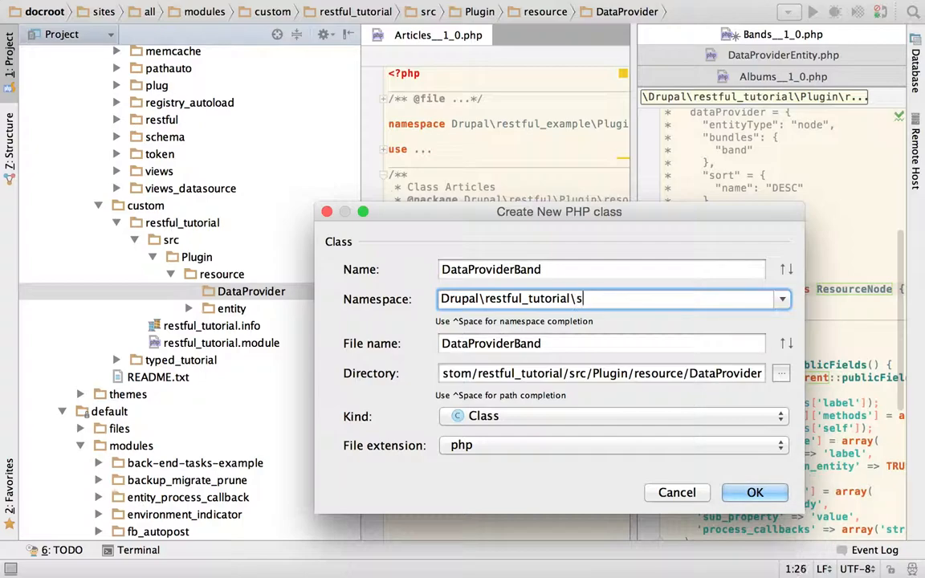
key("Backspace")
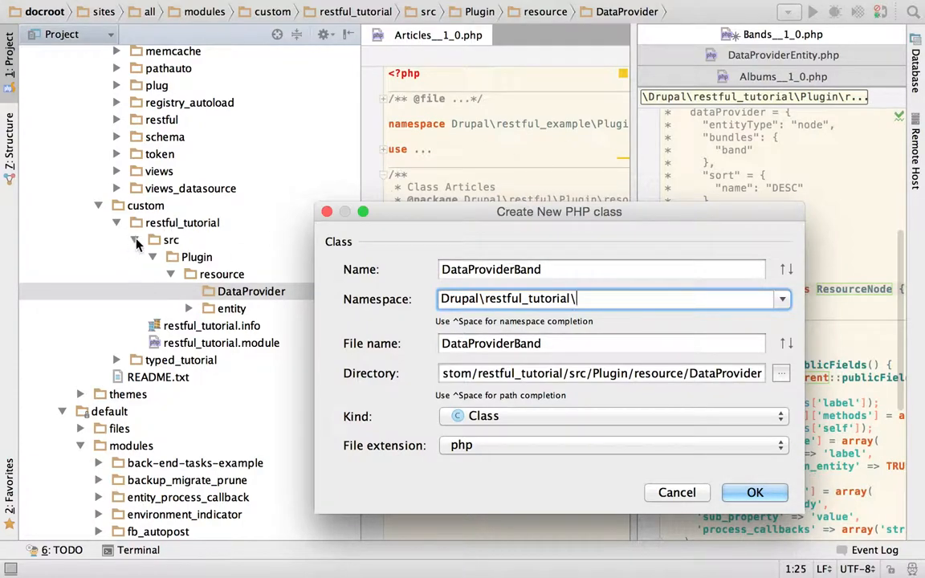
type("Pli")
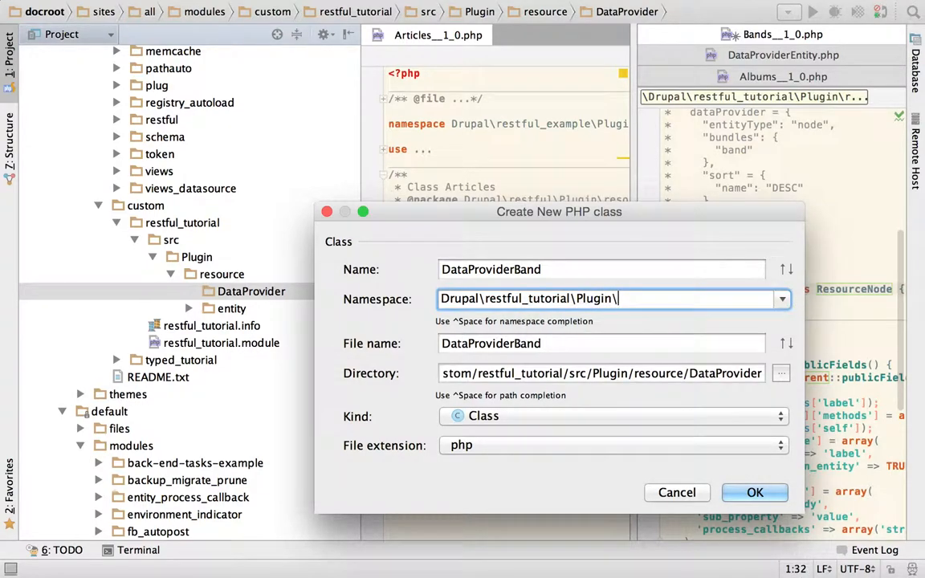
type("resource")
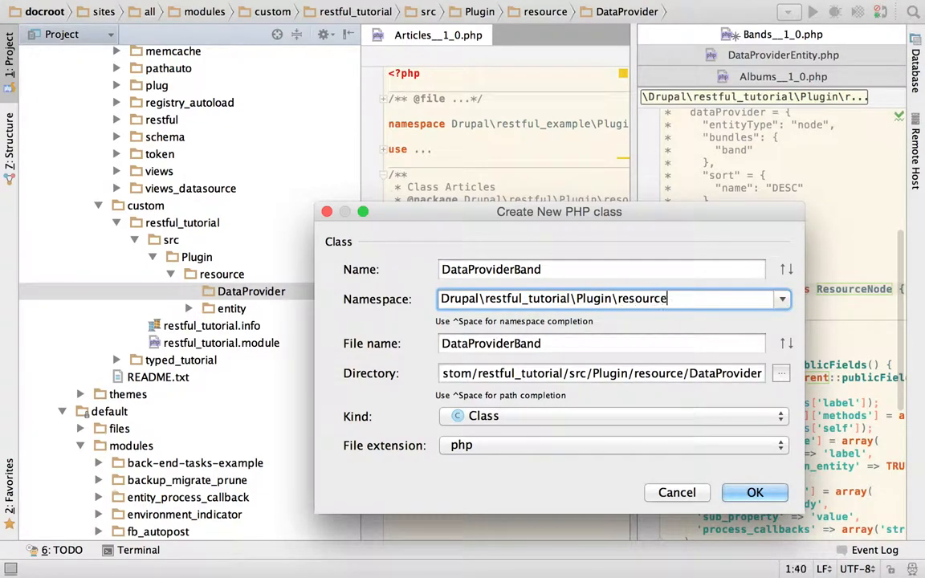
type("\\DataProvi")
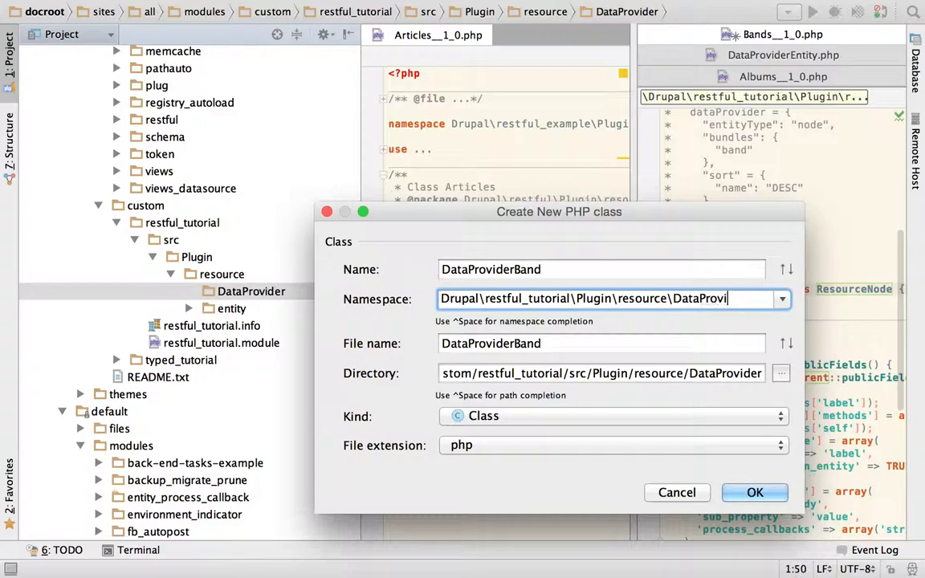
type("der")
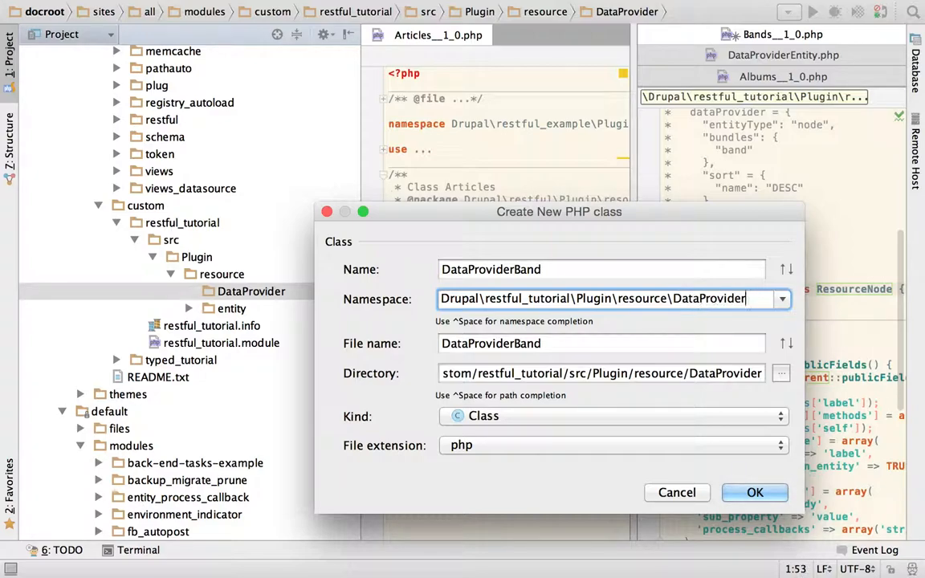
left_click(754, 492)
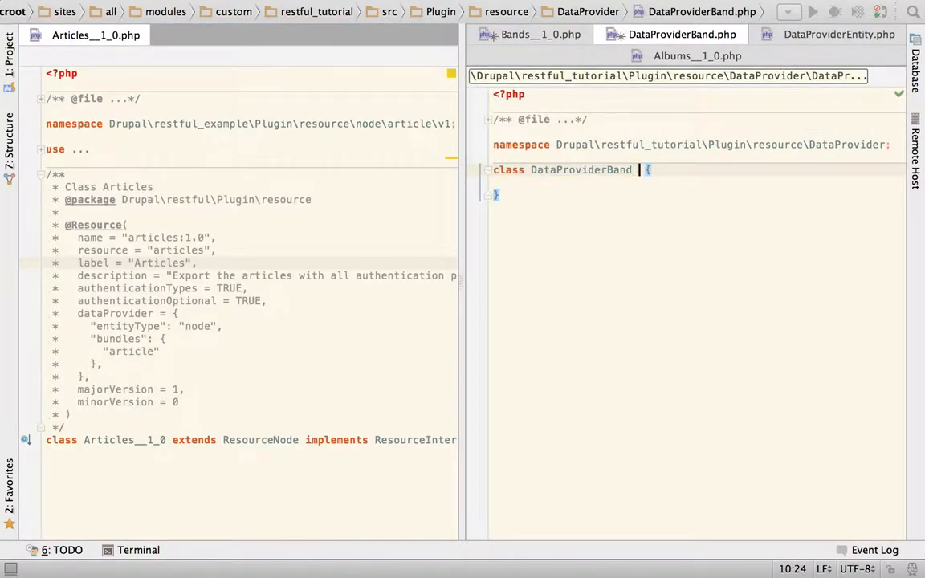
Make DataProviderBand extend DataProviderEntity, importing it through autocompletion.
type("extends")
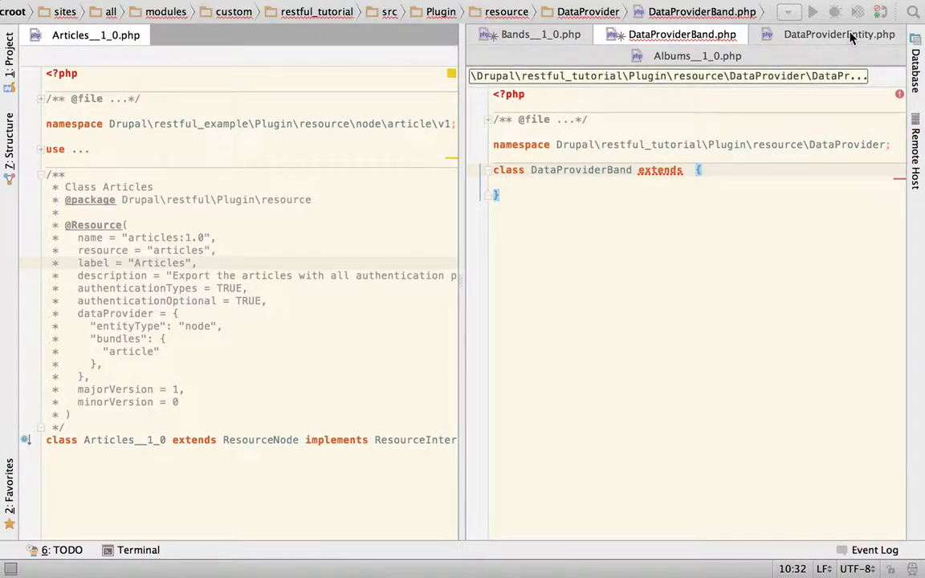
type("DataProviderEntity")
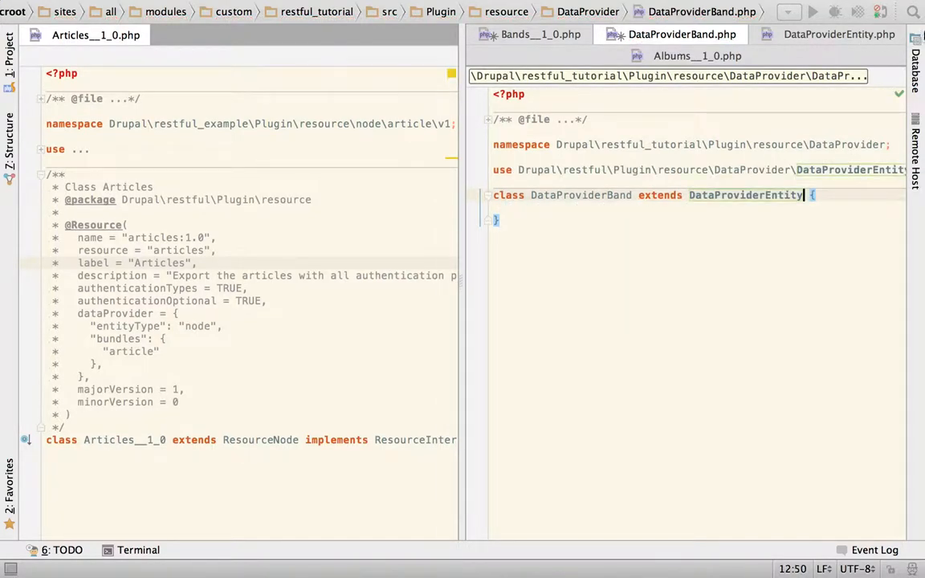
mouse_move(790, 39)
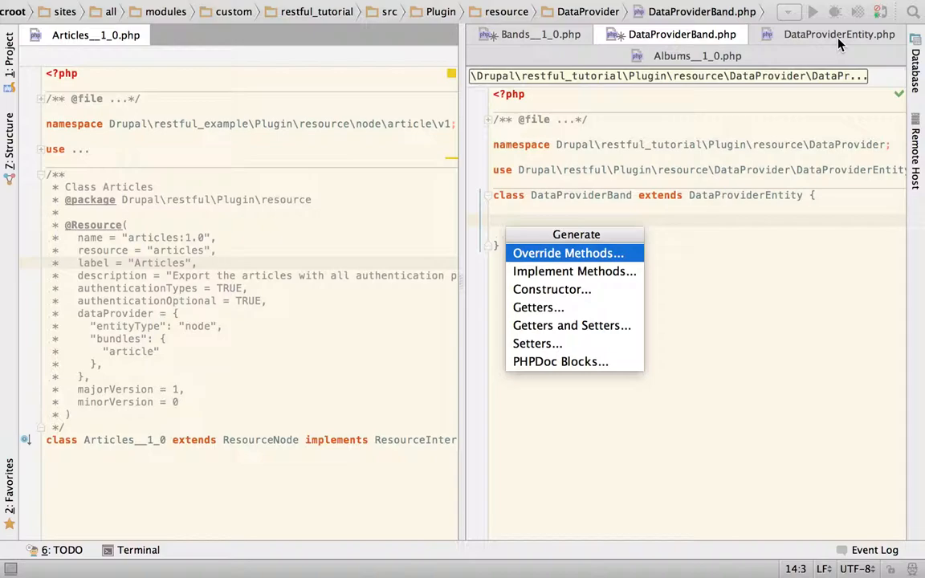
left_click(567, 252)
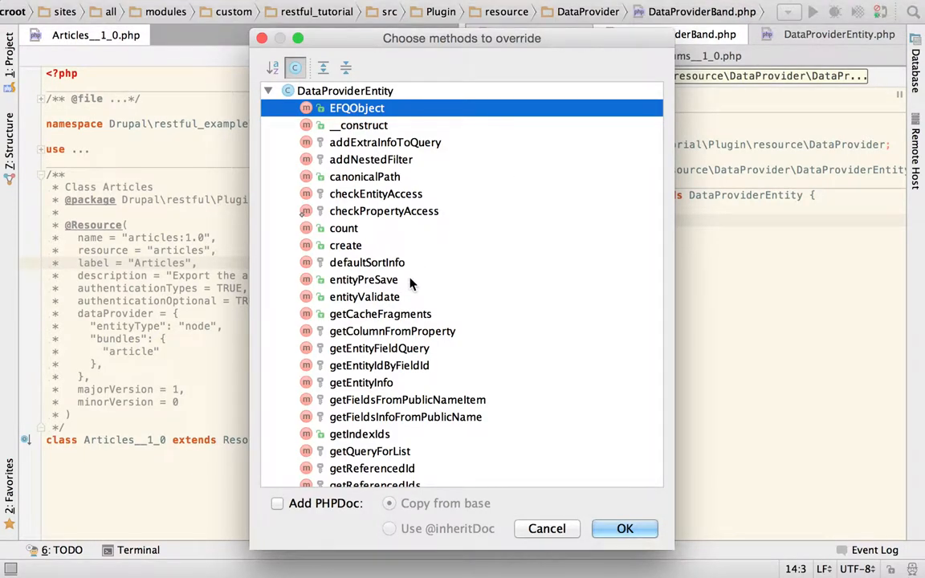
type("extra")
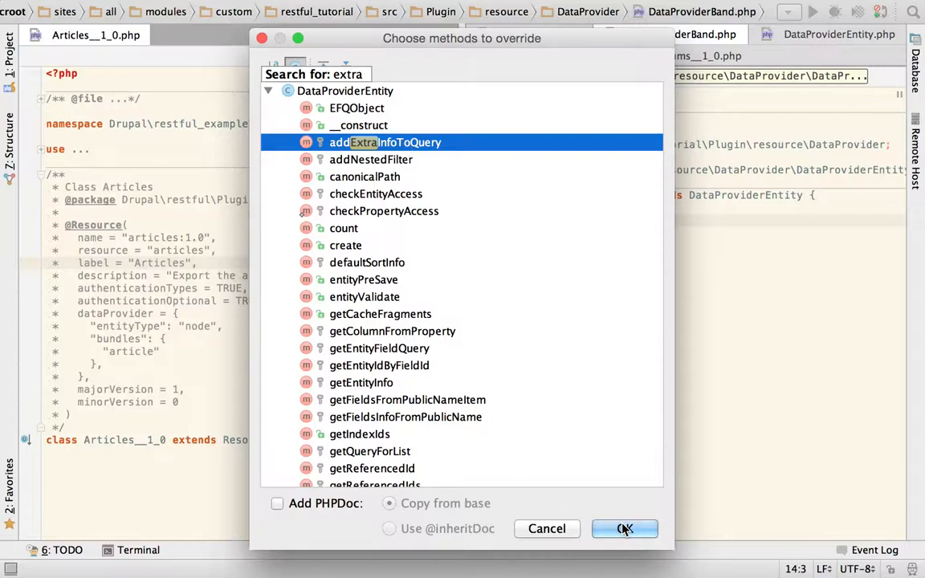
left_click(624, 528)
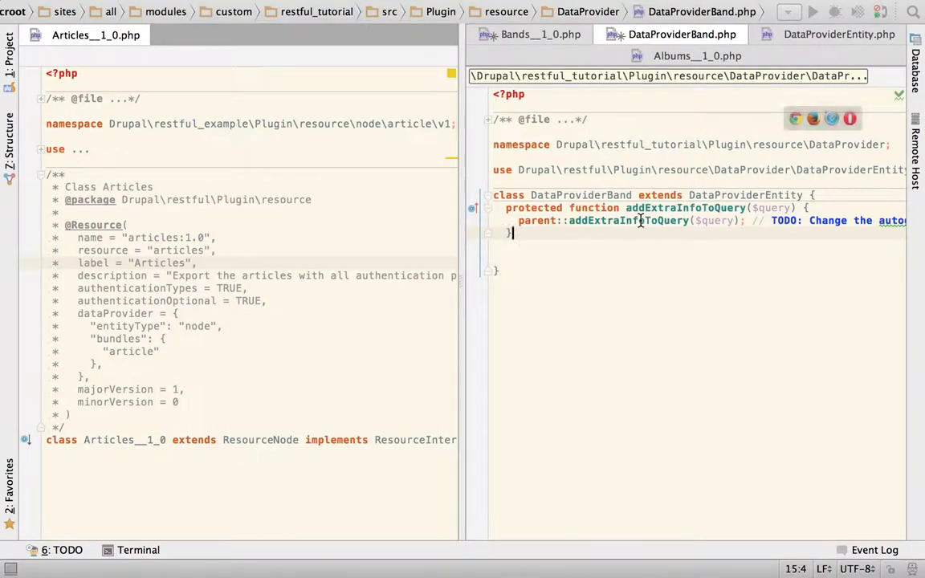
key("enter")
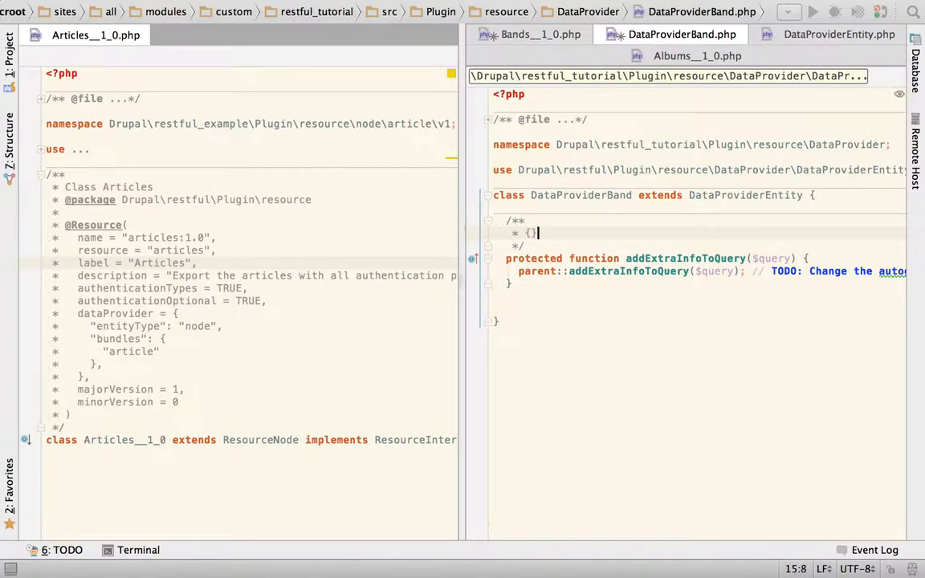
type("@inherit")
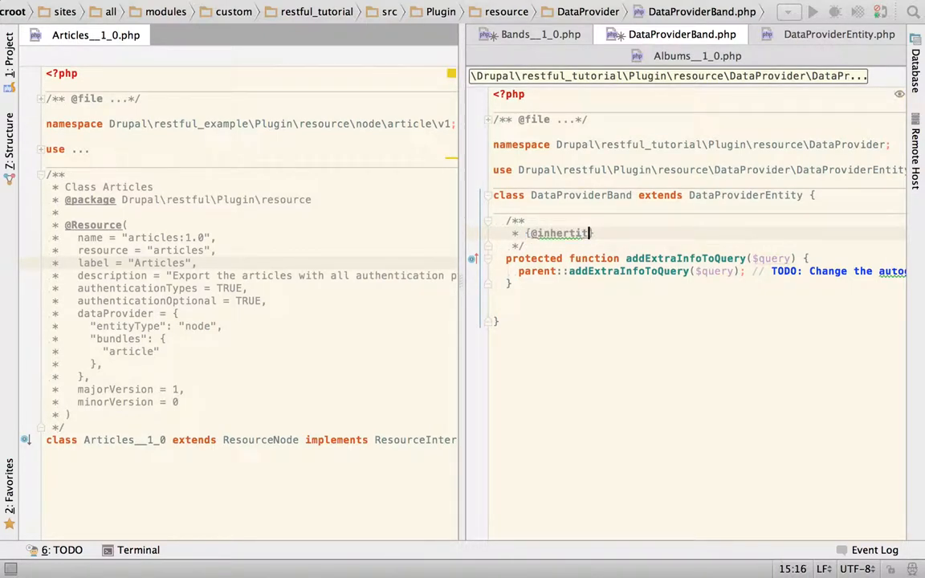
type("doc}")
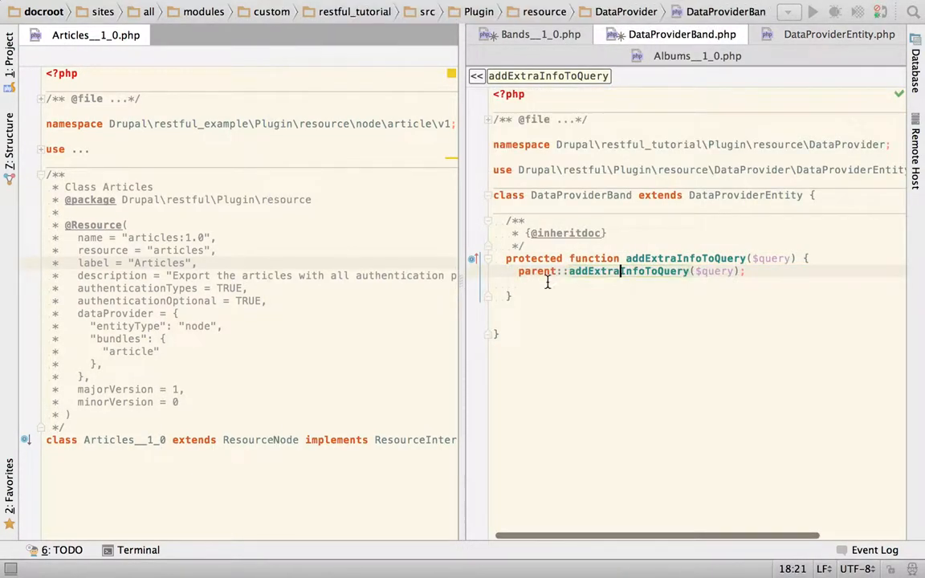
Below the parent call, add $query->addMetaData('band', 'My band!').
type("$this->a")
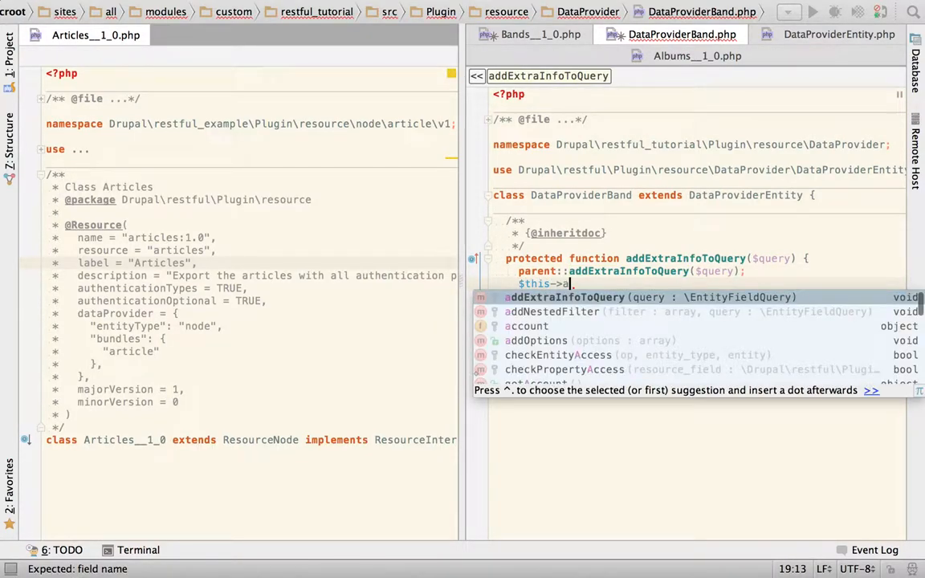
type("q")
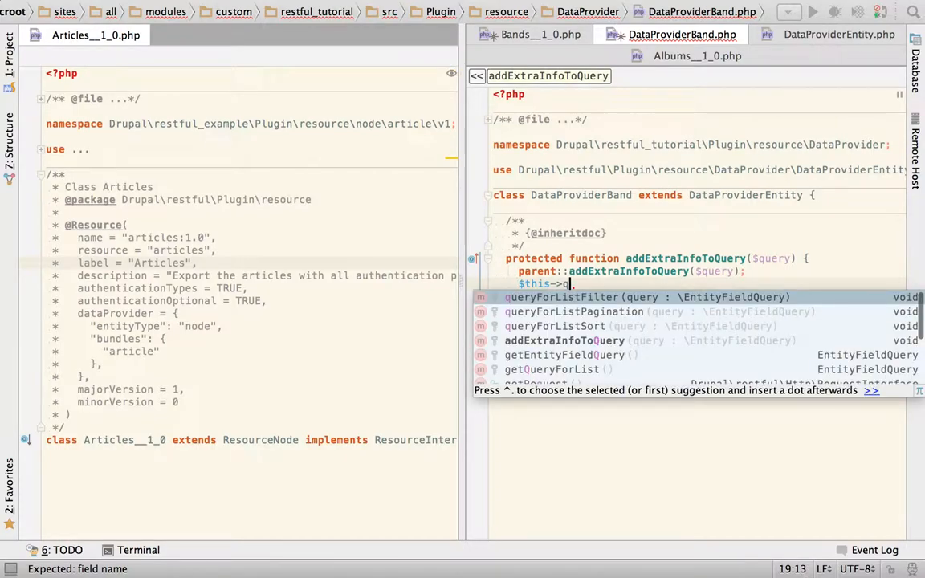
key("Escape")
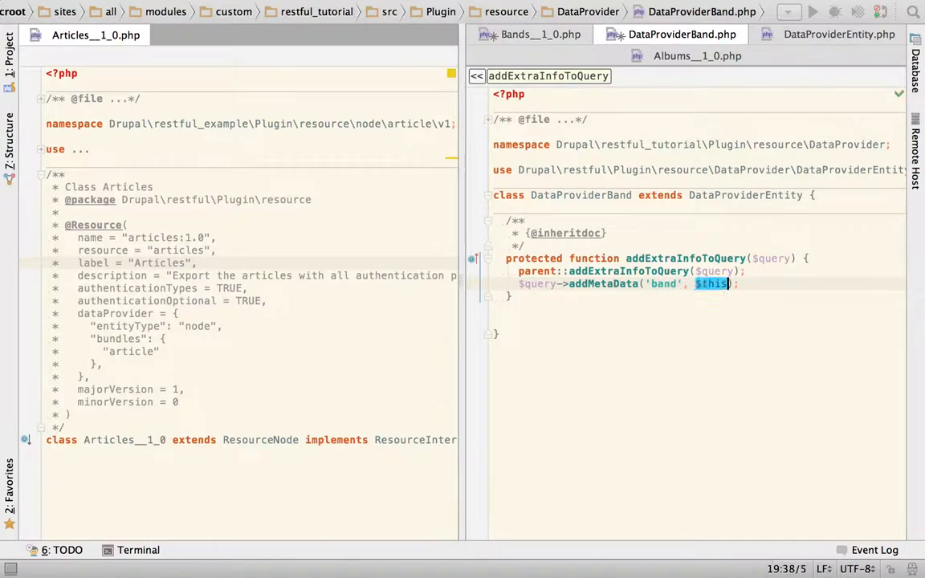
type("'Mu")
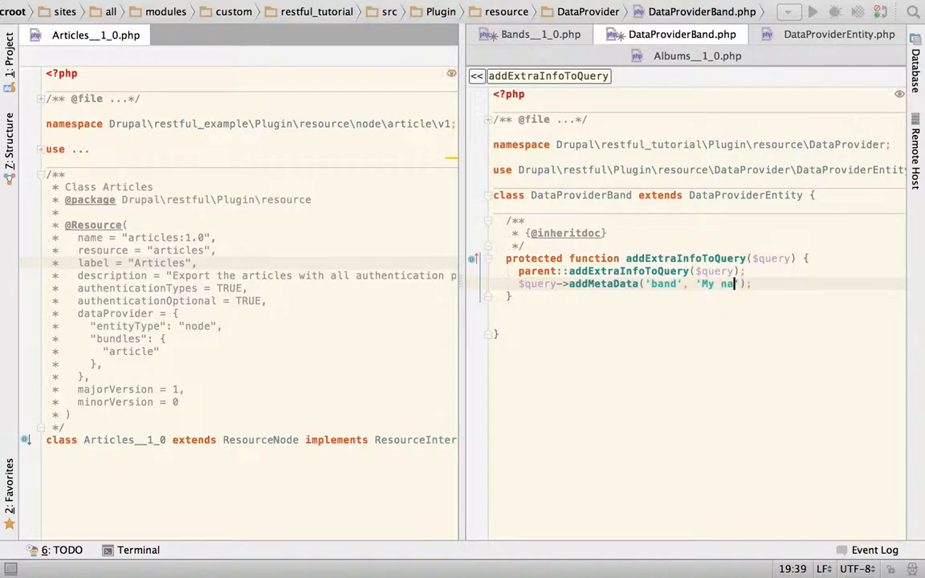
type("band!")
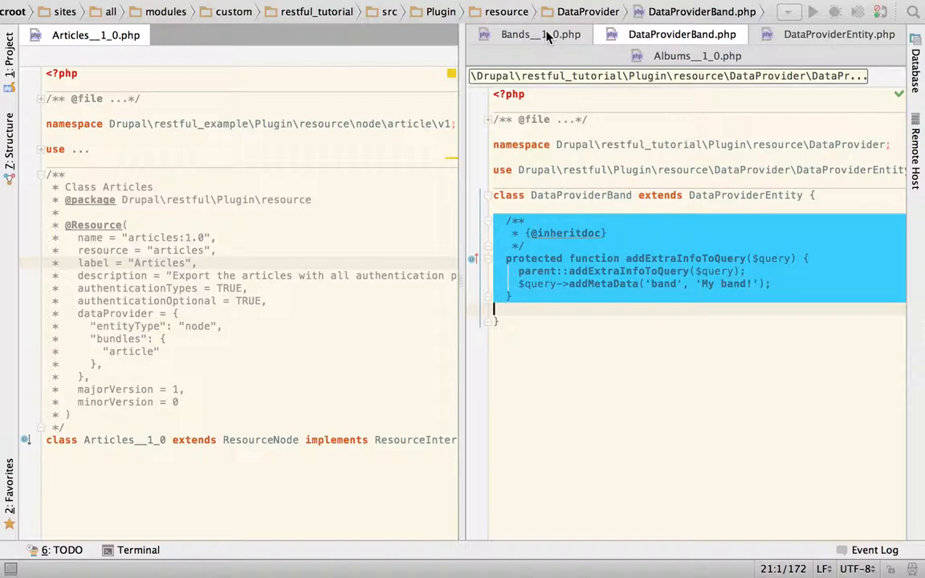
Return to Bands__1_0.php and search symbols for getData.
left_click(518, 34)
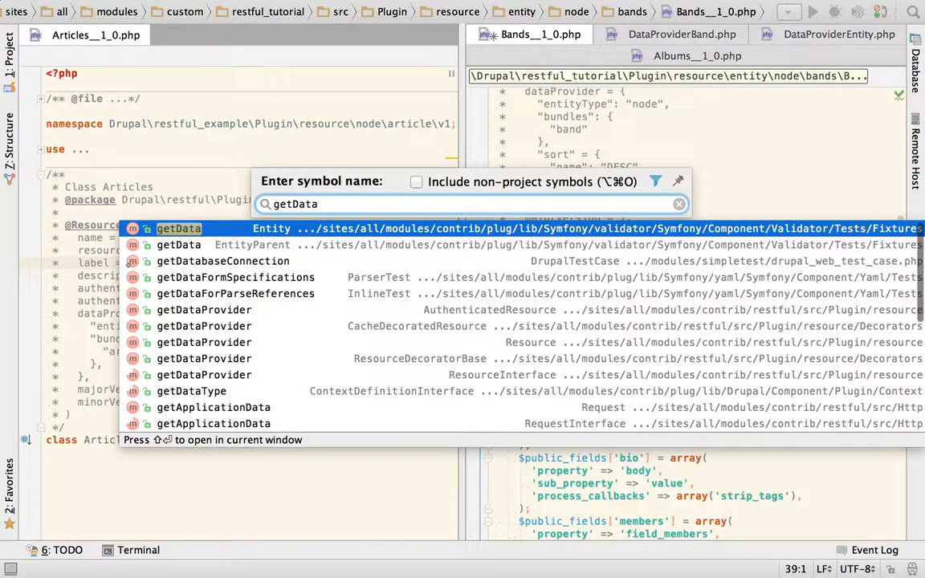
Open Resource.php, follow dataProviderClassName, and look up the DataProviderNull class.
type("P")
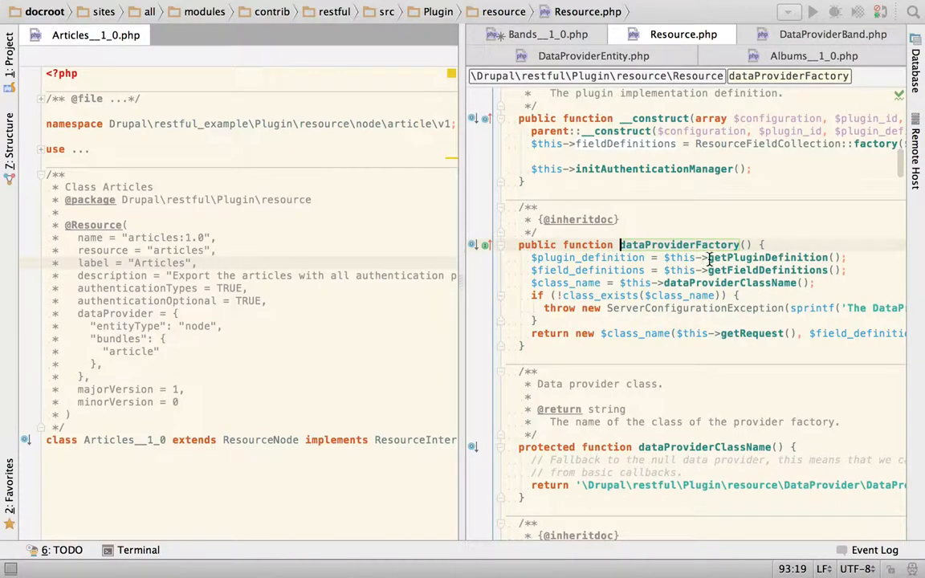
mouse_move(657, 256)
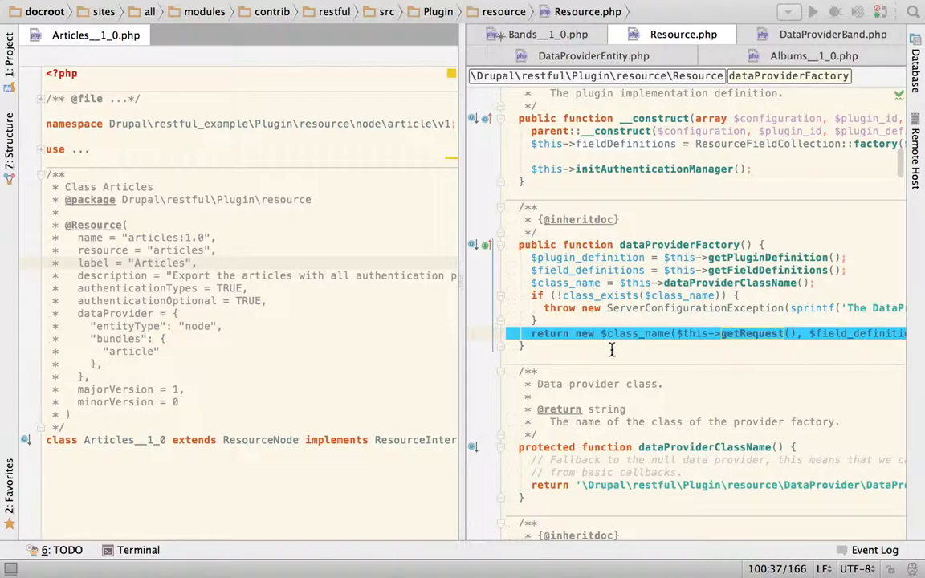
left_click(696, 283)
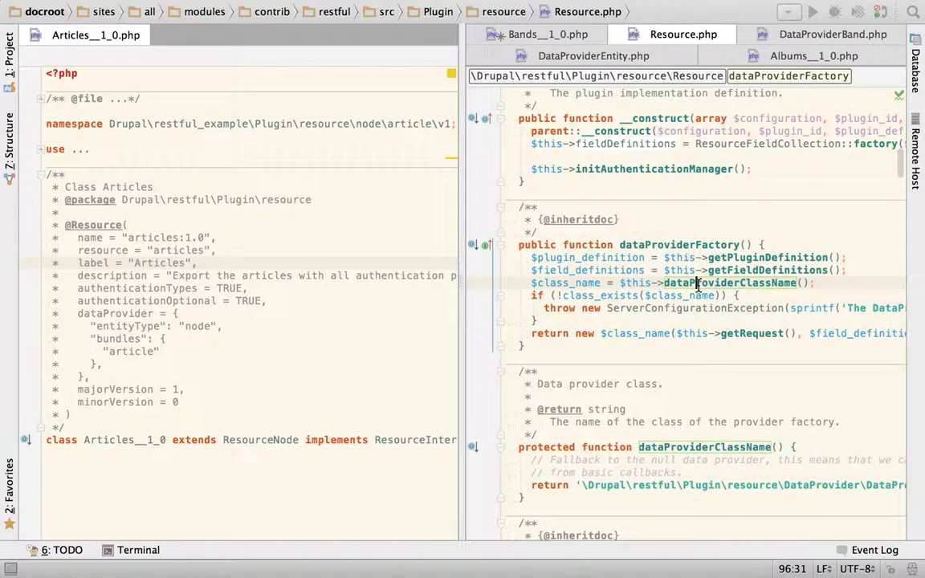
mouse_move(704, 362)
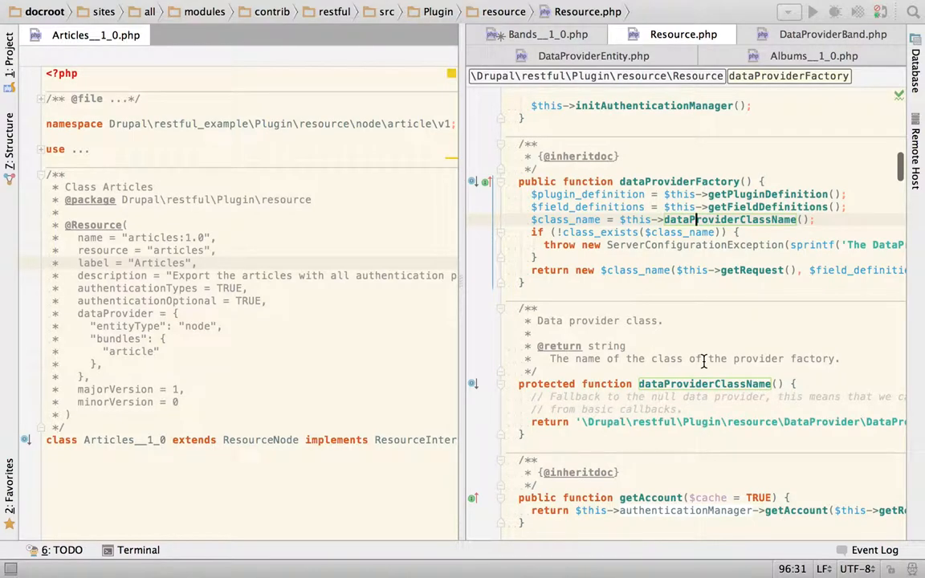
mouse_move(615, 372)
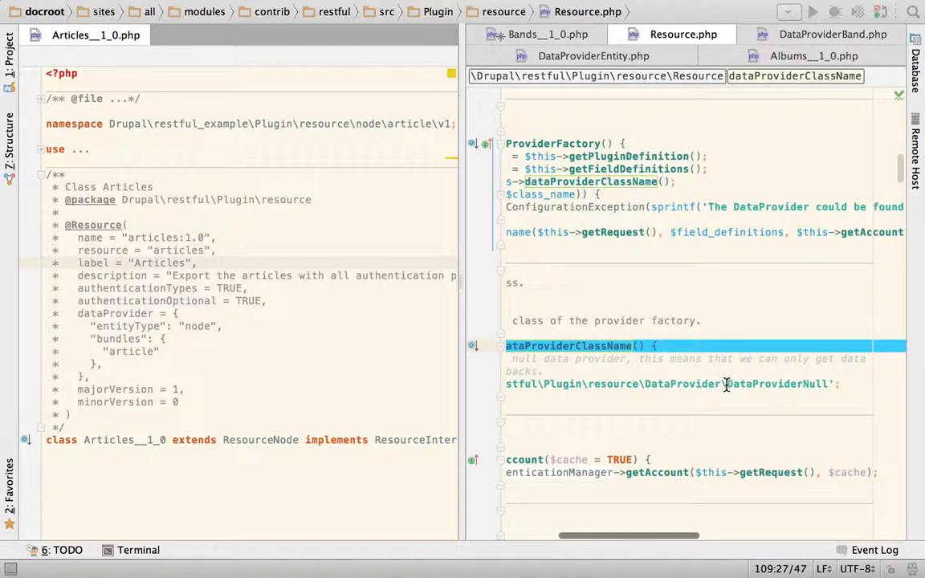
double_click(775, 384)
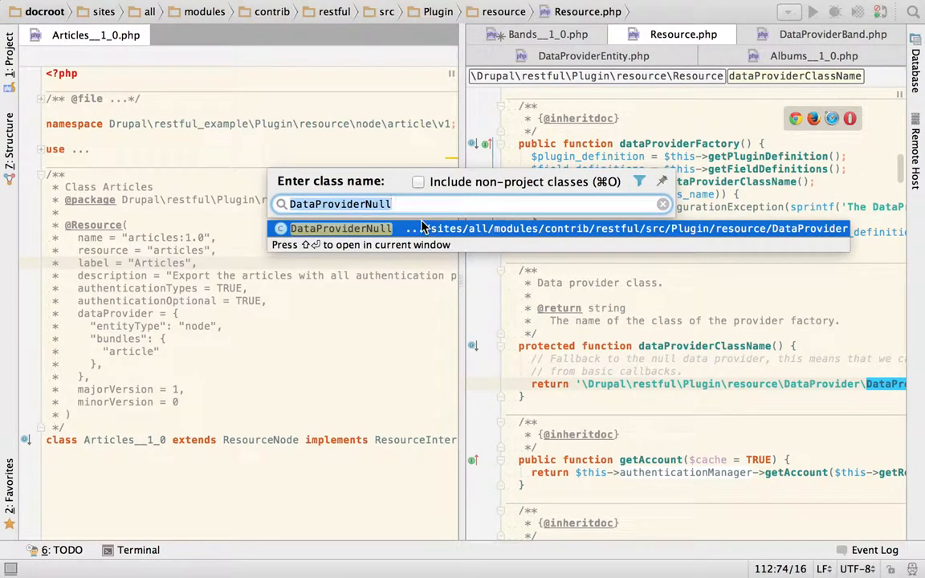
Open ResourceEntity.php, search 'data', and read how dataProviderClassName maps entity types to providers.
type("Resource")
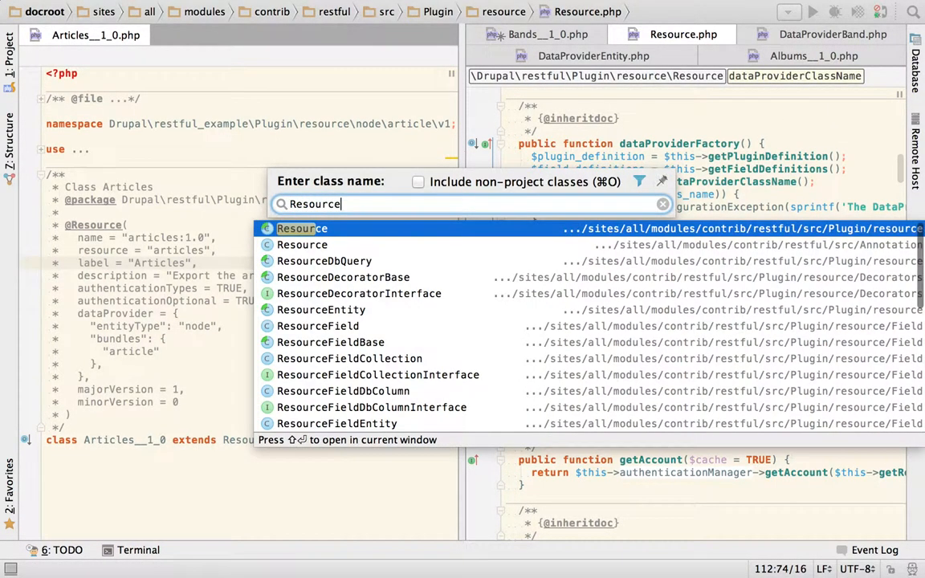
left_click(321, 310)
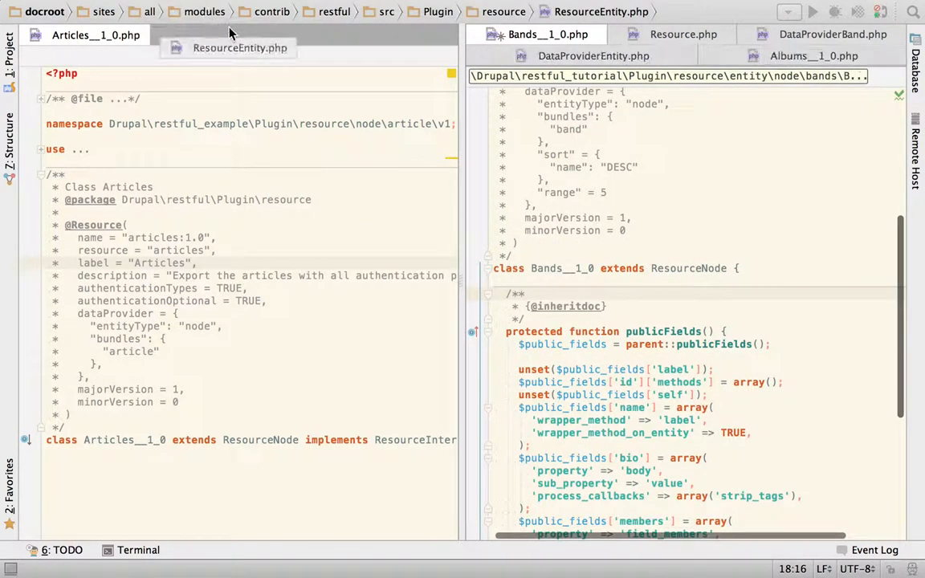
left_click(230, 34)
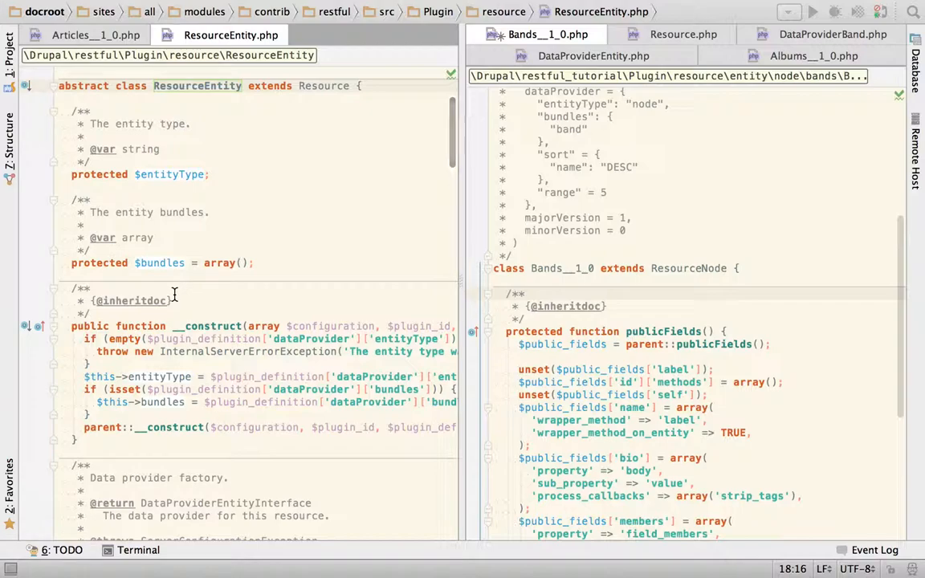
type("data")
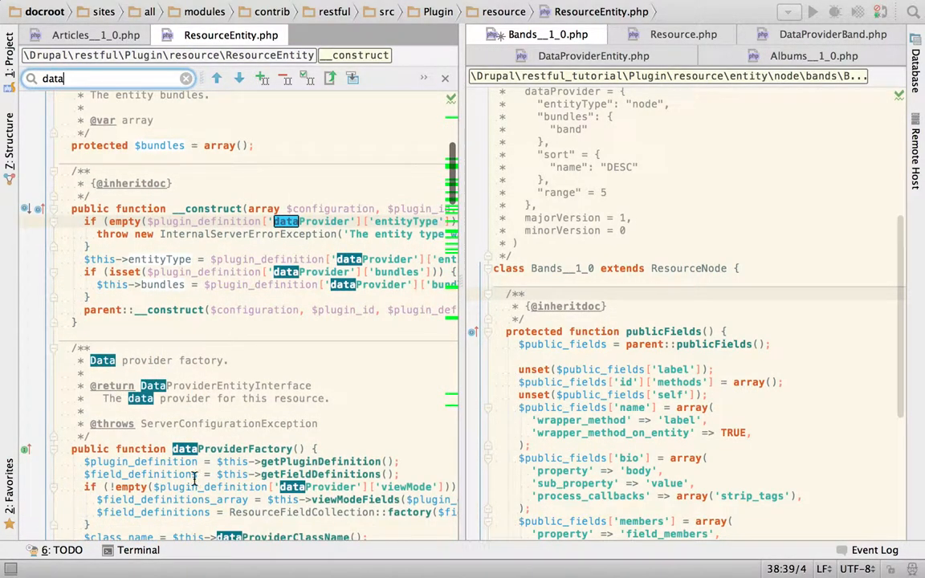
scroll("down", 3)
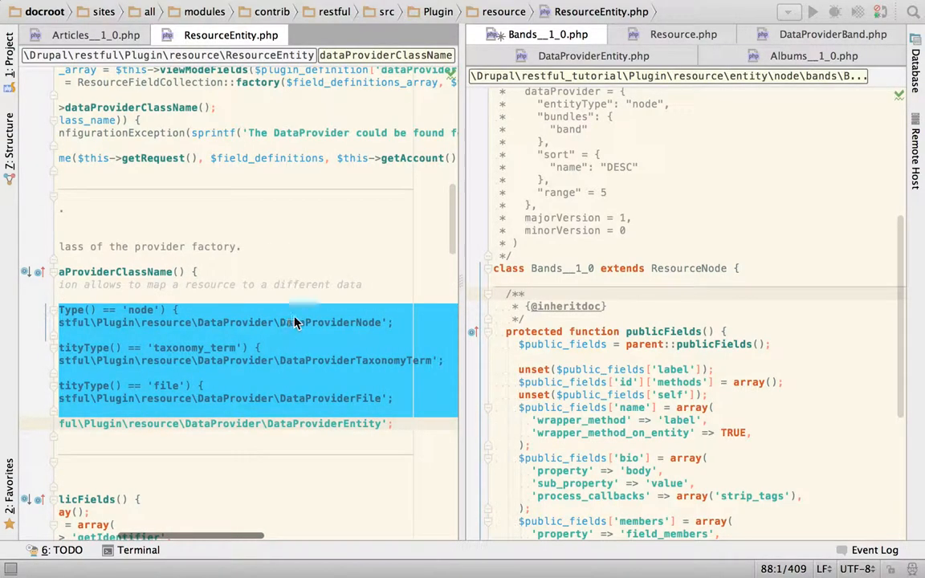
left_click(332, 360)
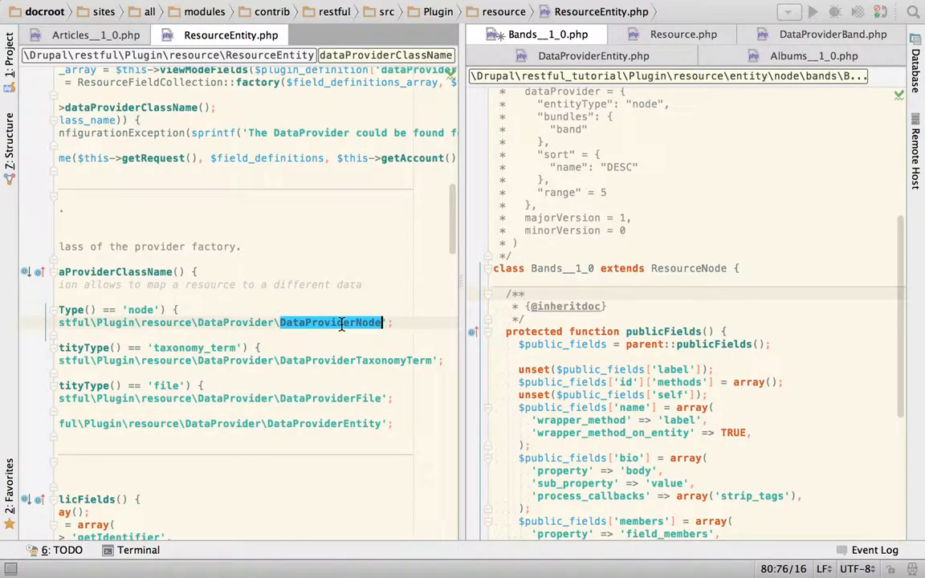
mouse_move(341, 328)
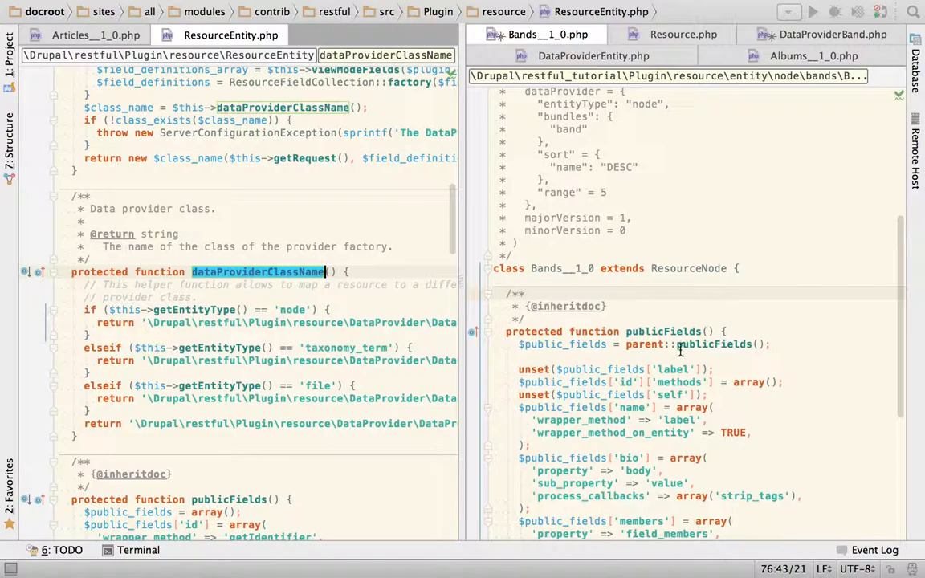
scroll("down", 3)
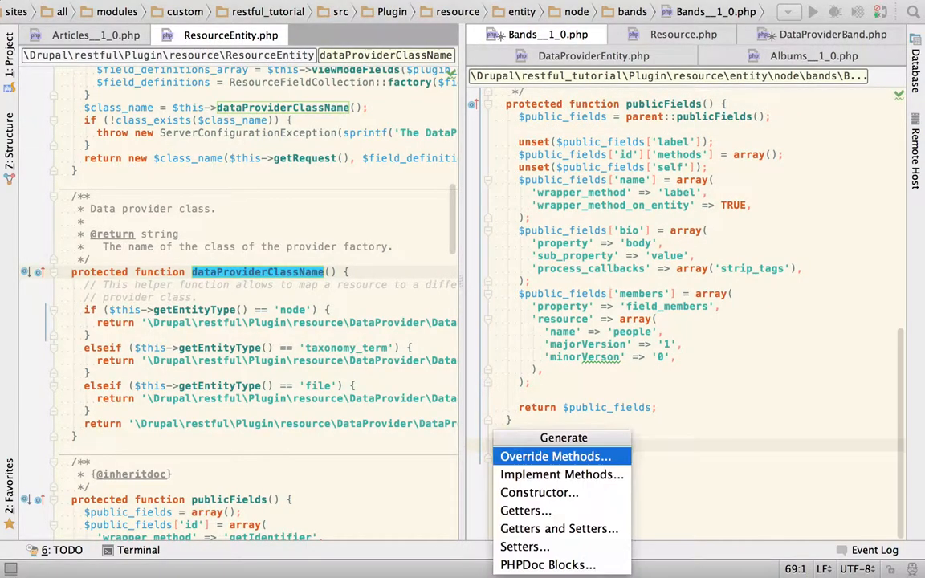
left_click(554, 456)
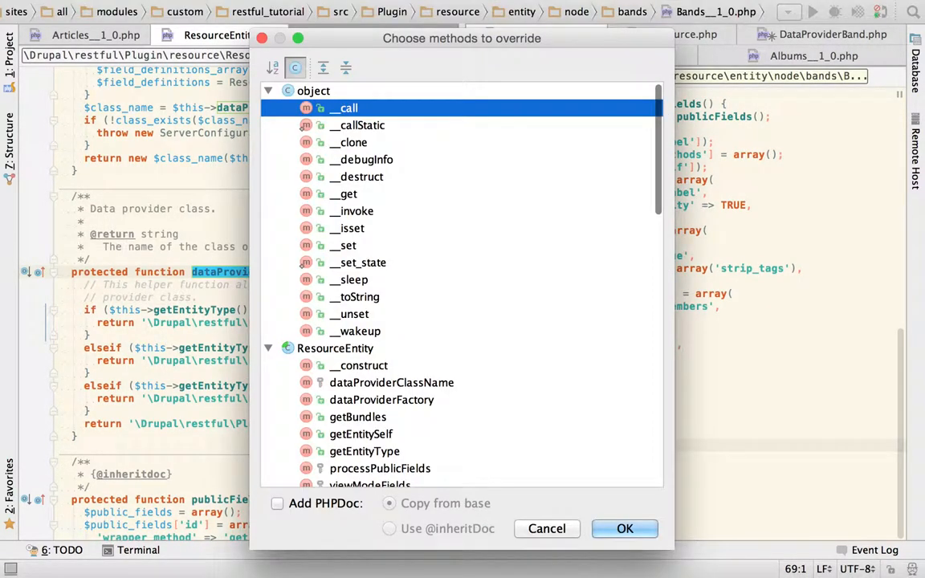
left_click(391, 382)
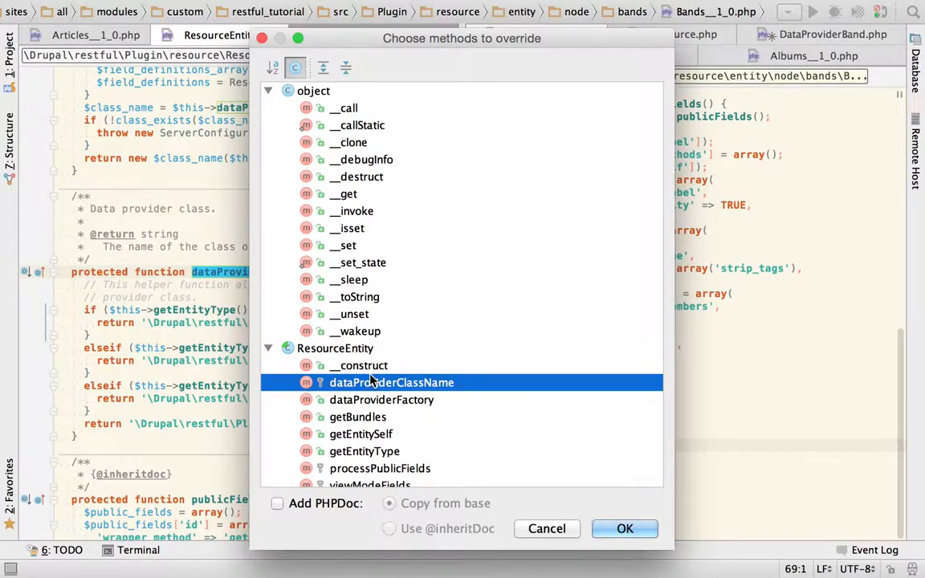
left_click(625, 528)
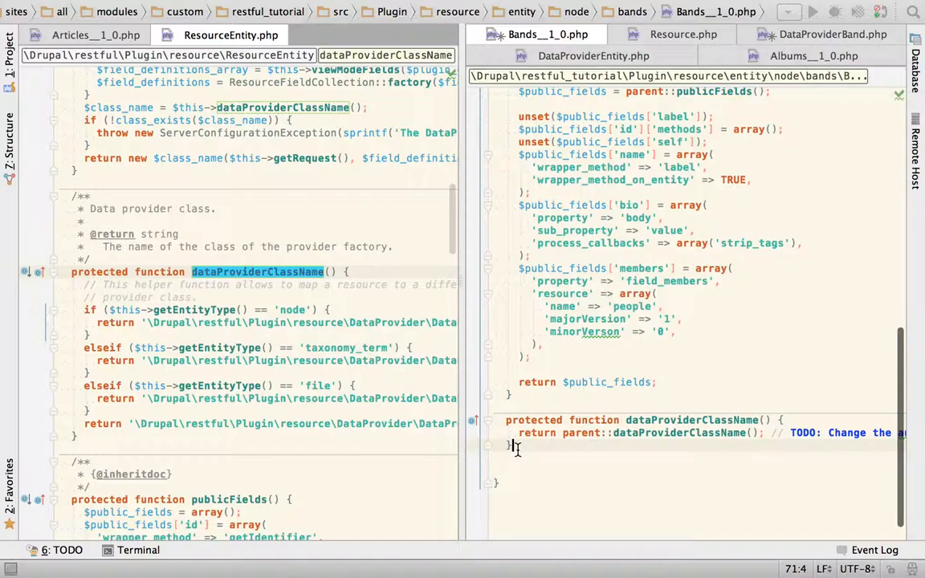
left_click(519, 432)
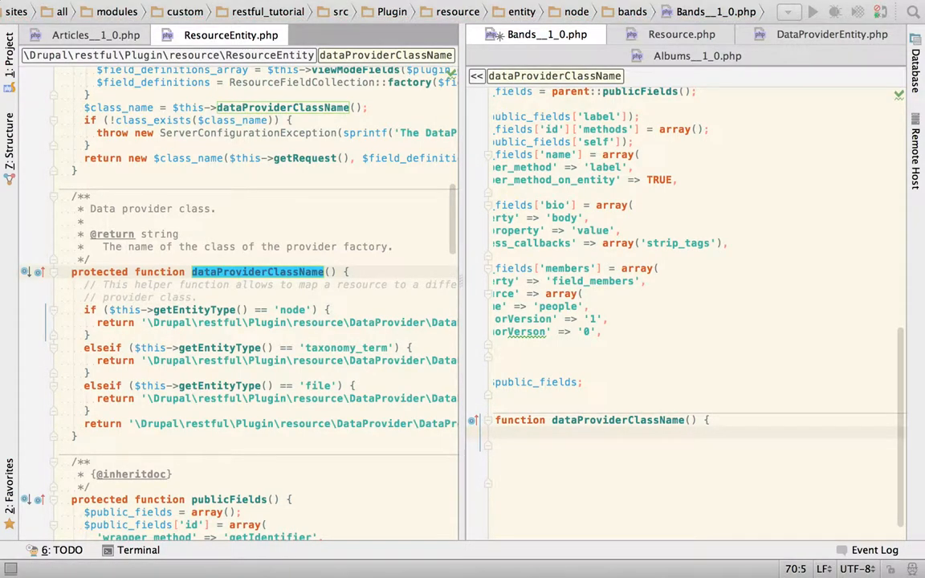
type("\\Drupal\\restful_tutorial\\Plugin\\resource\\DataProvider\\DataProvider")
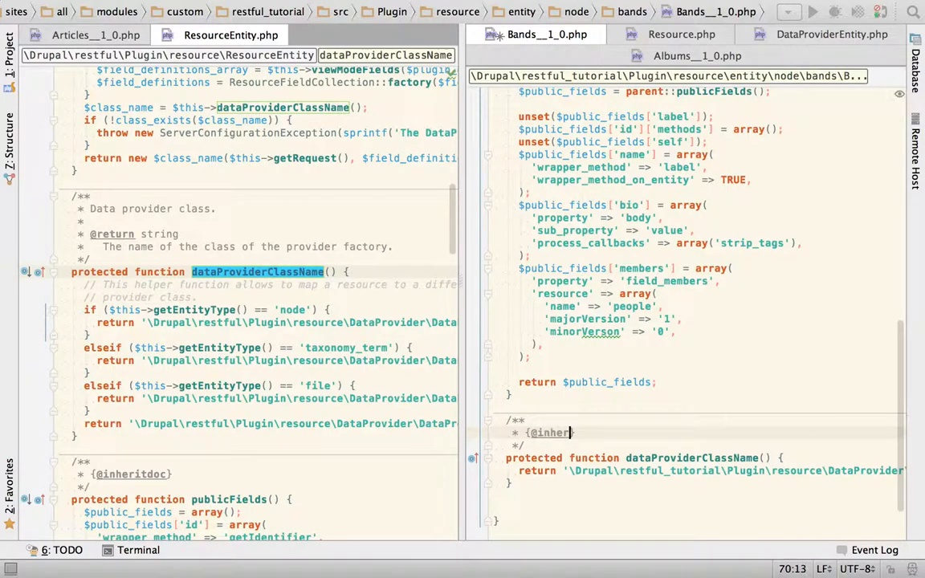
type("itdoc}")
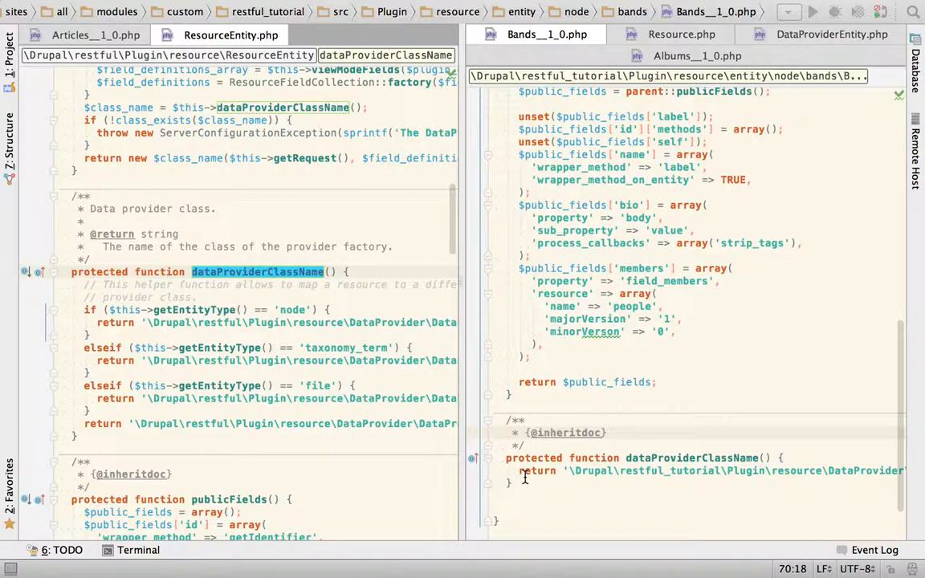
left_click(495, 495)
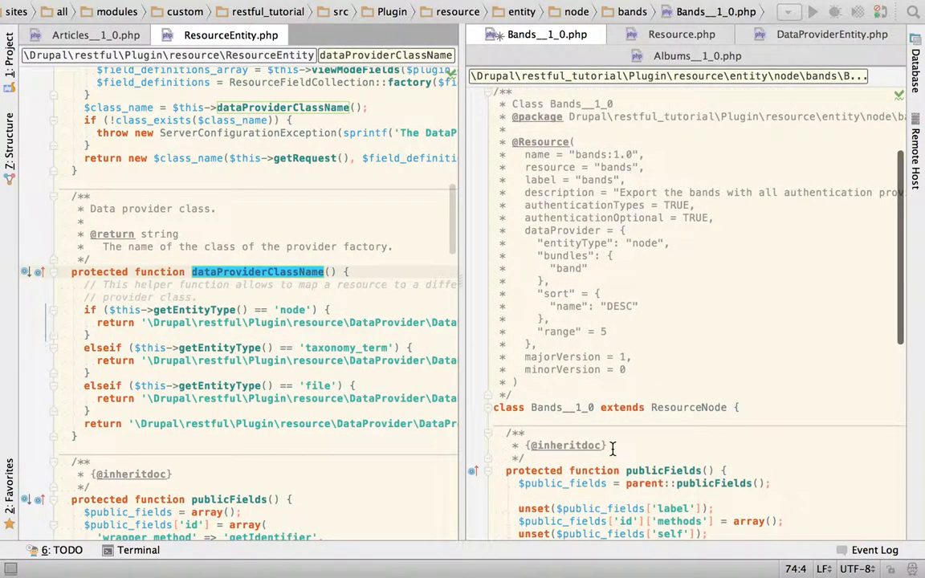
scroll("down", 3)
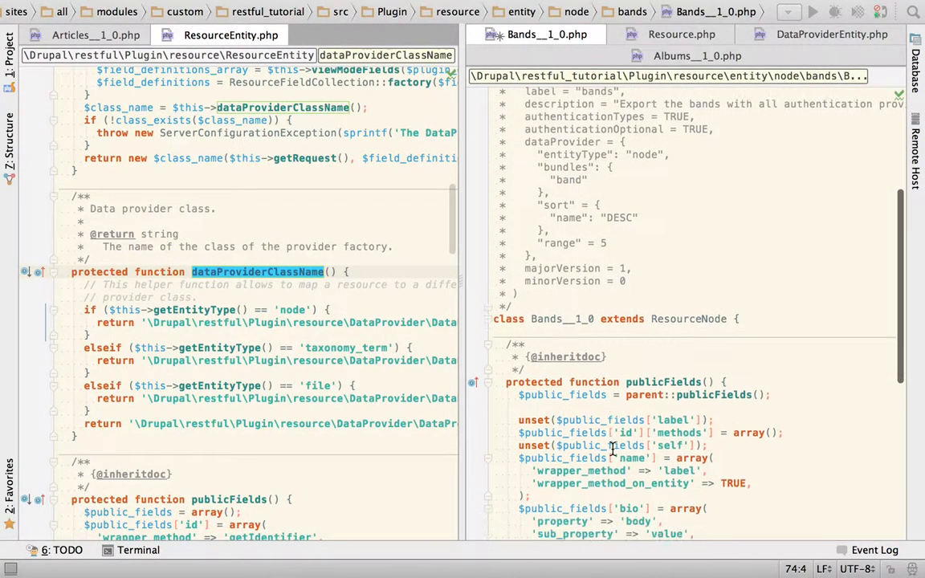
scroll("down", 3)
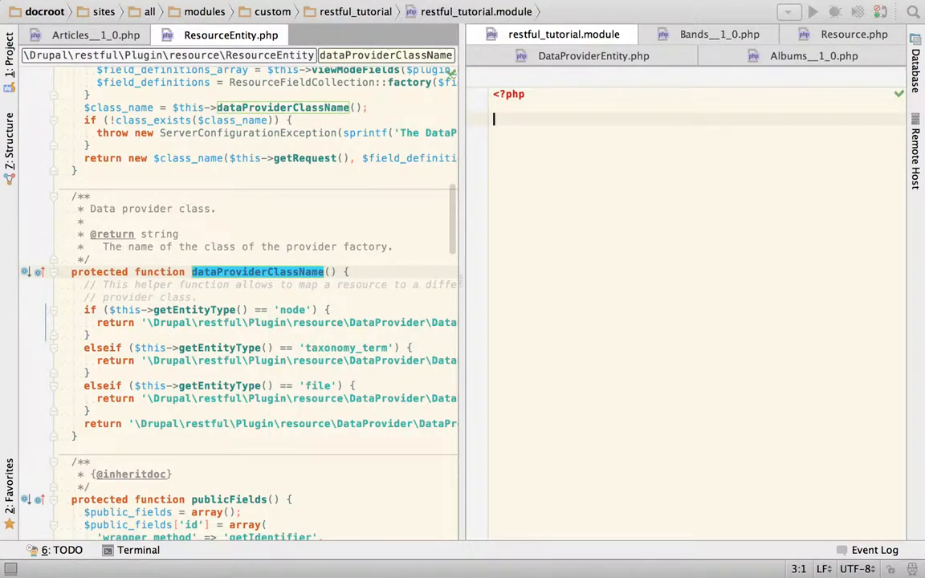
Insert the query_TAG_alter hook template as restful_tutorial_query_band_alter and look up hook_query_TAG_alter.
type("function")
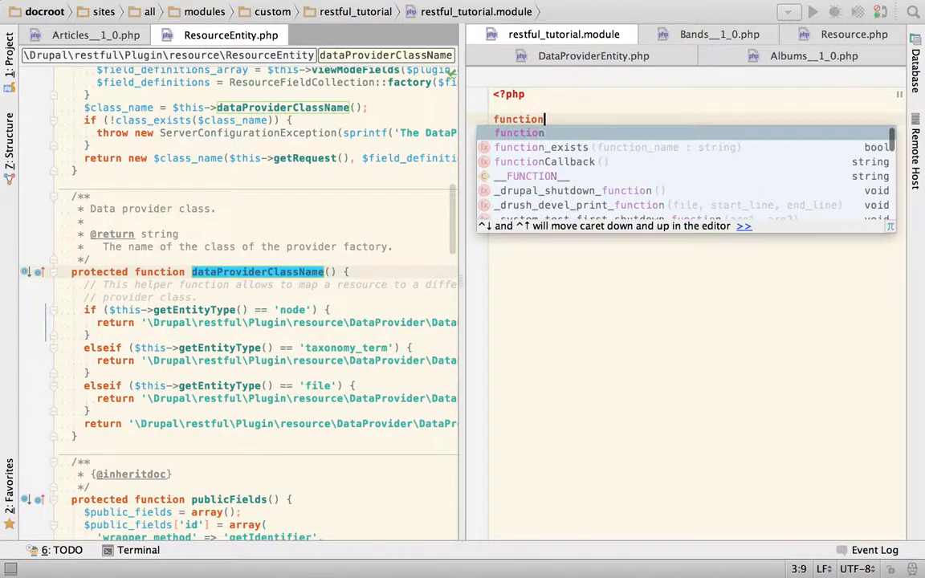
type("_restful_tuto")
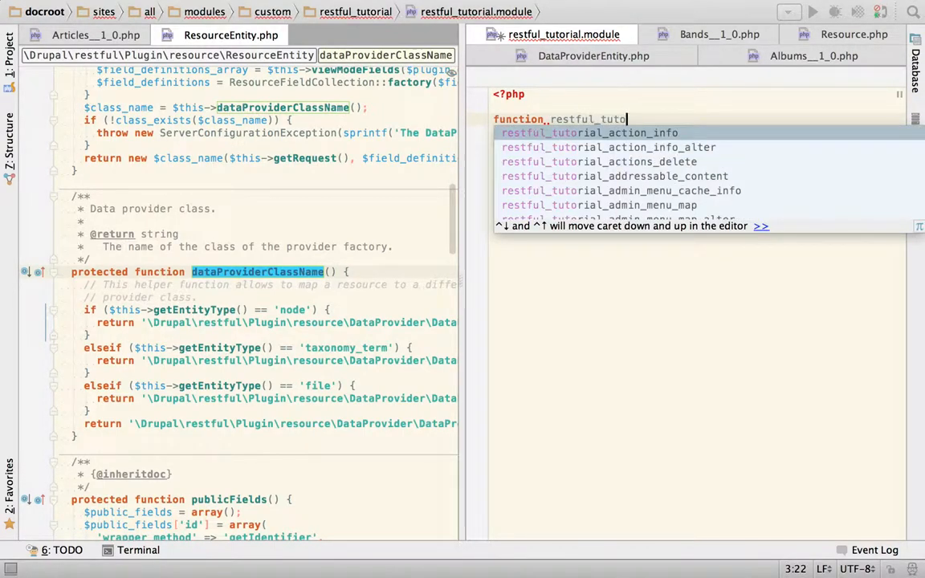
type("rial_query")
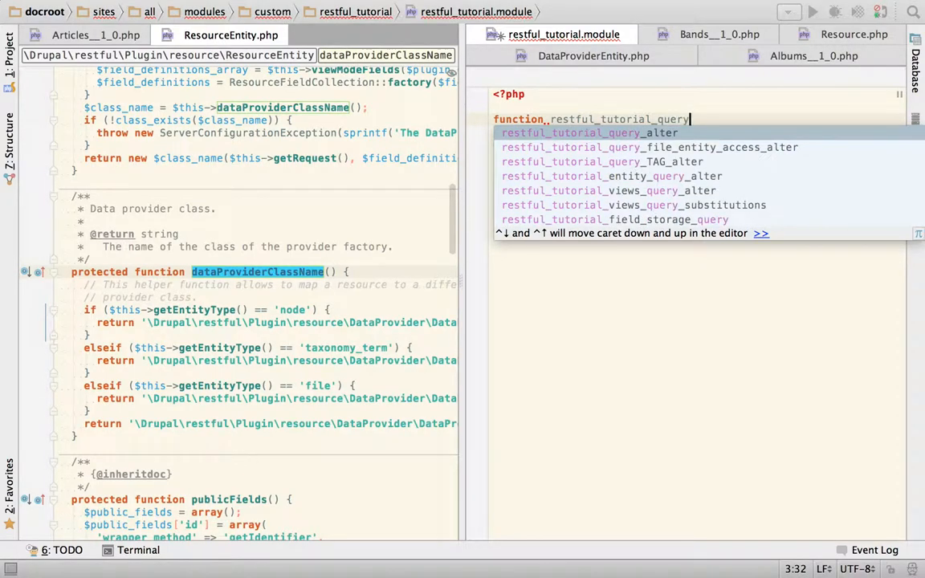
key("Down")
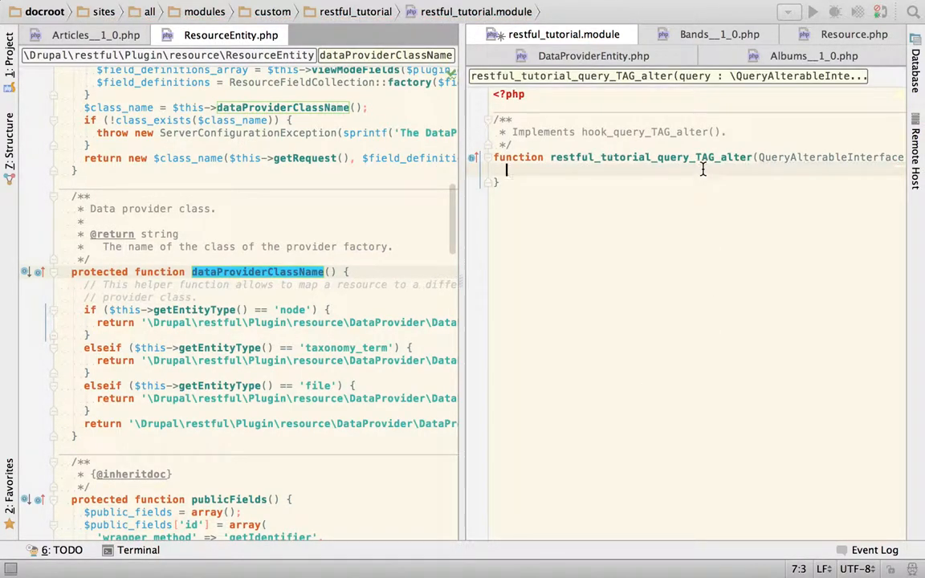
type("b")
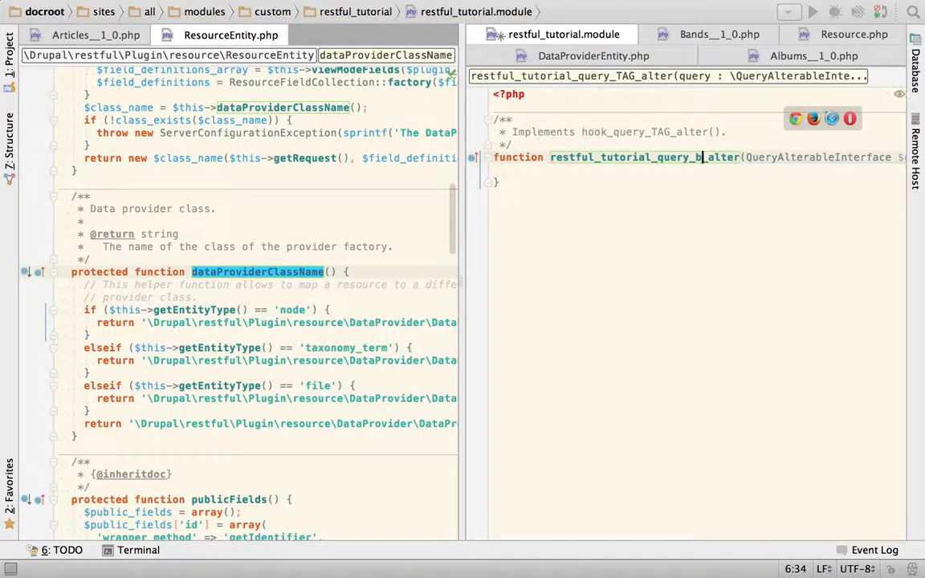
type("and")
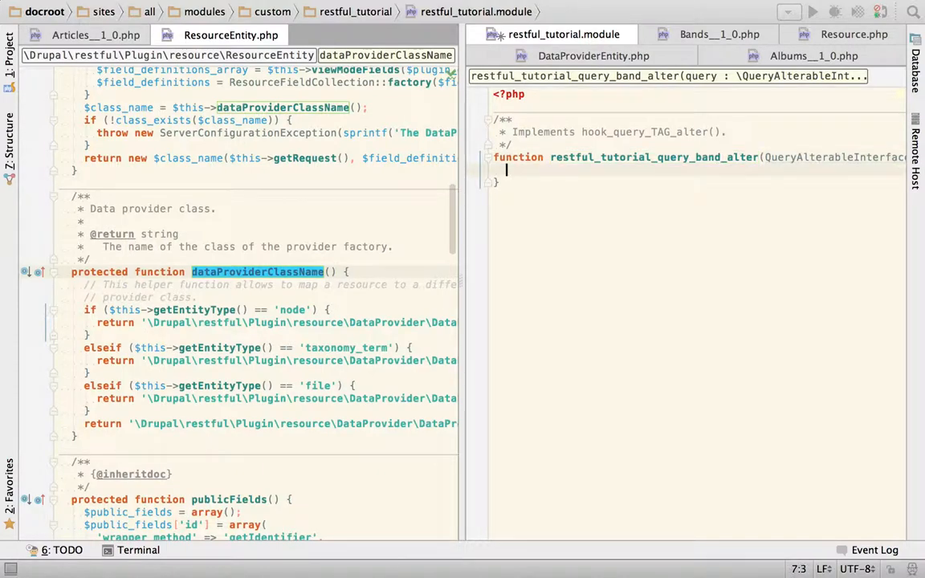
double_click(655, 156)
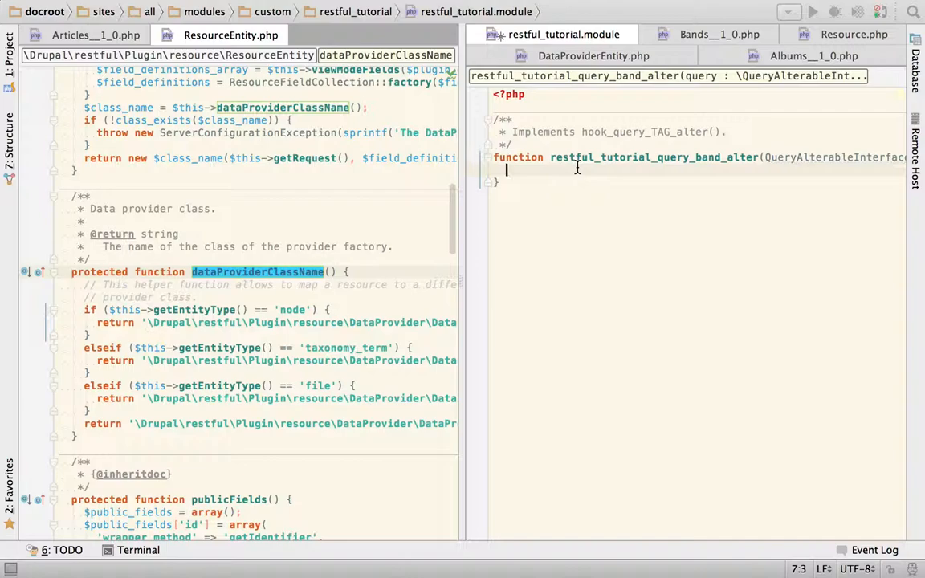
double_click(644, 132)
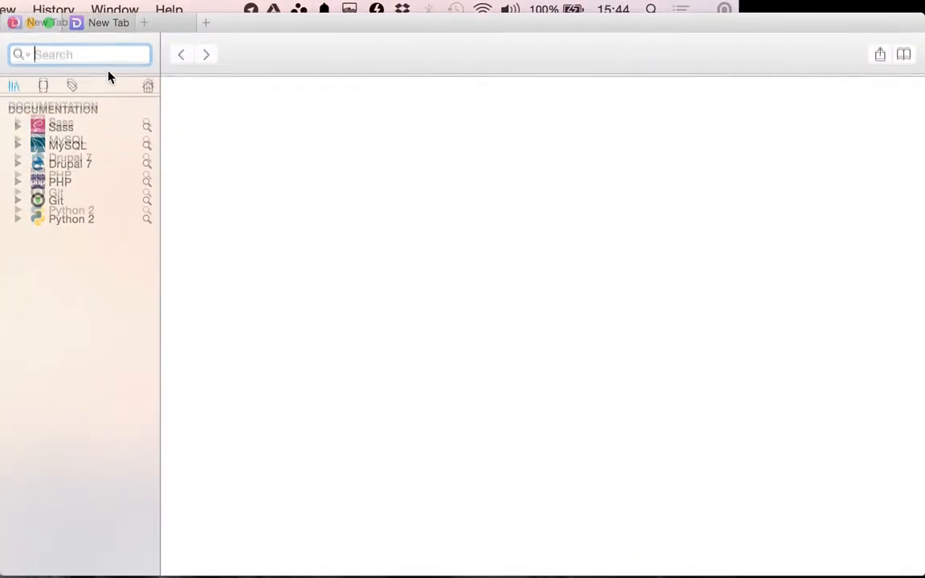
type("drup")
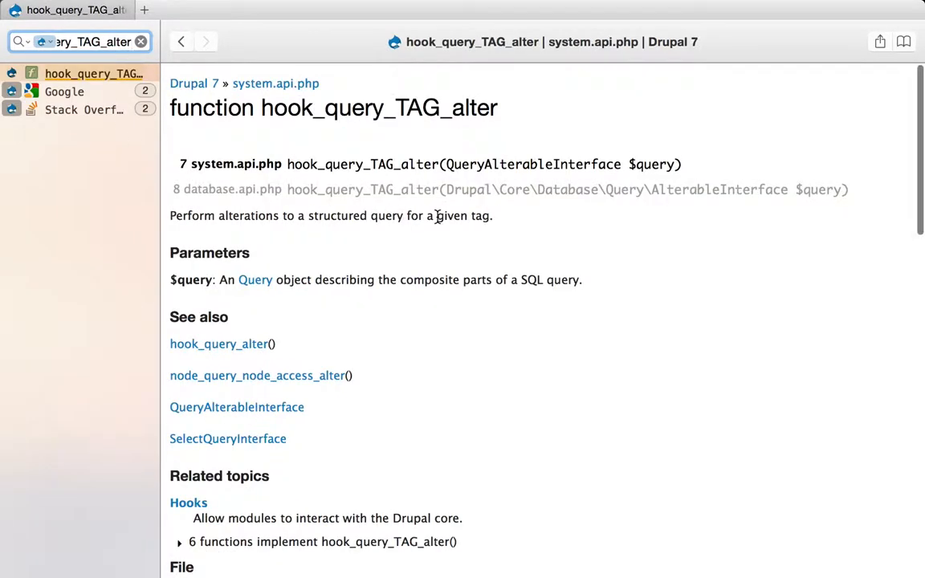
triple_click(329, 215)
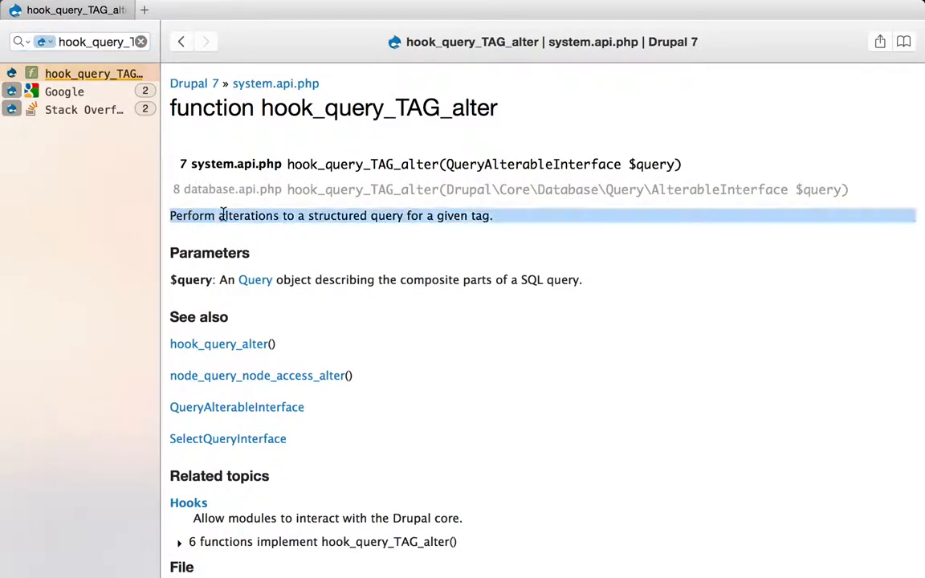
mouse_move(411, 215)
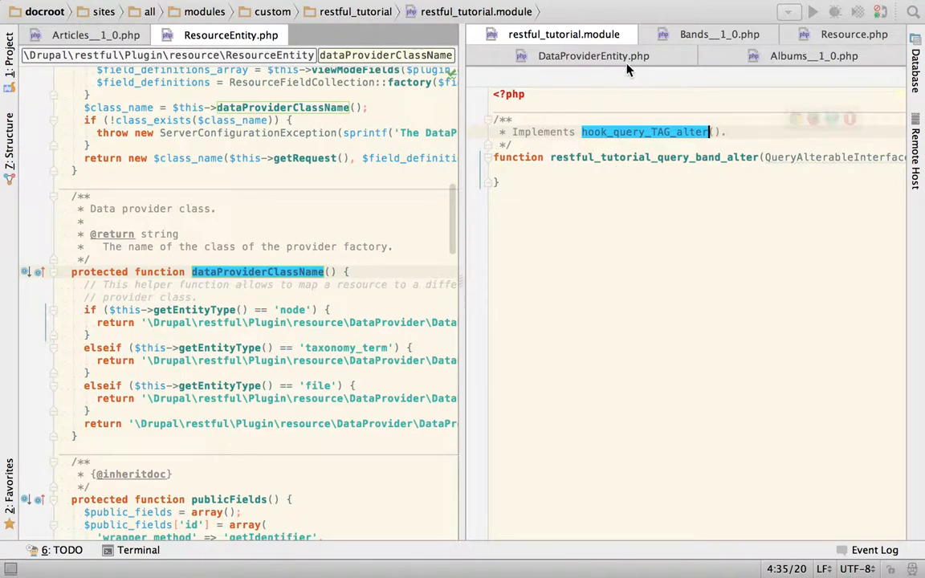
mouse_move(663, 62)
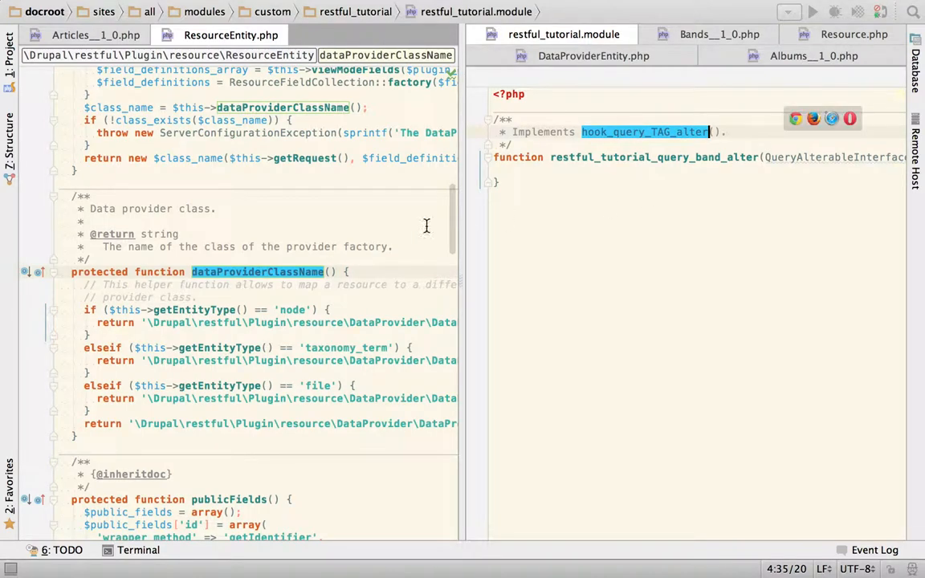
Drop the addTag line so addExtraInfoToQuery only adds 'band' metadata, checking the parent implementation.
type("ResourceEn")
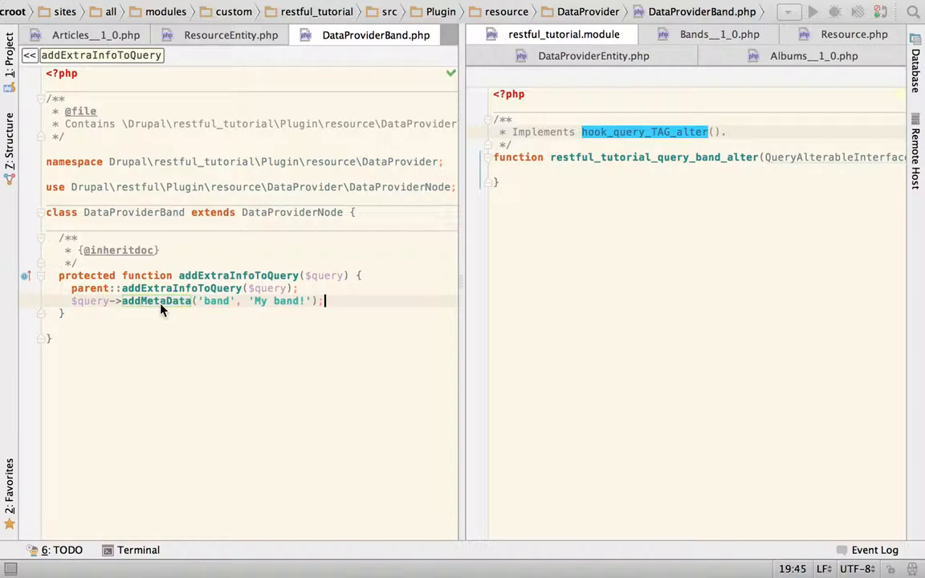
type("$")
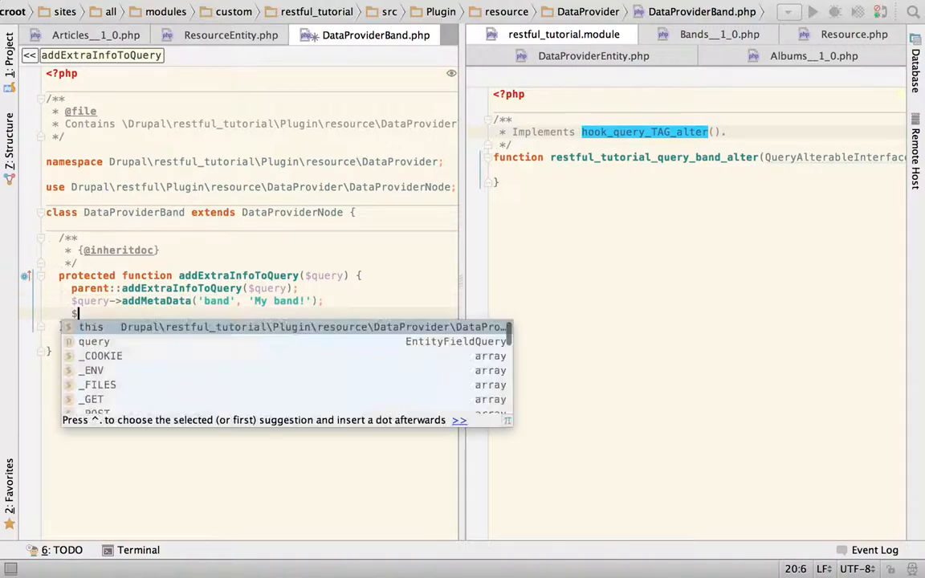
type("$query->addTag(")
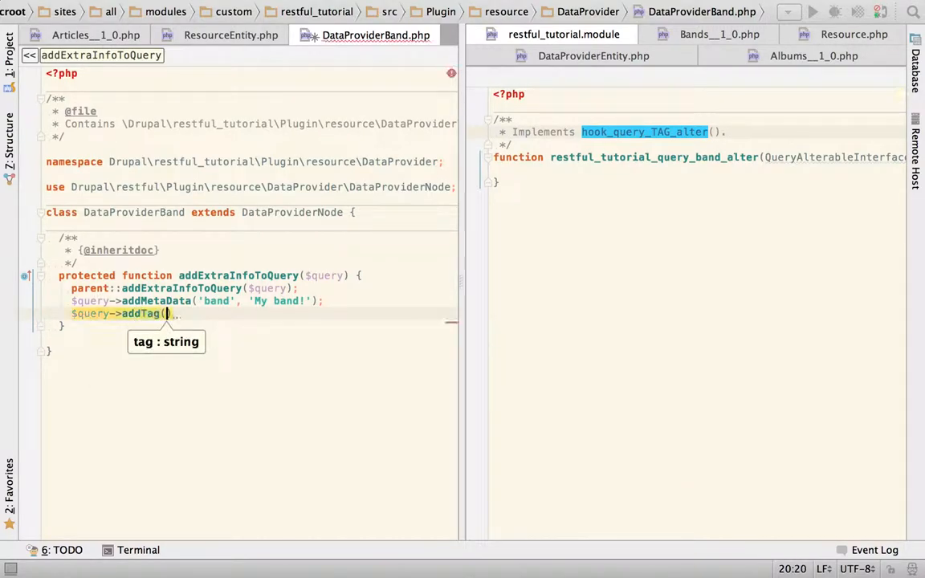
type("'")
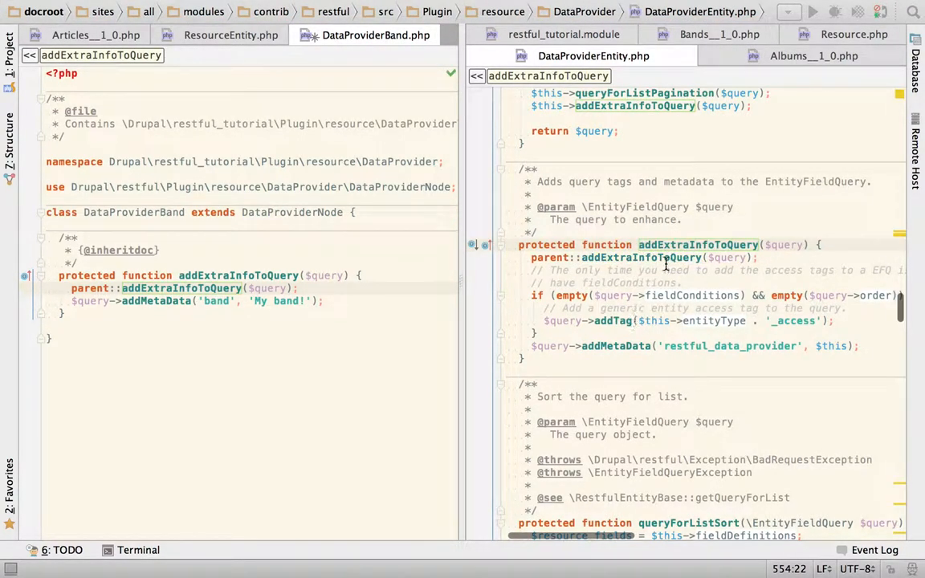
left_click(709, 56)
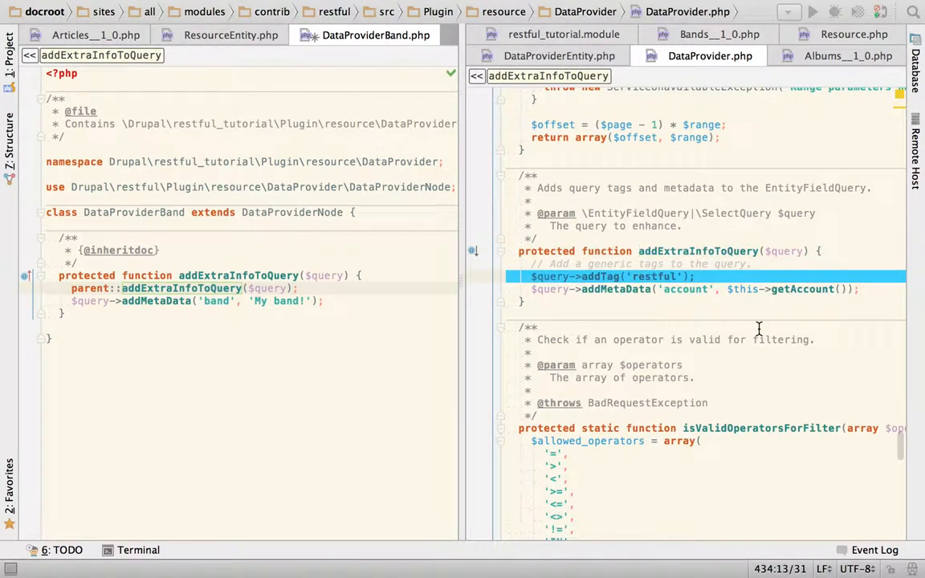
left_click(563, 34)
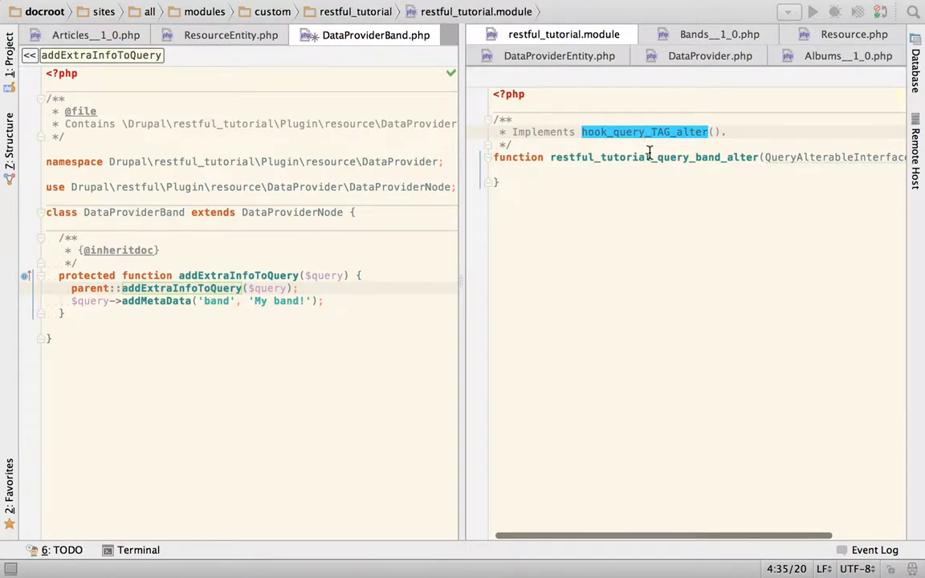
Rename the hook to restful_tutorial_query_restful_alter, read the query's 'band' metadata, and set a breakpoint.
double_click(708, 156)
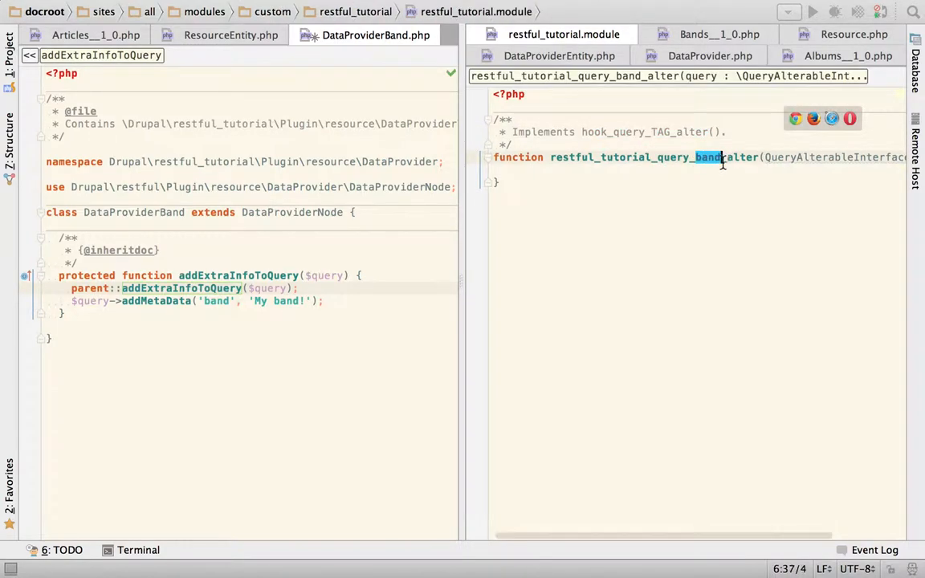
type("rest")
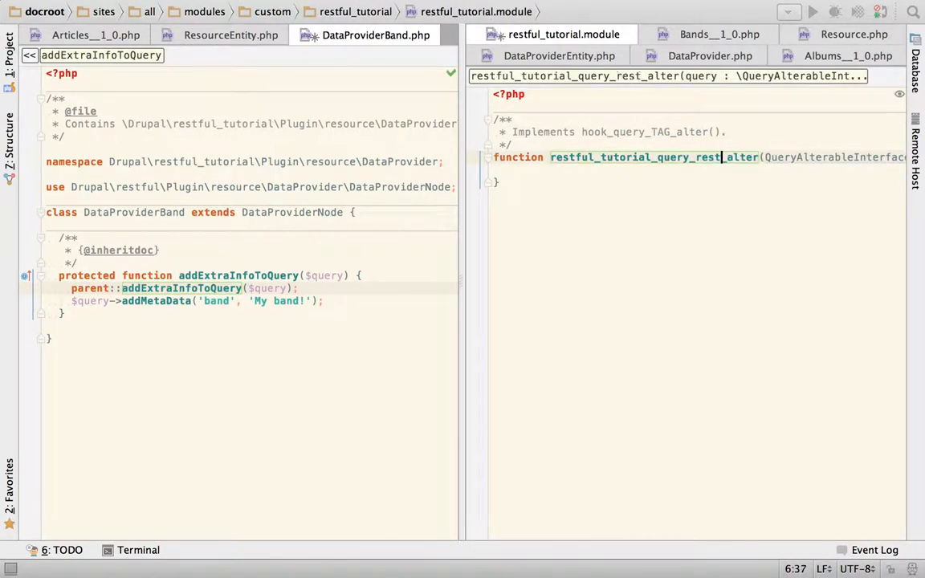
type("ful")
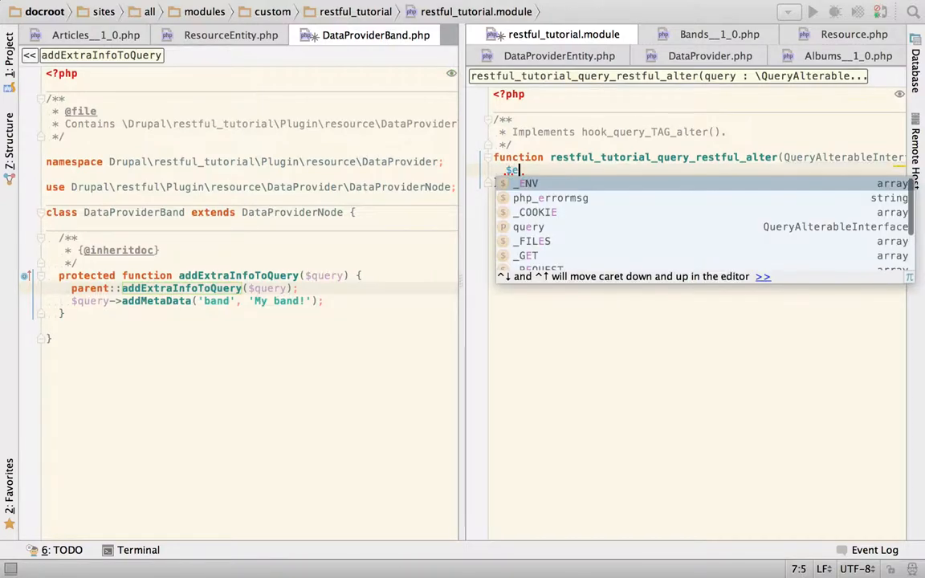
type("query->getMetaData('")
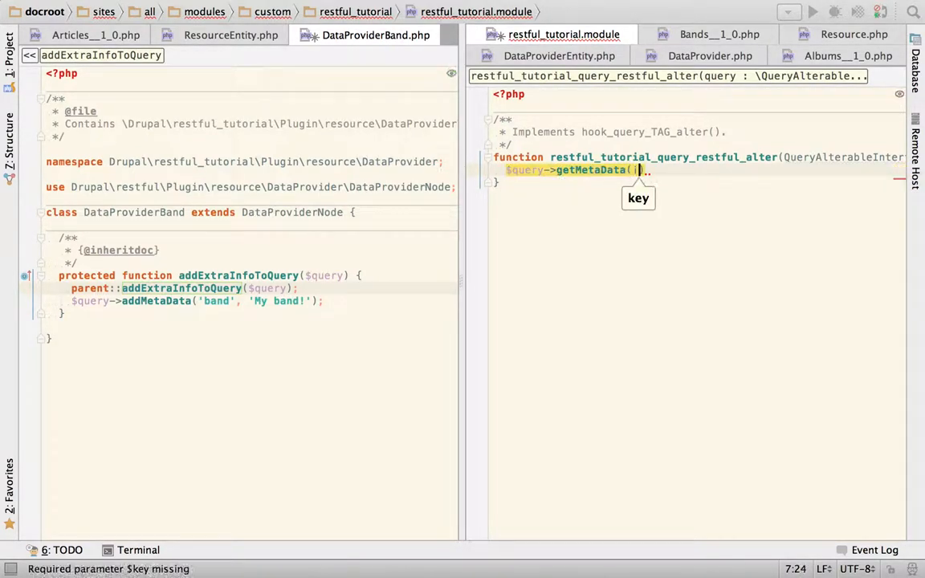
type("'band'")
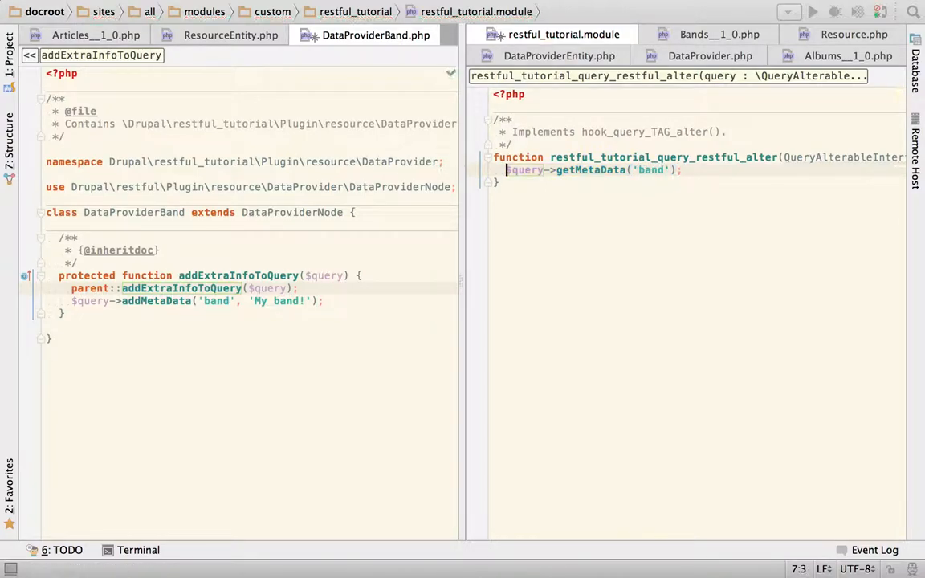
type("cont")
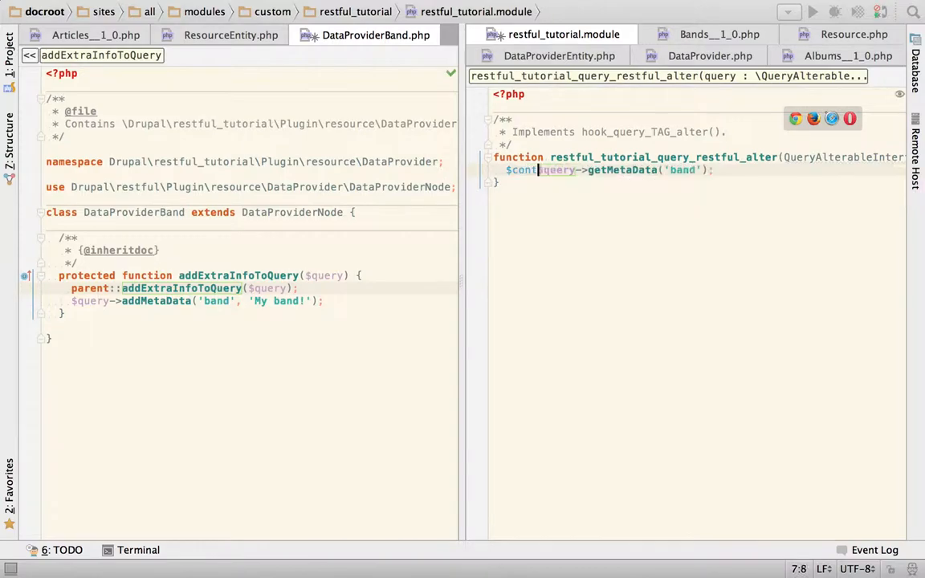
type("contents")
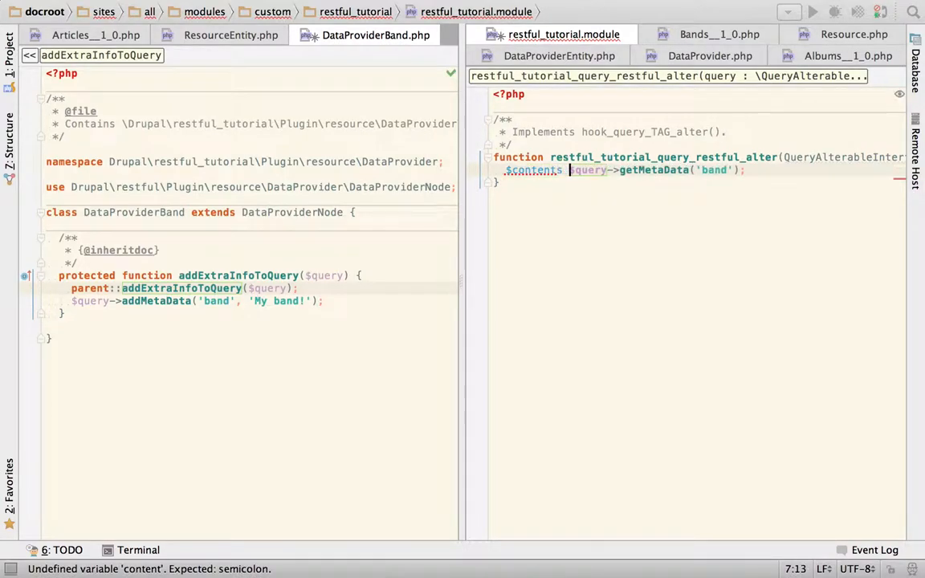
type("=")
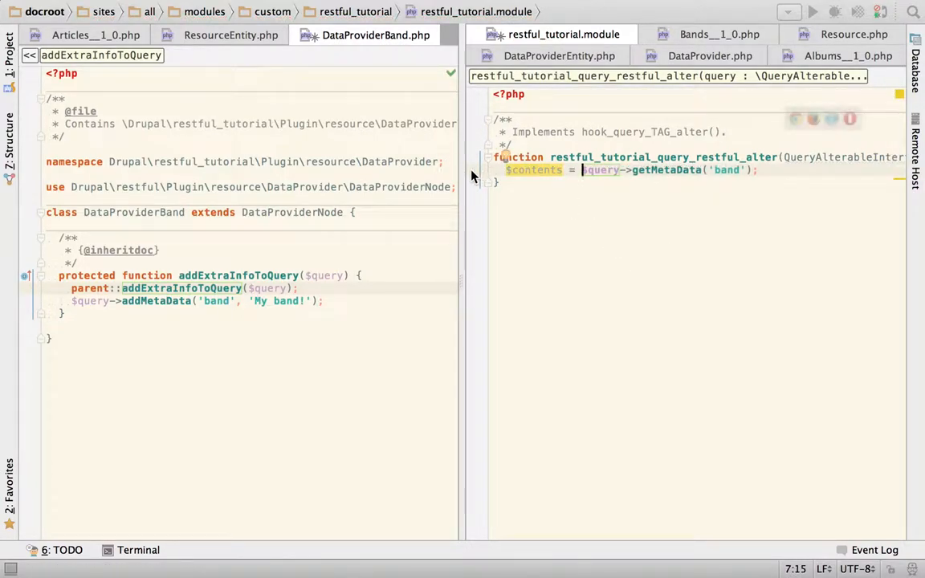
left_click(867, 9)
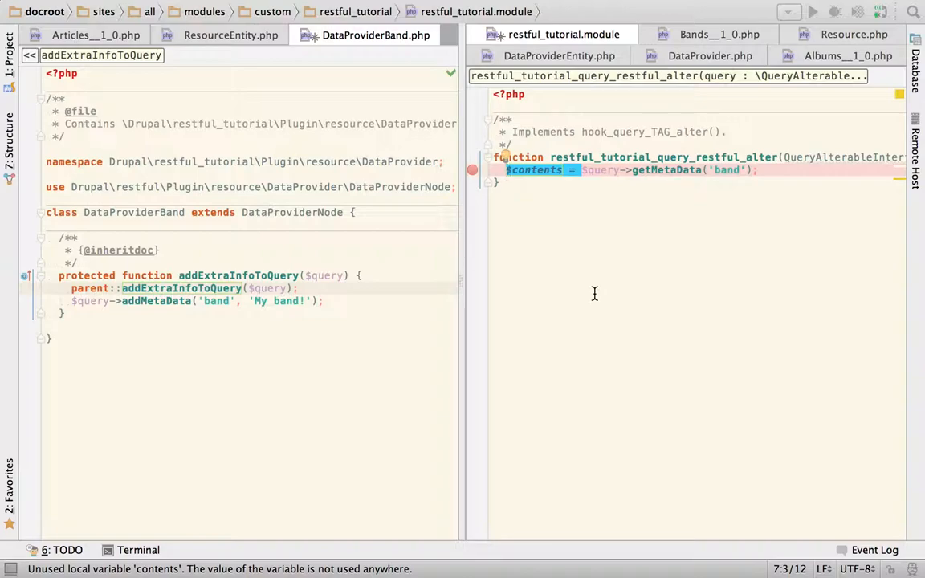
Output the 'band' metadata with drupal_set_message and close DataProvider.php.
type("dm")
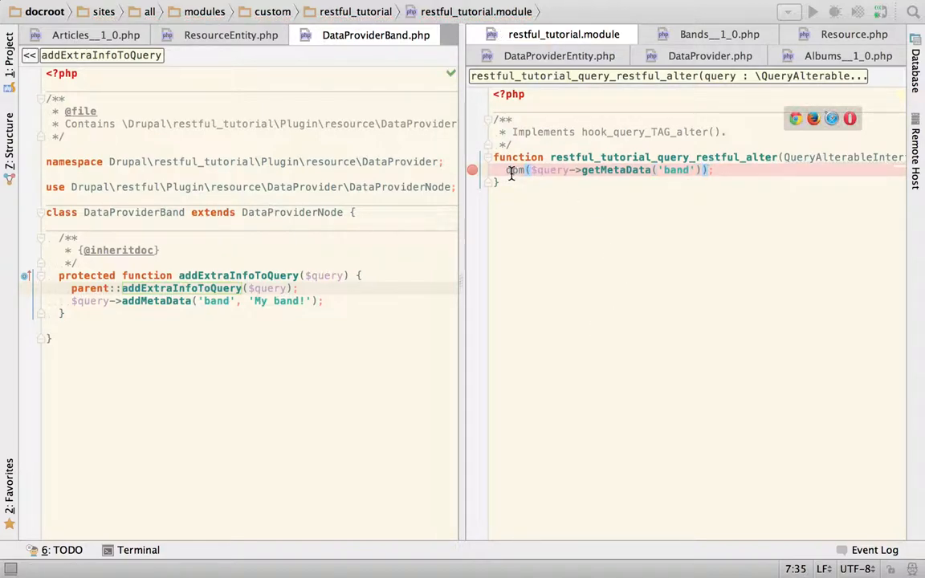
type("drupal_set_message")
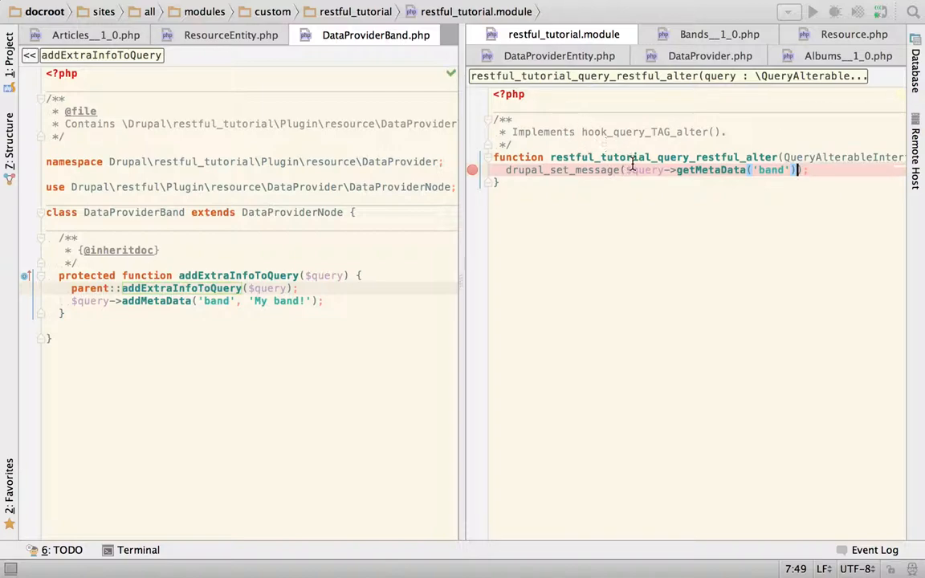
double_click(718, 157)
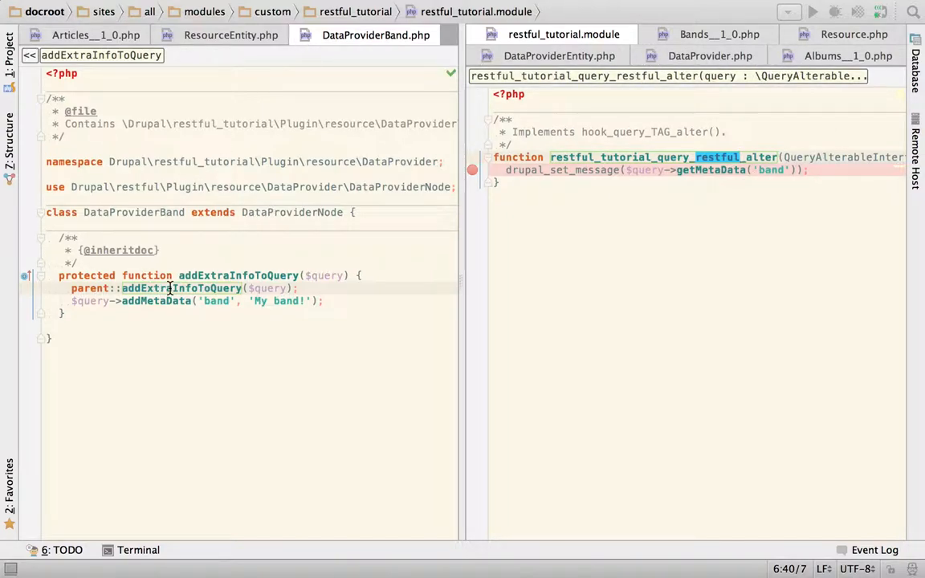
mouse_move(182, 288)
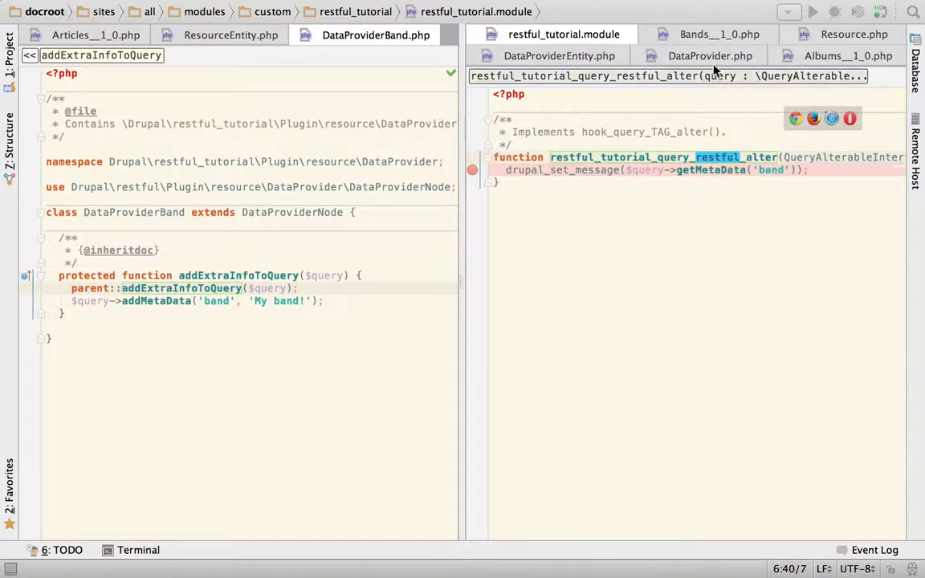
left_click(710, 55)
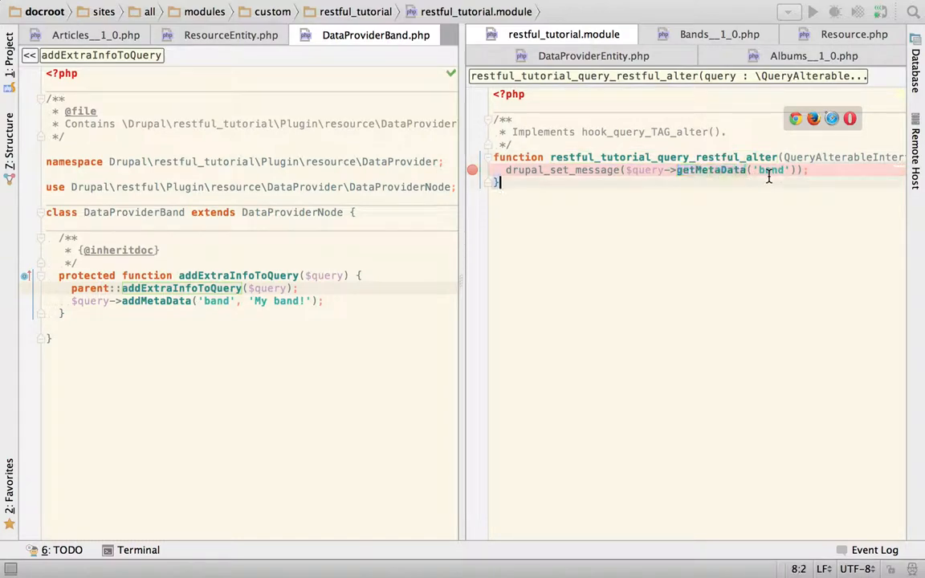
double_click(770, 170)
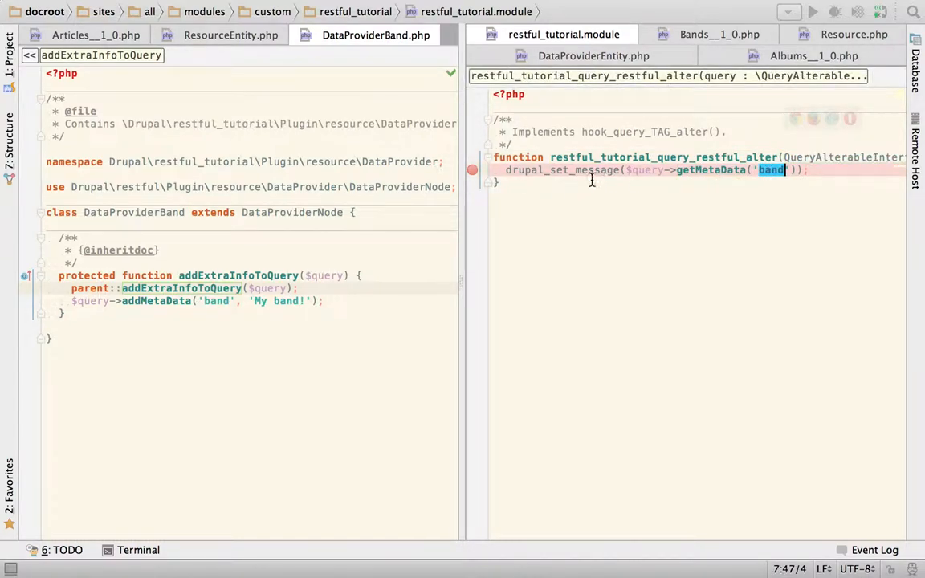
double_click(562, 169)
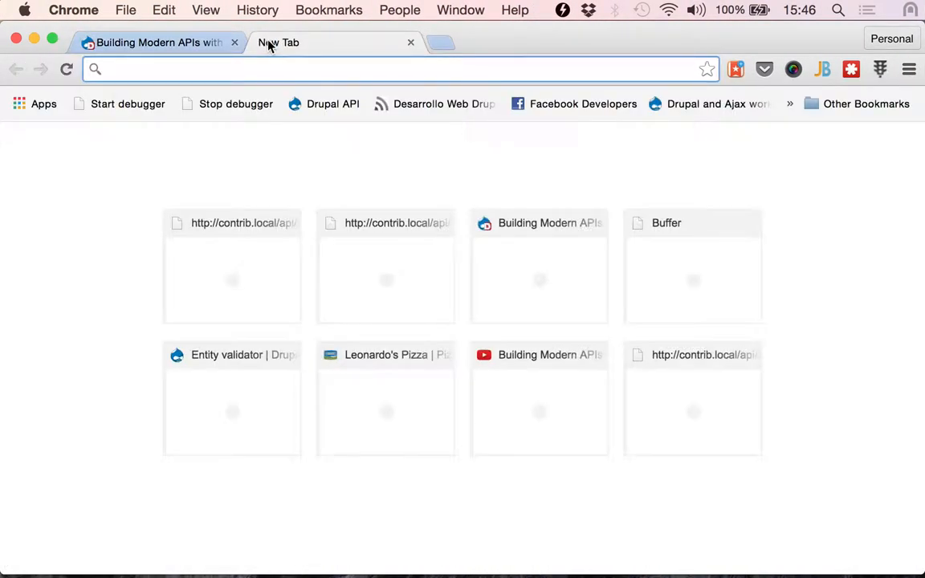
With Bands__1_0.php open, request contrib.local/api/bands in Chrome with ?XDEBUG_SESSION_START=PHPSTORM.
type("contrib.local/")
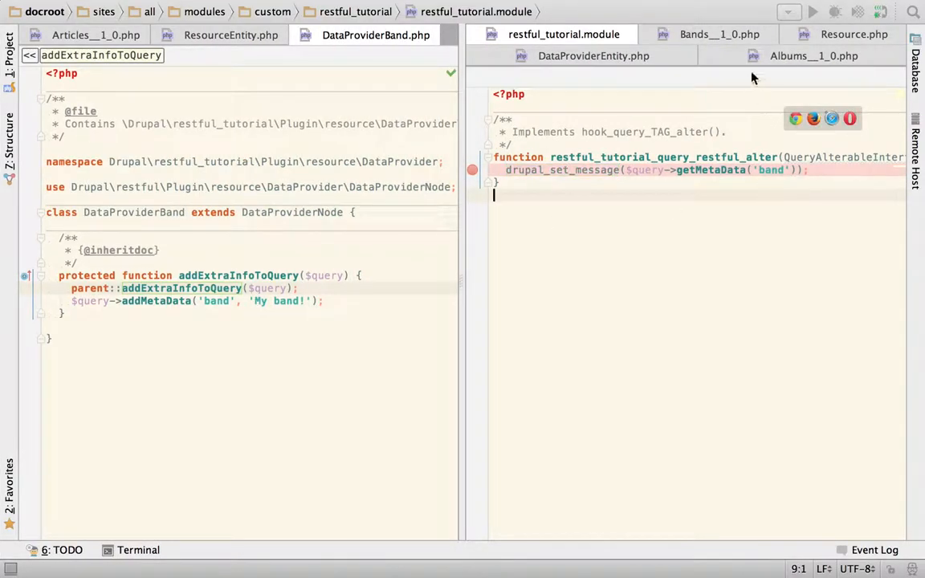
left_click(693, 34)
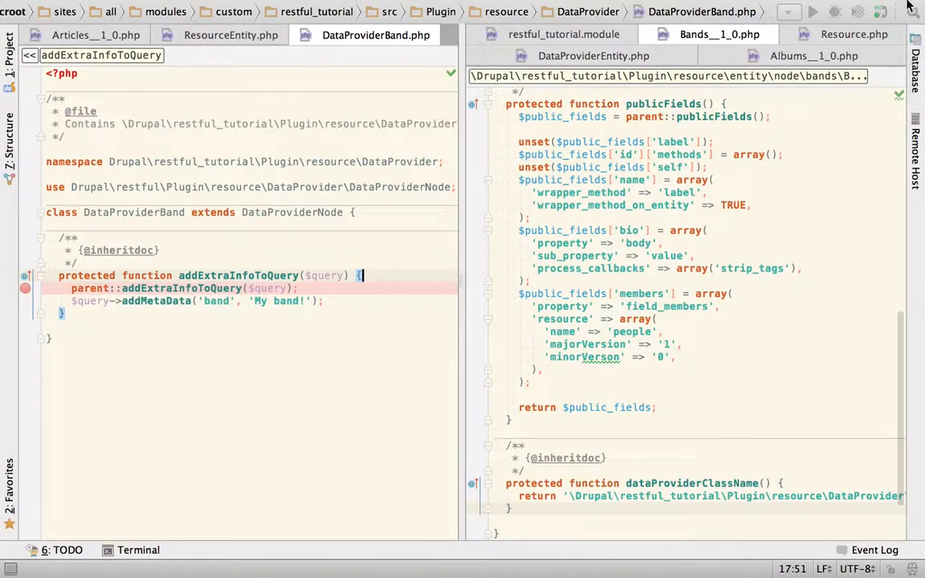
key("cmd+tab")
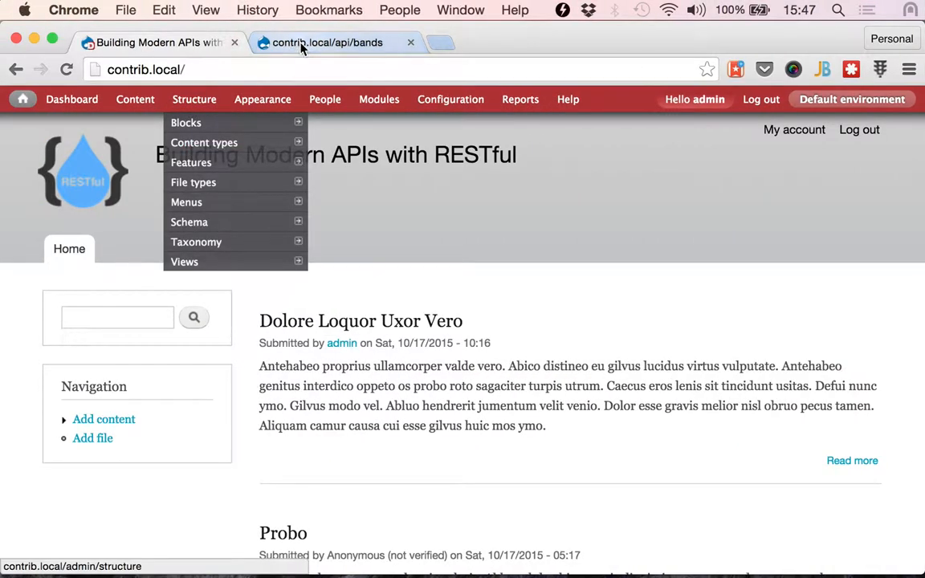
left_click(327, 42)
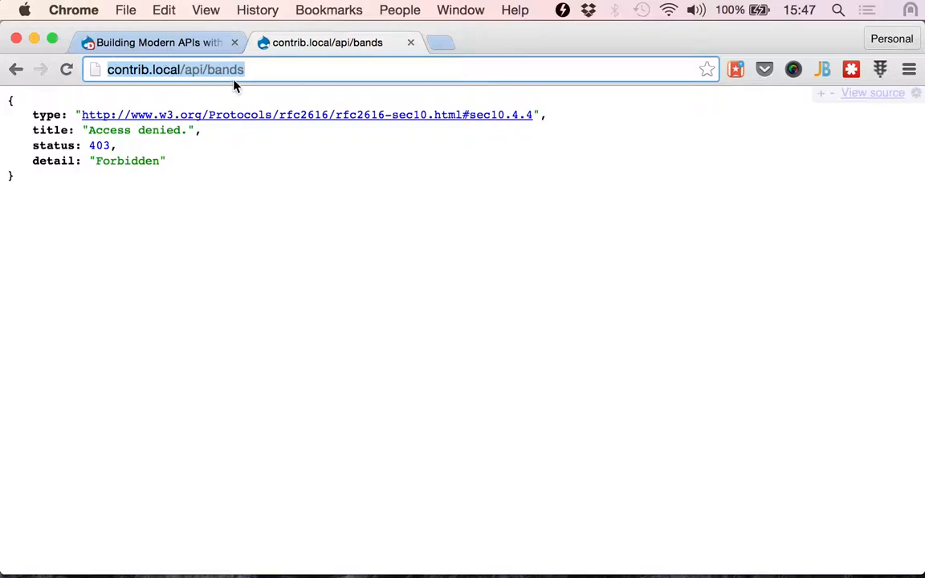
type("?range=2")
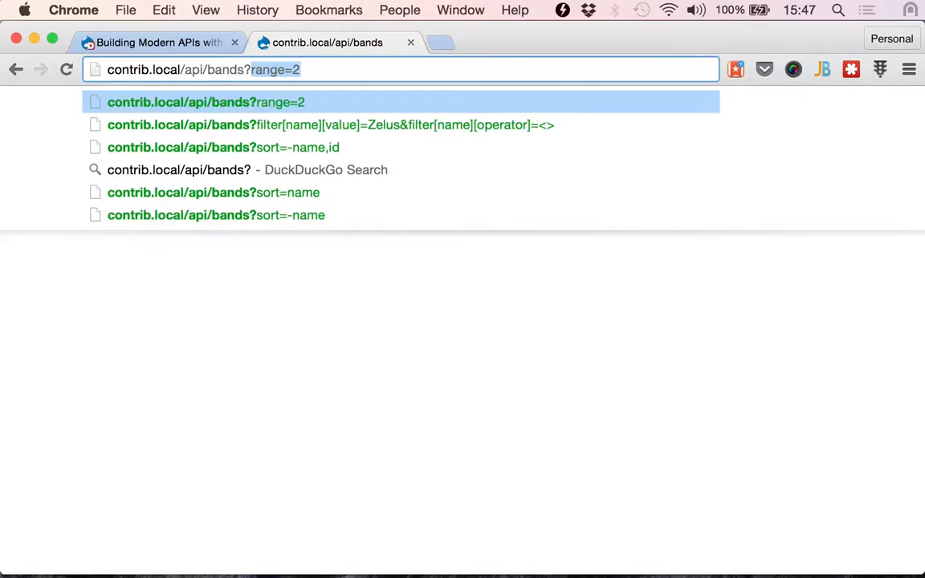
type("X")
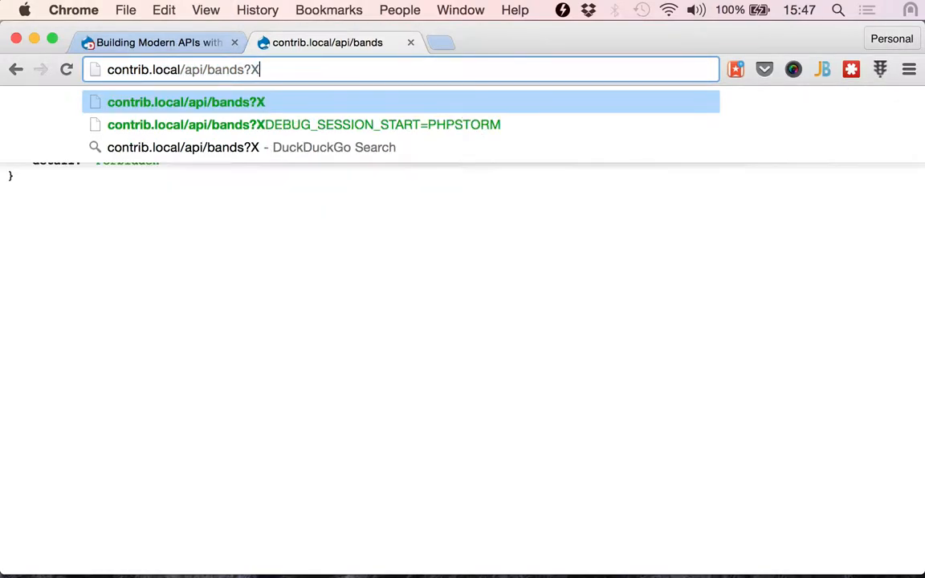
type("S")
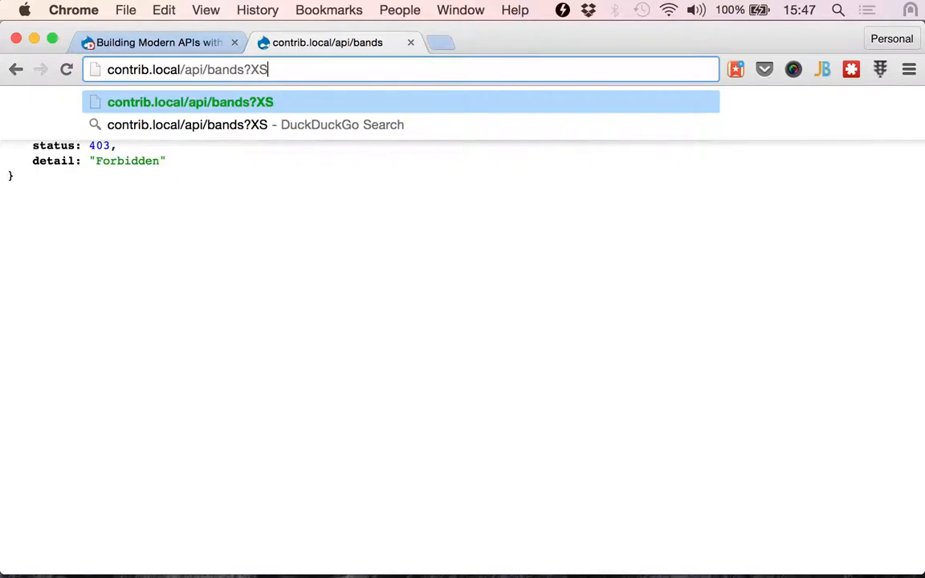
type("XDEBUG_")
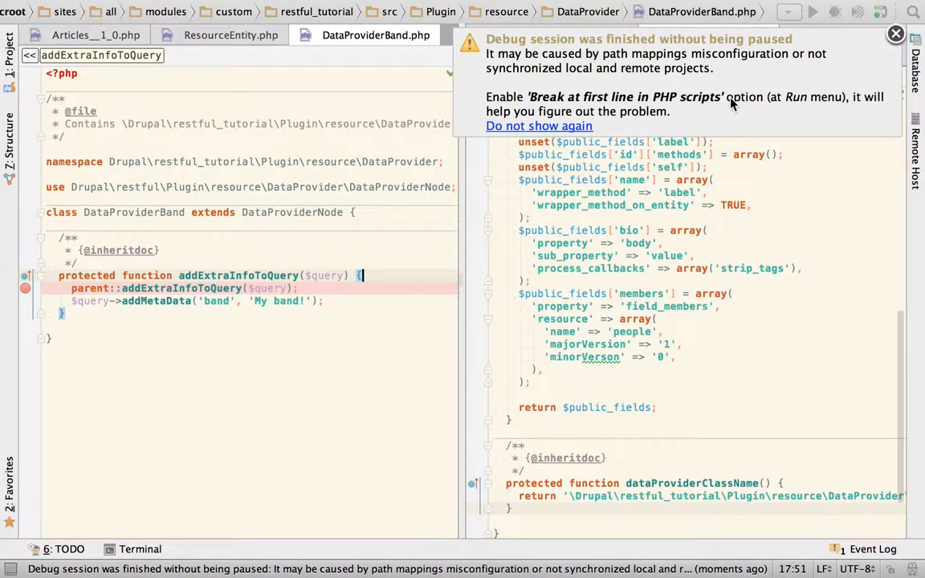
mouse_move(577, 100)
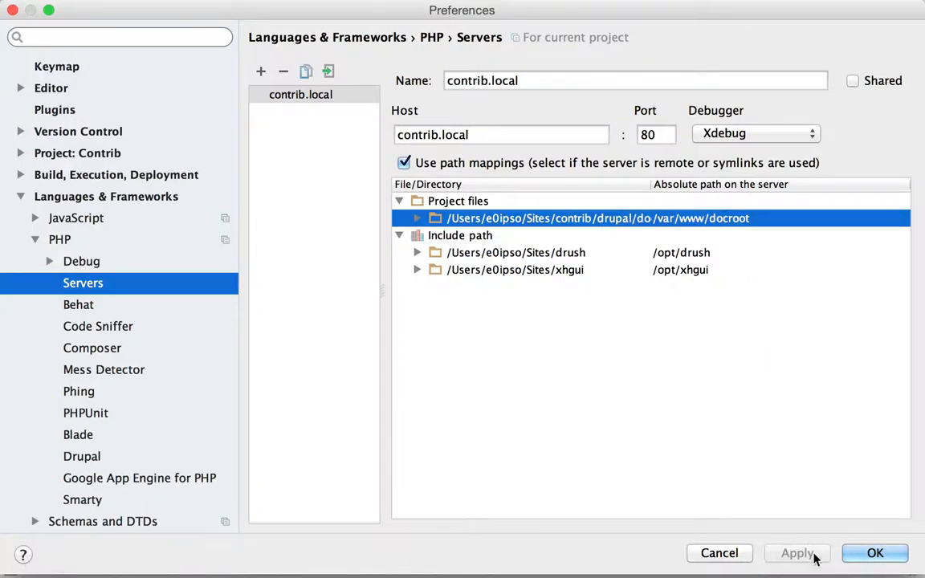
Pause at the Bands__1_0.php line 66 breakpoint and open an empty Evaluate Expression window.
left_click(874, 553)
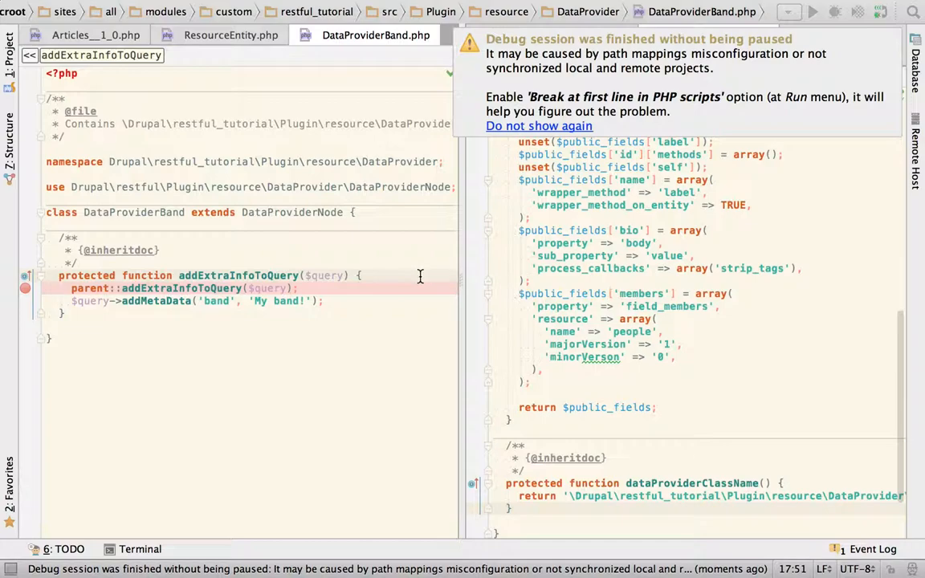
left_click(539, 126)
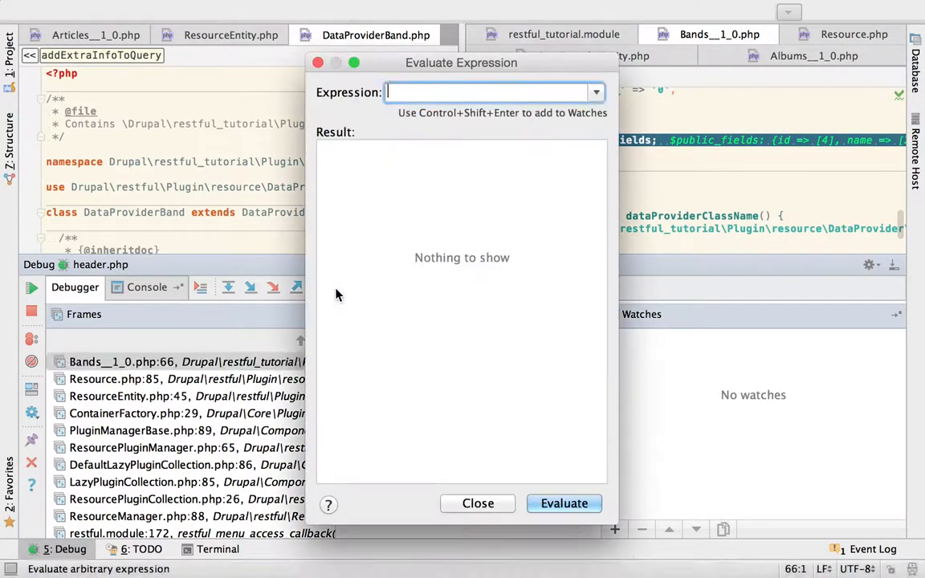
Evaluate the data provider class method on $this, confirm DataProviderBand, then close and stop debugging.
type("$th")
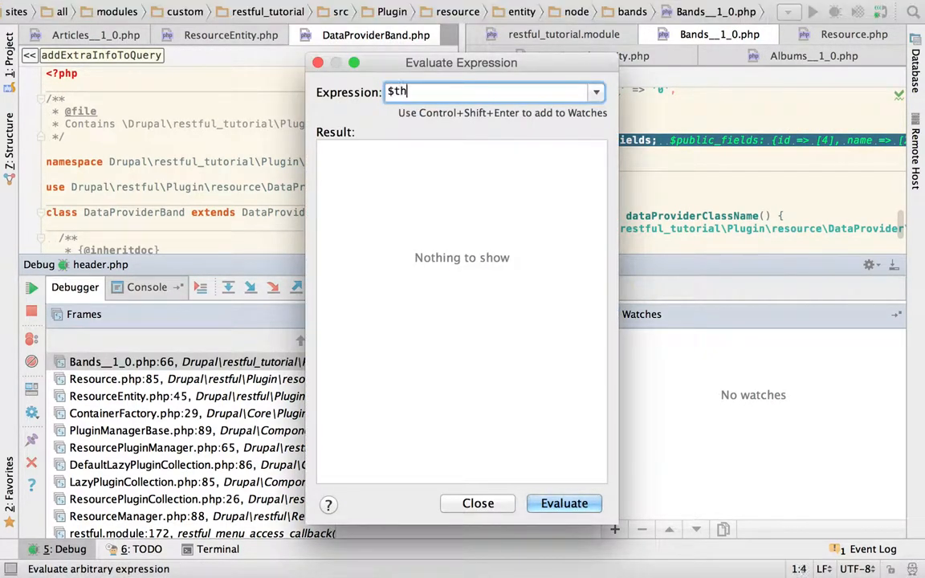
type("is->ge")
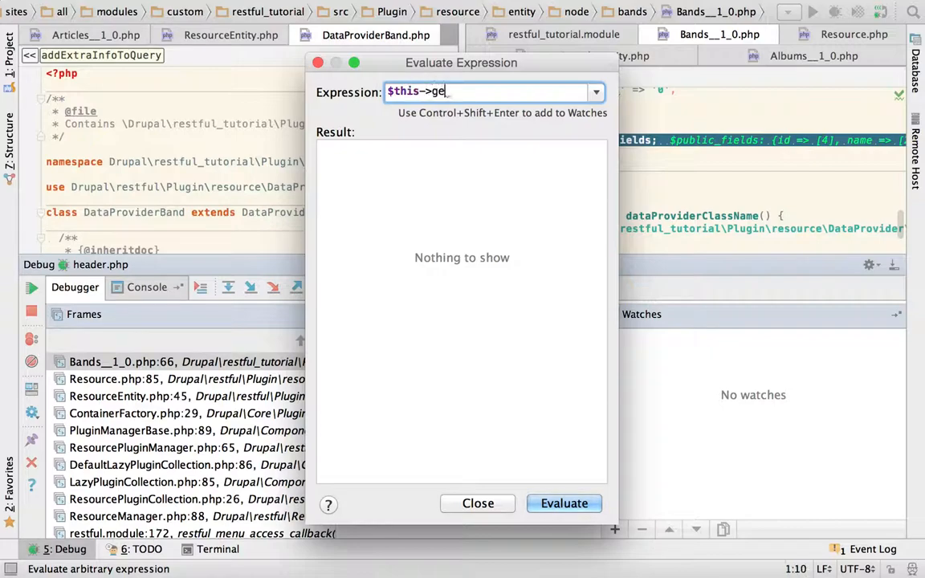
type("tDataP")
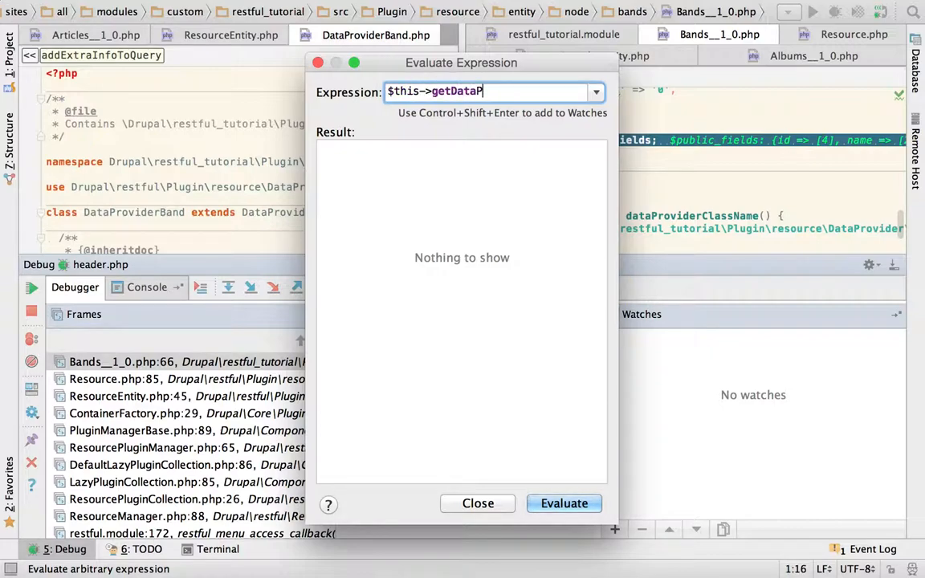
type("rovider")
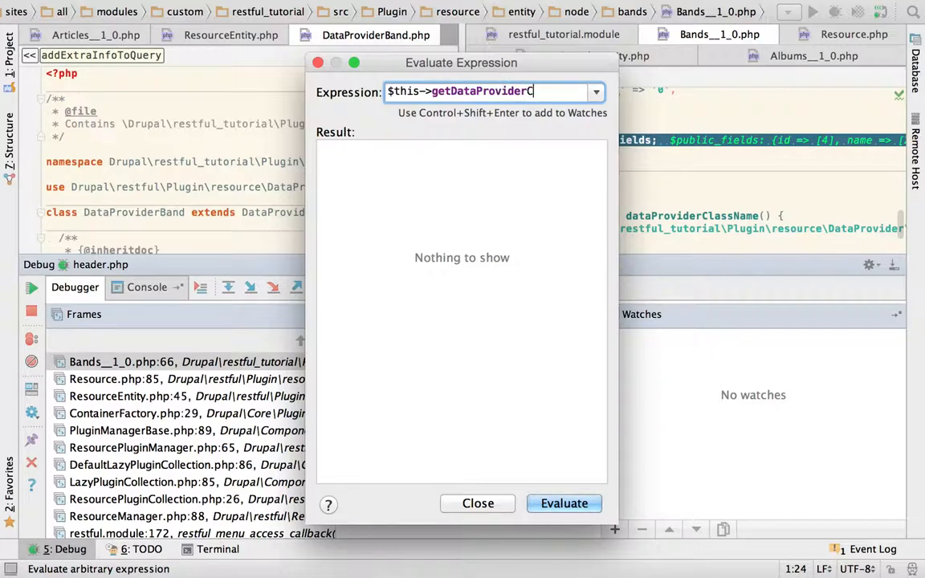
type("Class()")
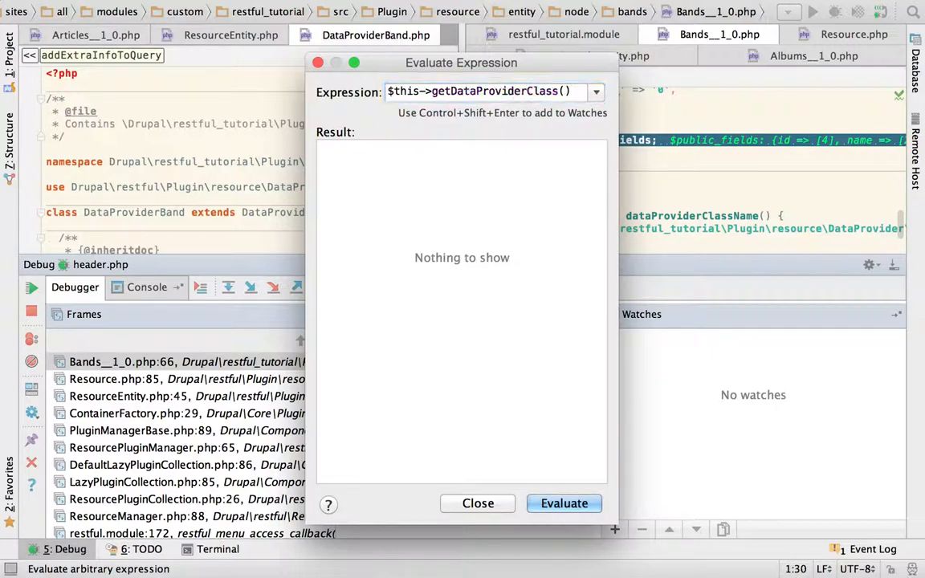
left_click(563, 503)
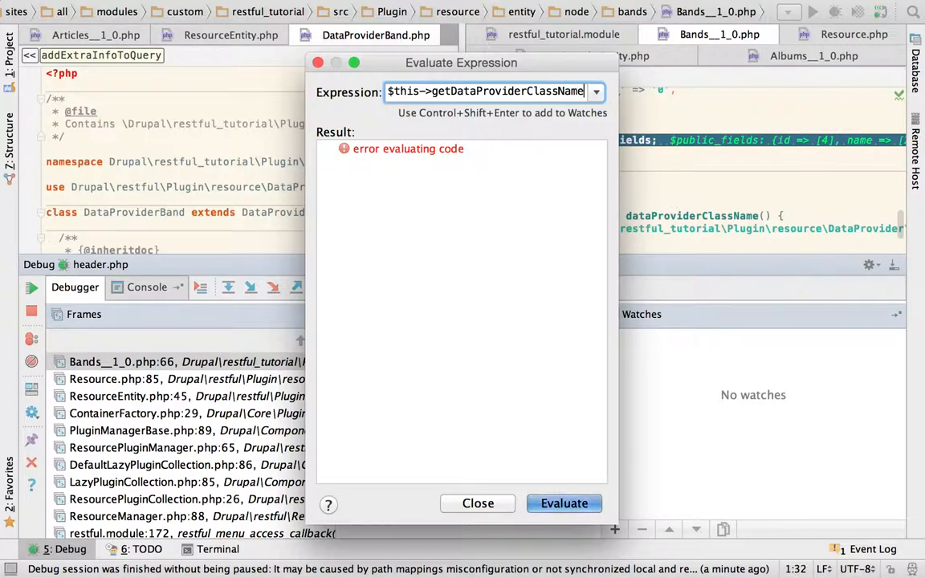
mouse_move(562, 119)
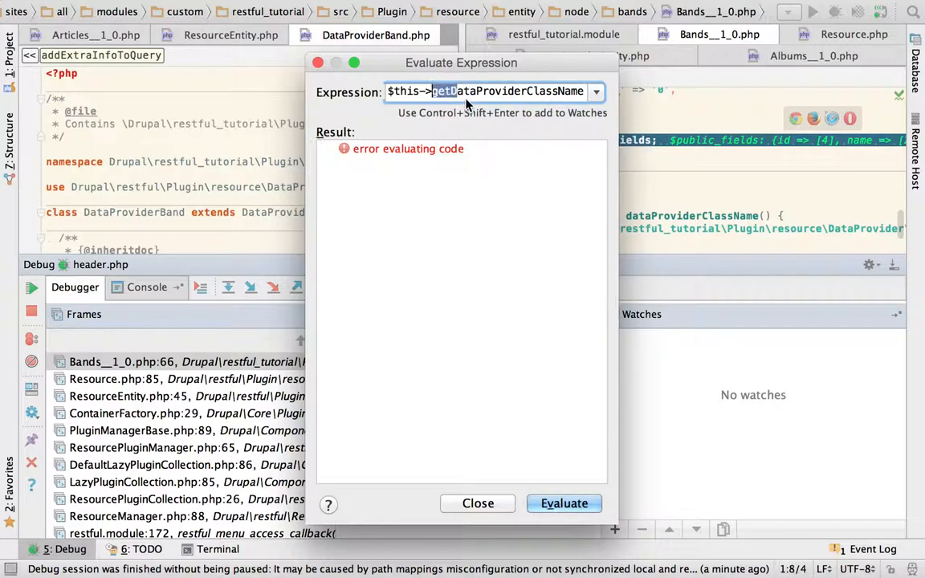
left_click(564, 503)
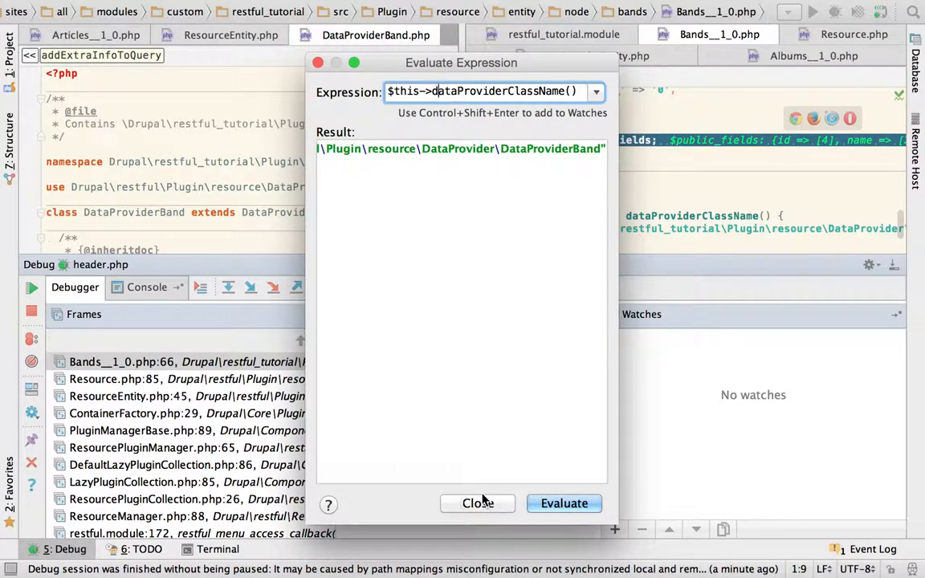
left_click(477, 503)
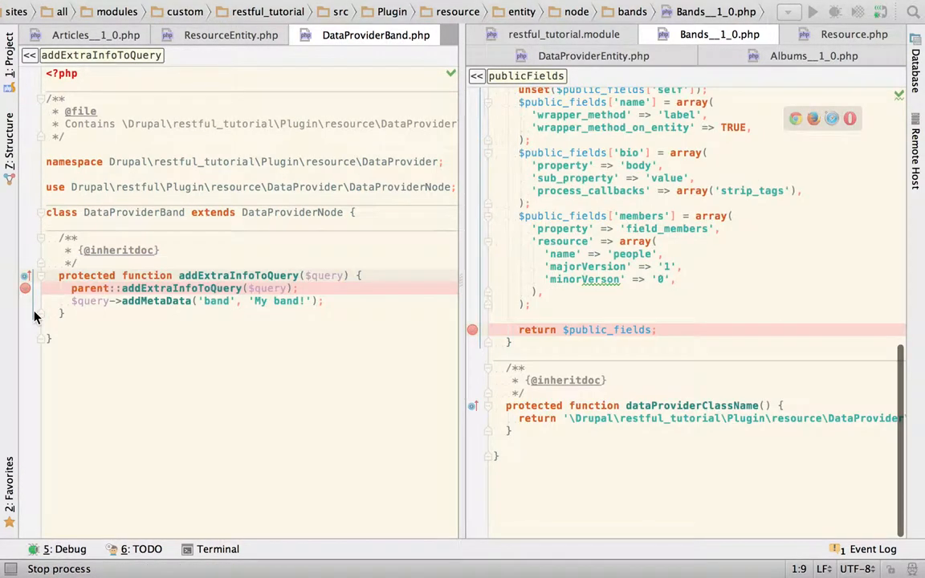
left_click(218, 550)
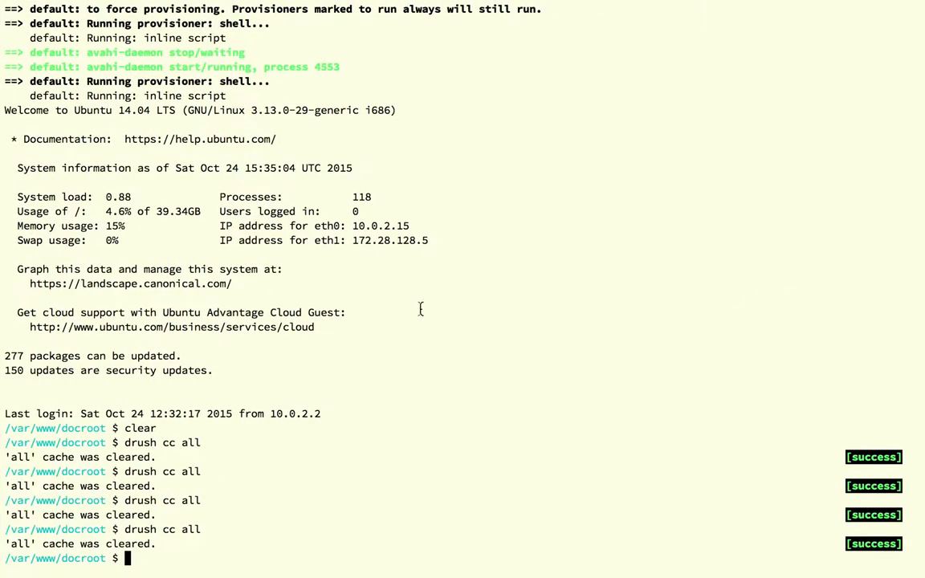
Run drush rr to rebuild the registry, then drush cc all.
type("drush rr")
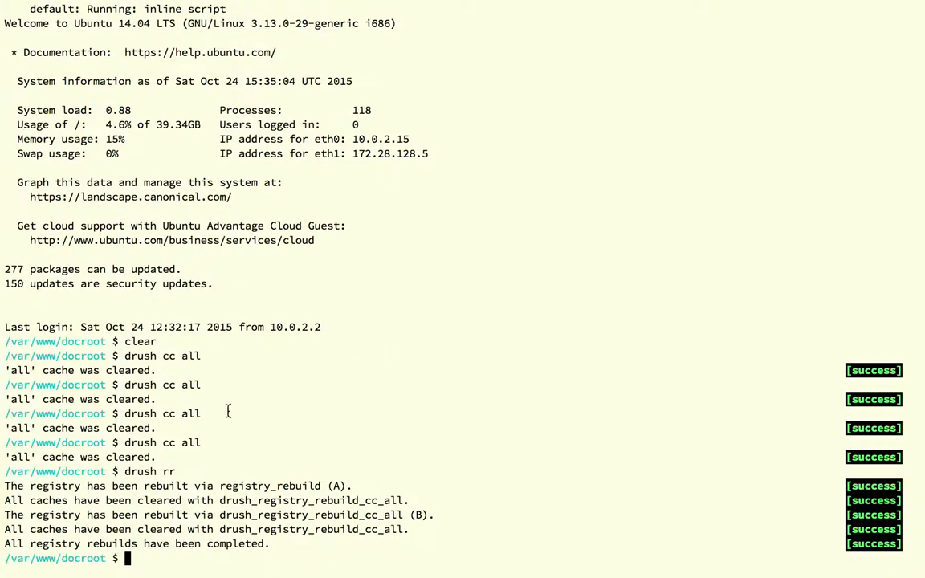
double_click(162, 442)
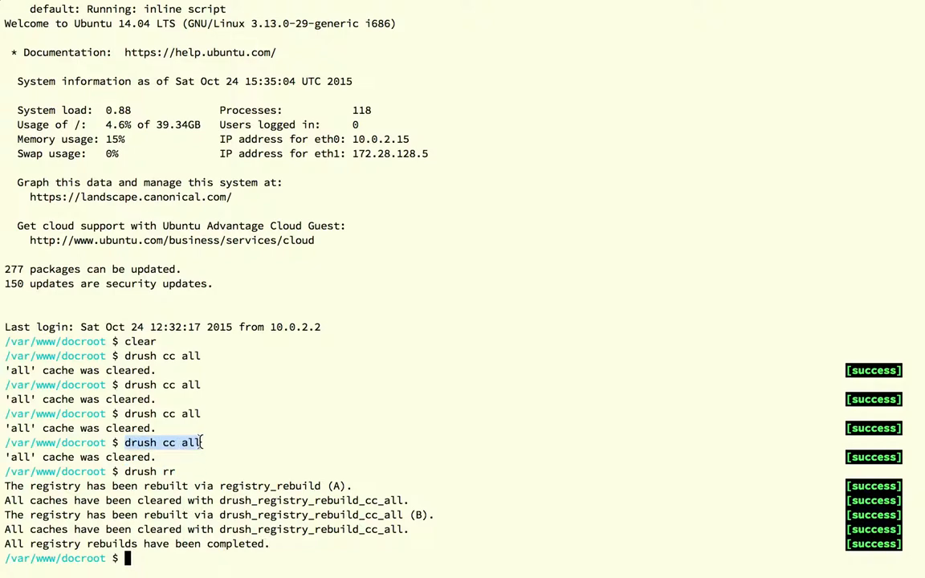
type("drush cc all")
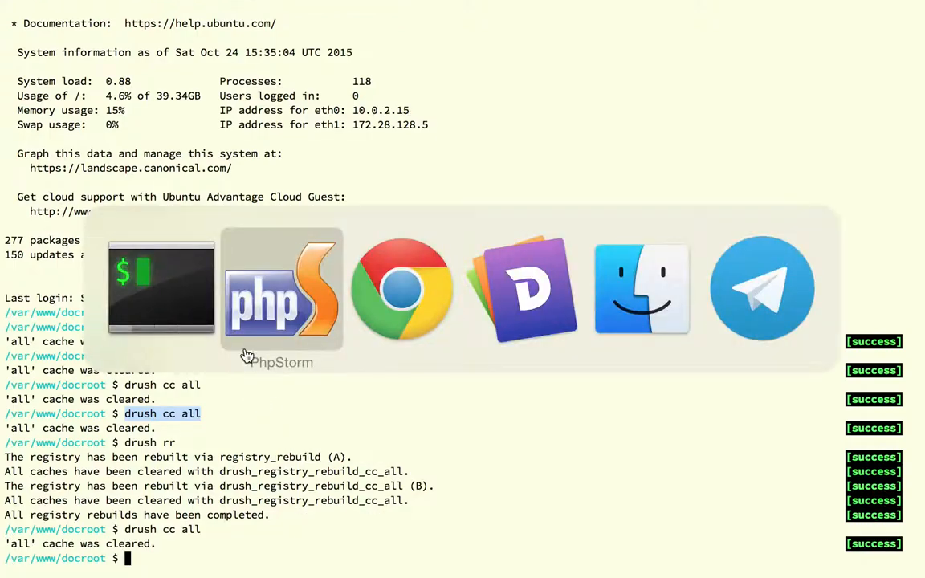
Resume through the Bands, DataProviderBand and restful_tutorial_query_restful_alter breakpoints until the request completes.
left_click(400, 289)
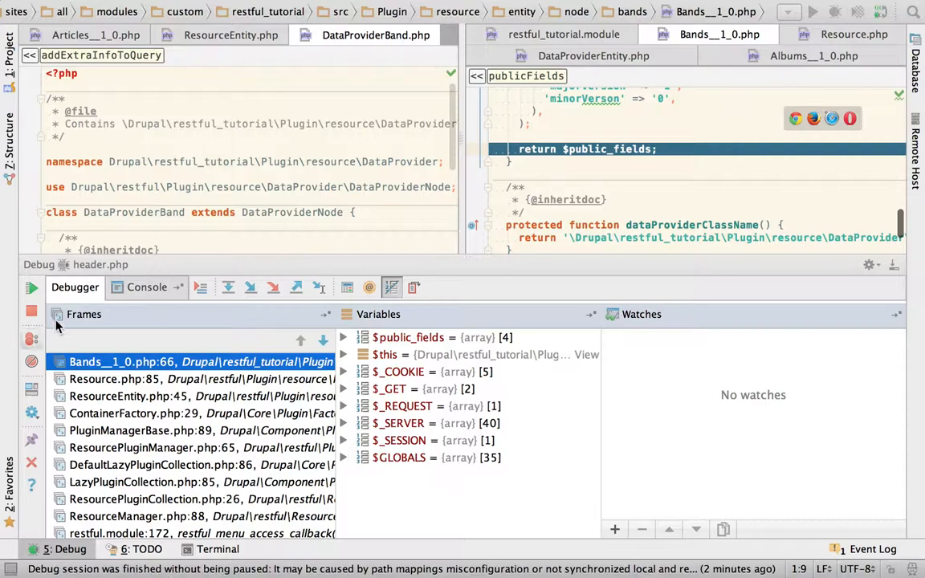
left_click(250, 286)
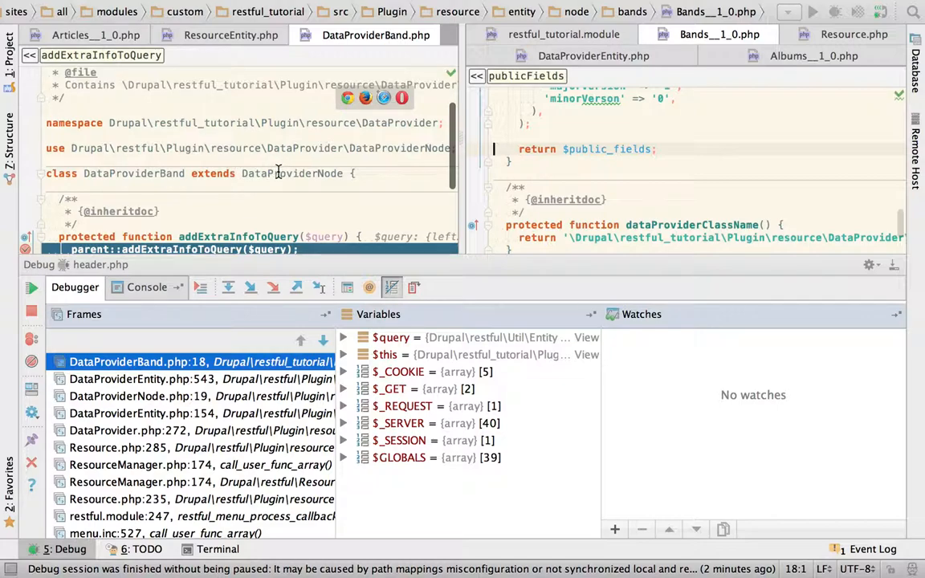
double_click(135, 173)
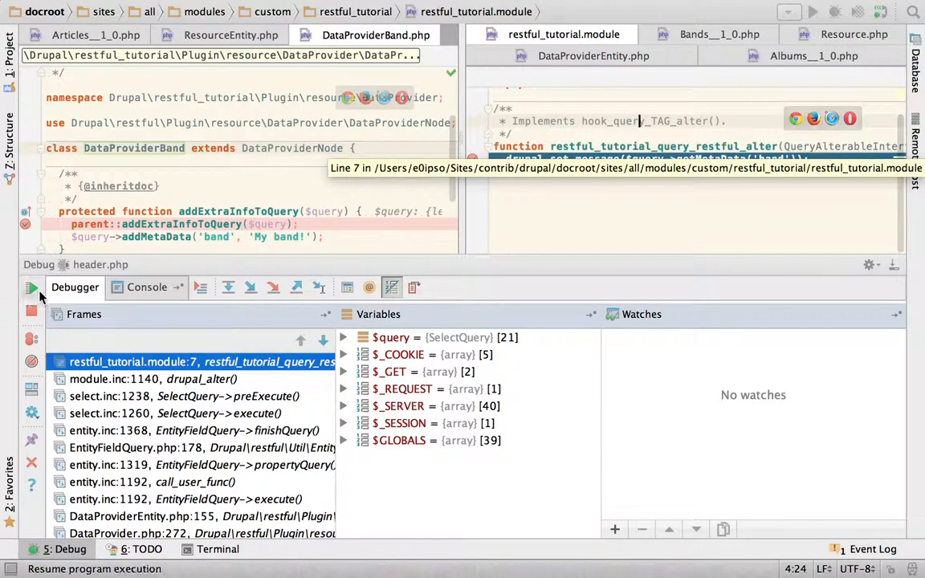
key("cmd+tab")
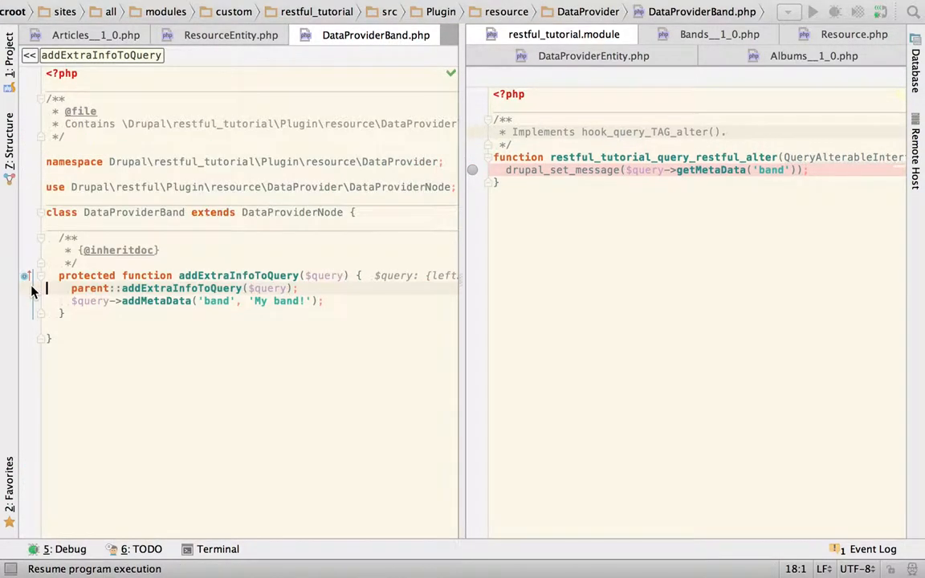
key("cmd+tab")
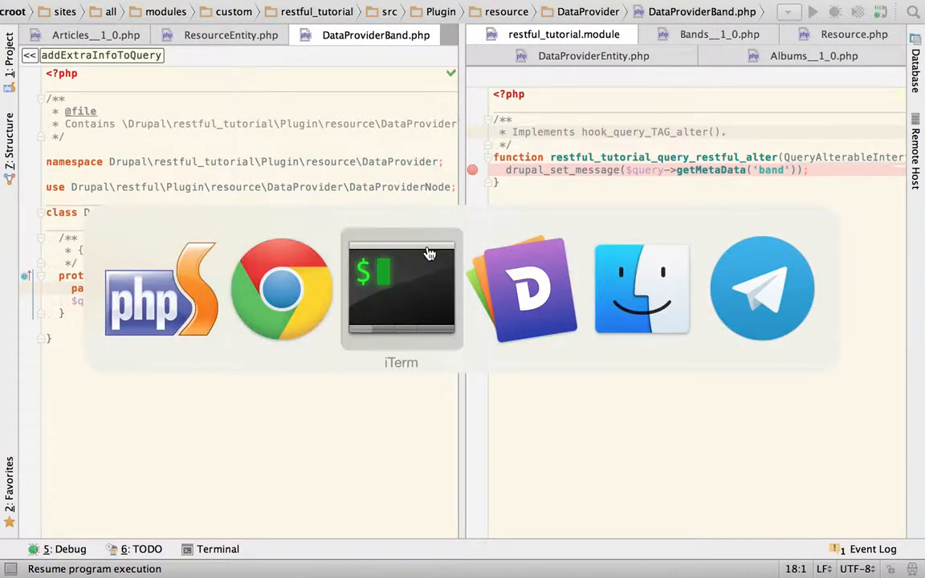
View the api/bands JSON response in Chrome, then close restful_tutorial.module in PhpStorm.
left_click(281, 289)
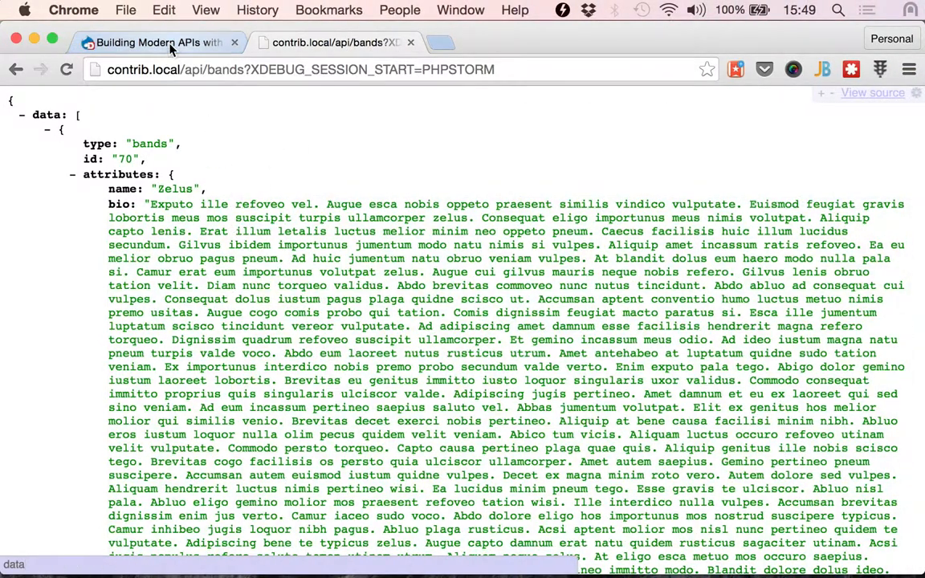
left_click(153, 41)
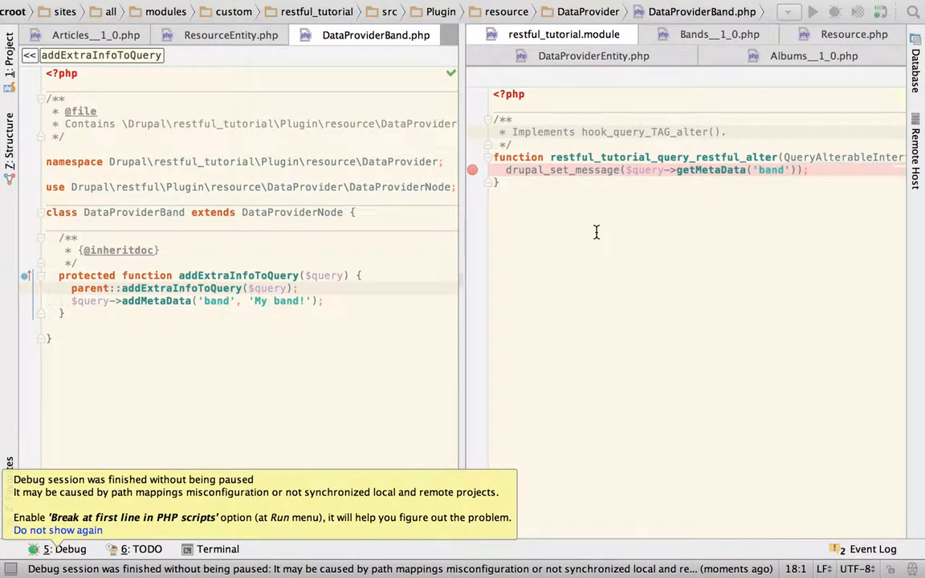
left_click(546, 34)
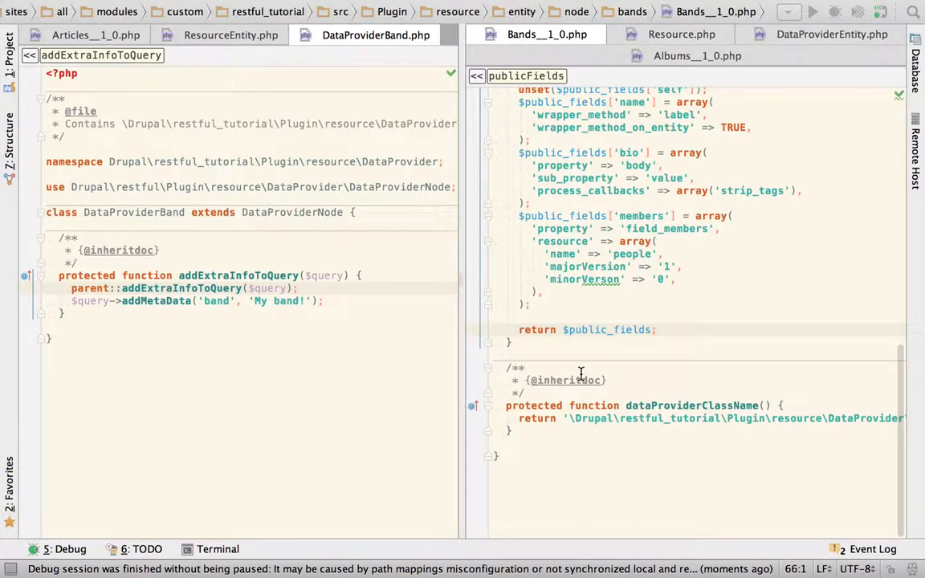
left_click(515, 367)
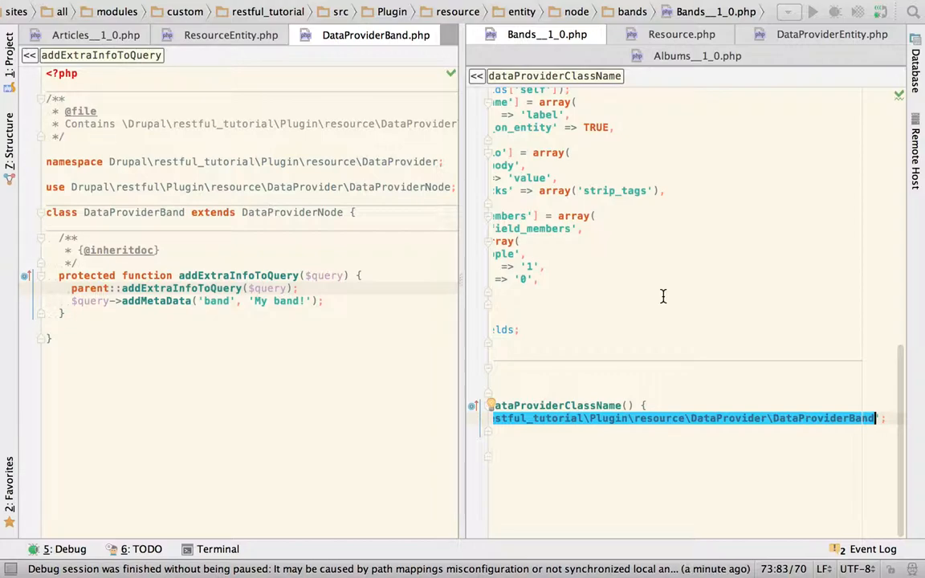
double_click(822, 417)
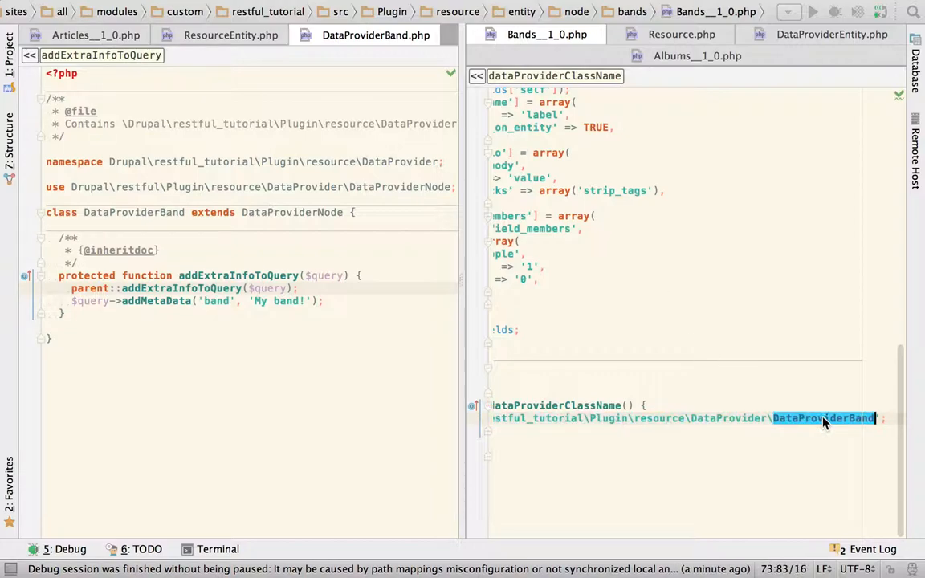
mouse_move(662, 313)
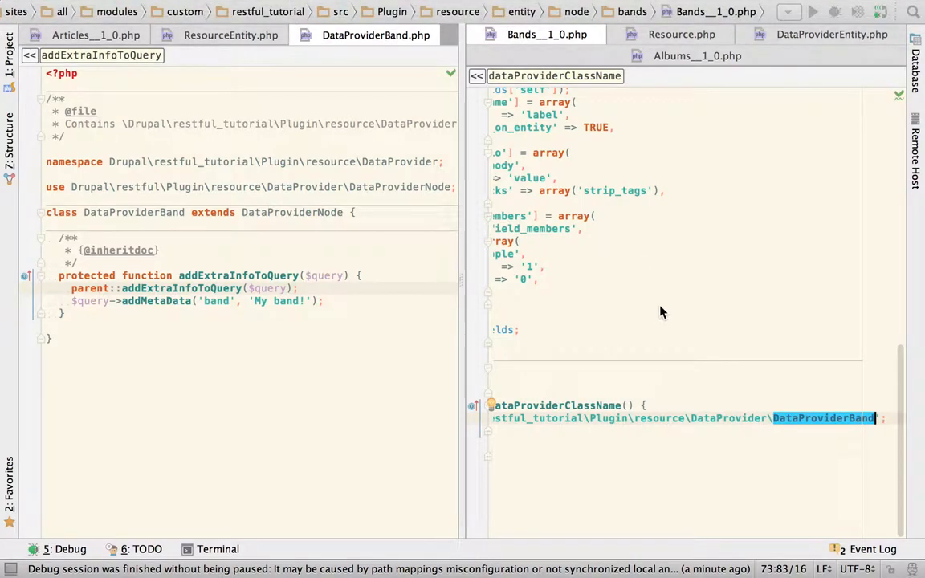